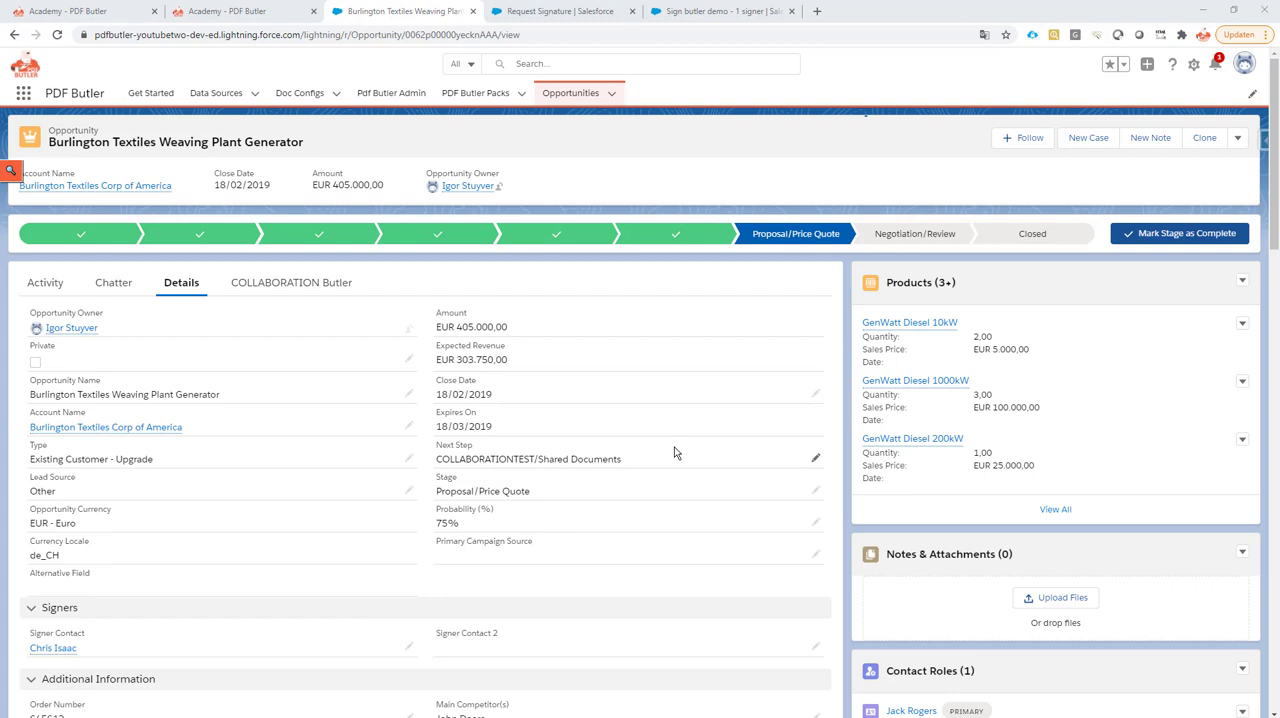
pyautogui.moveTo(658, 452)
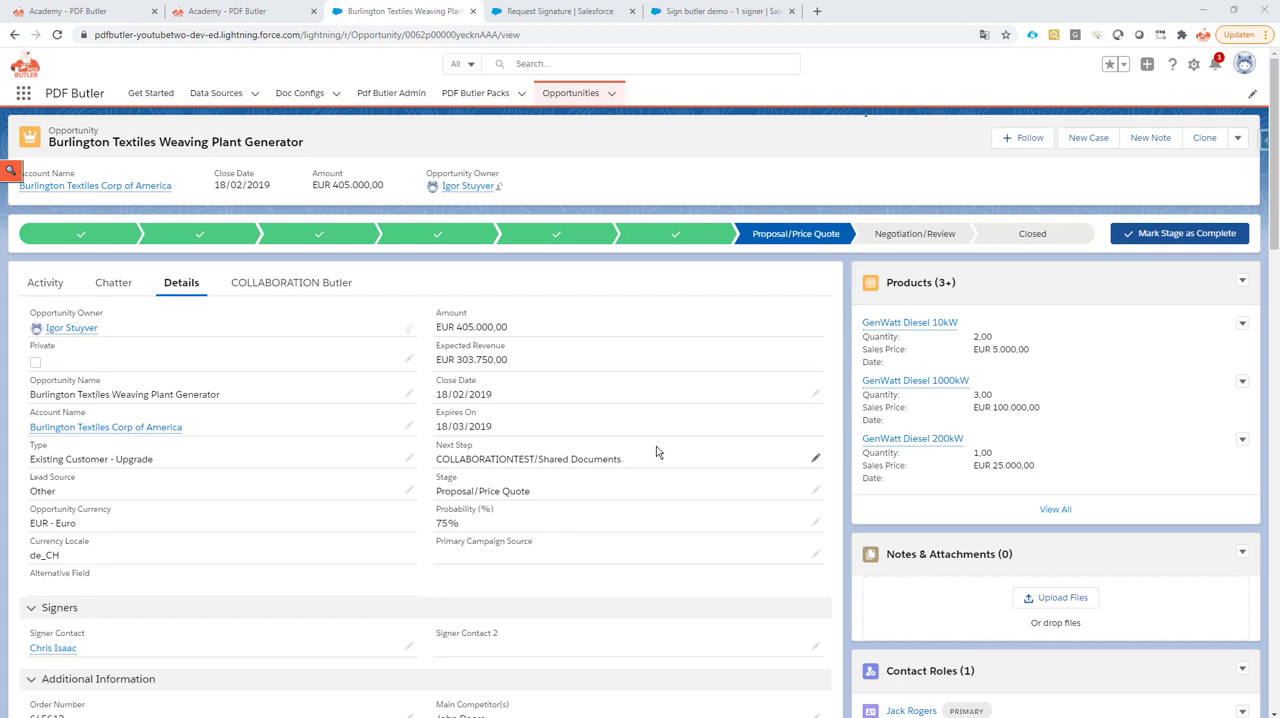
pyautogui.moveTo(658, 452)
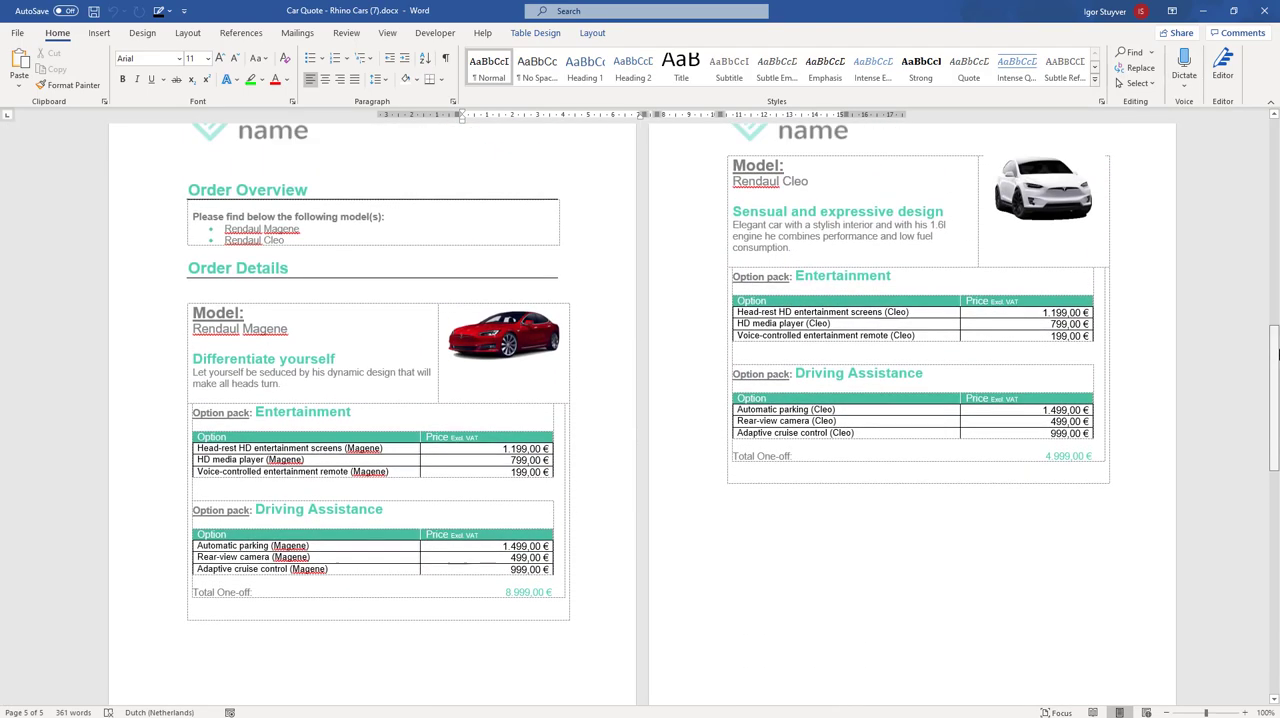
# - Enter the #SIG01_200_ signature tag in the customer's Signature cell of the quote
pyautogui.scroll(-3)
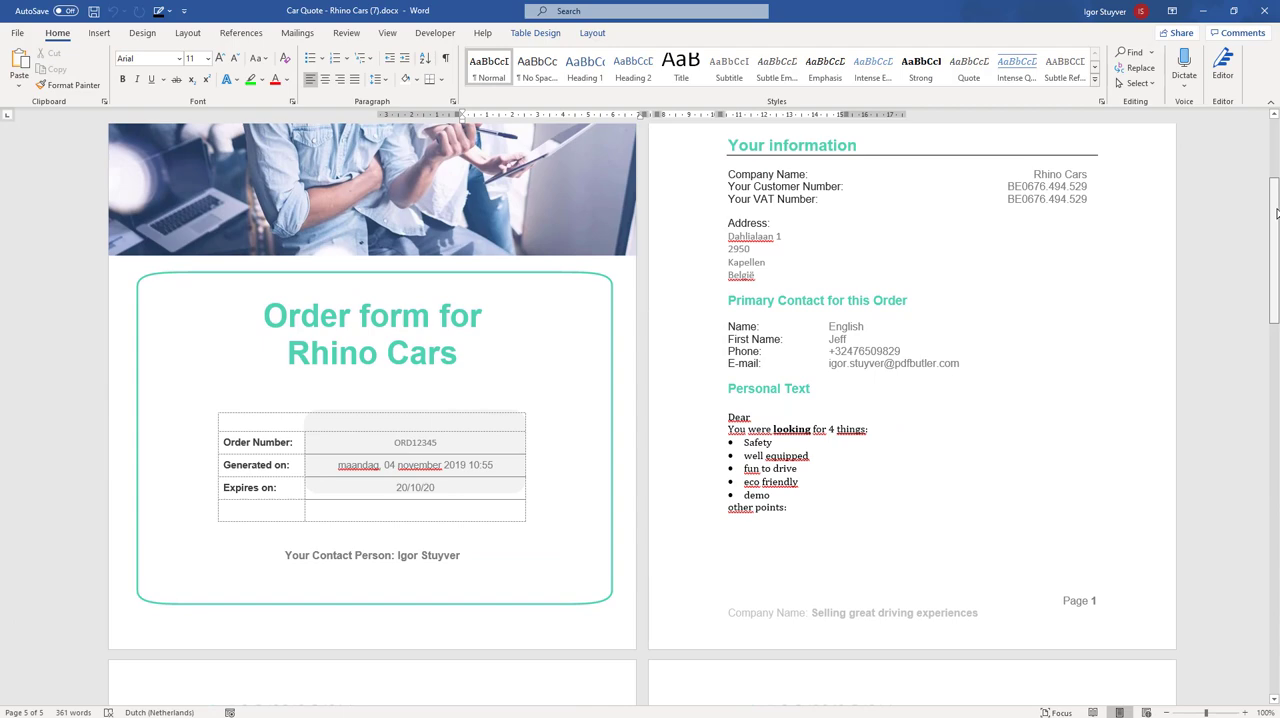
pyautogui.scroll(-3)
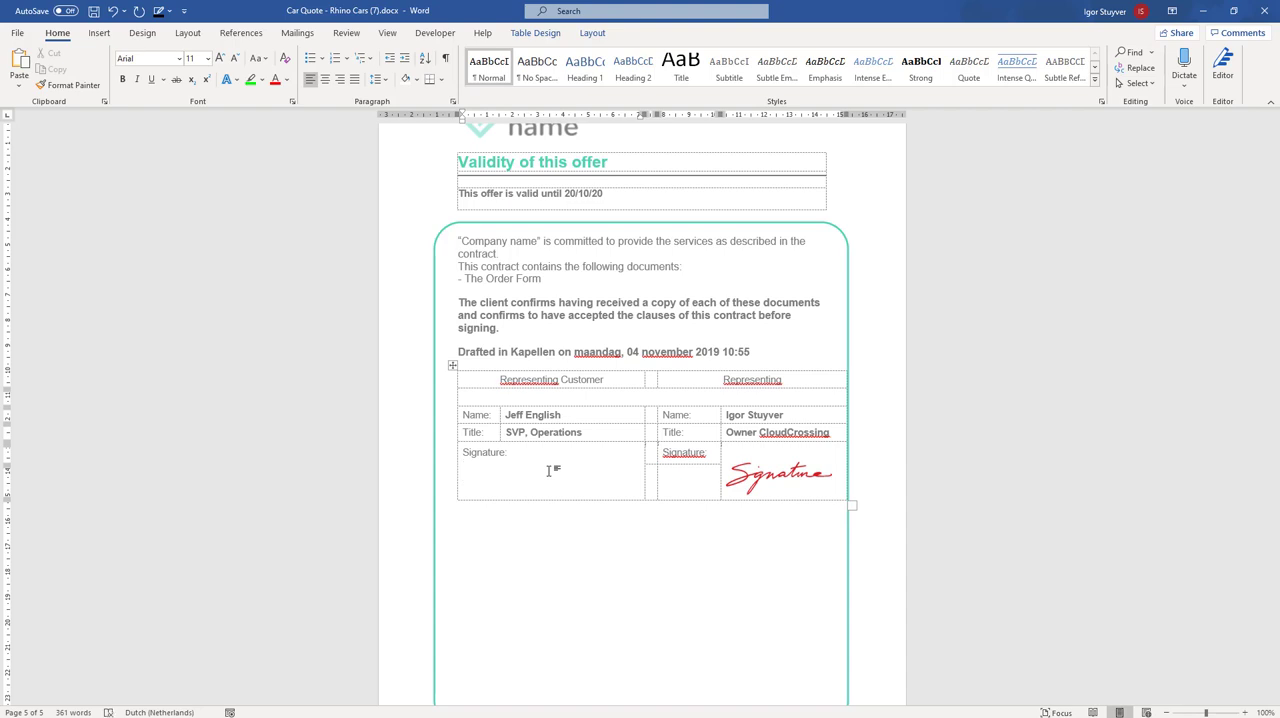
pyautogui.write('#SIG')
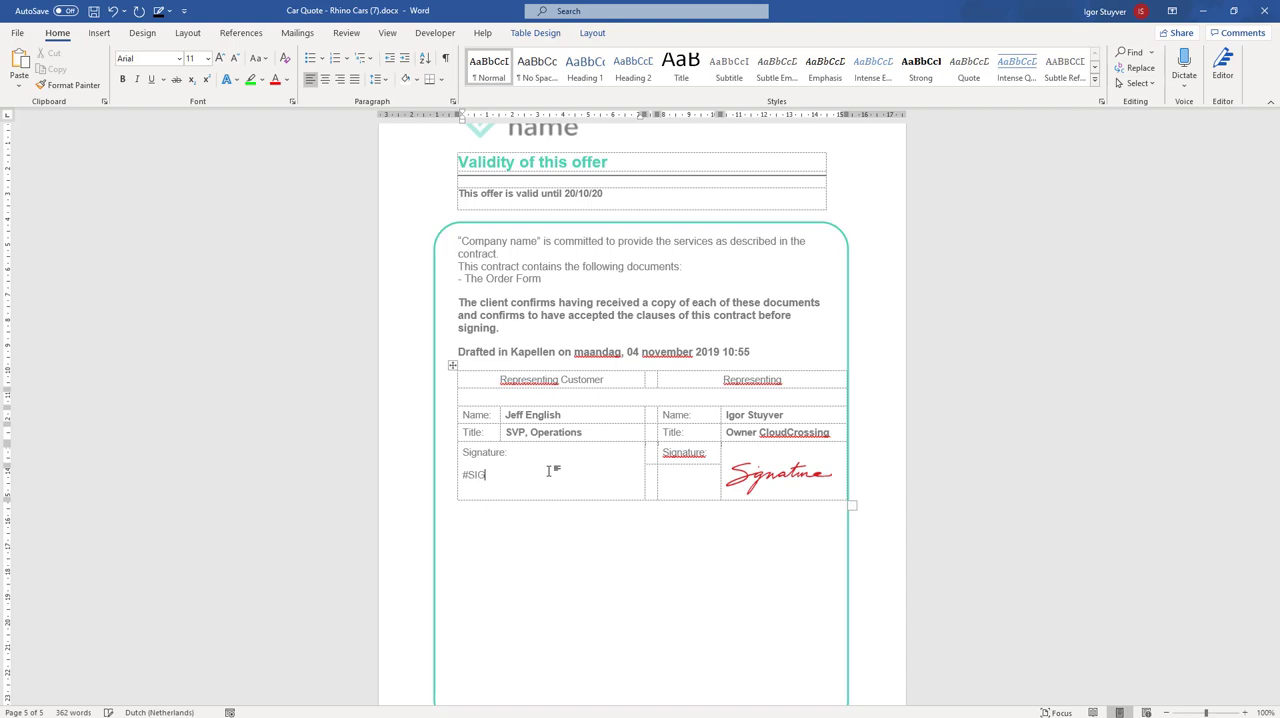
pyautogui.write('0')
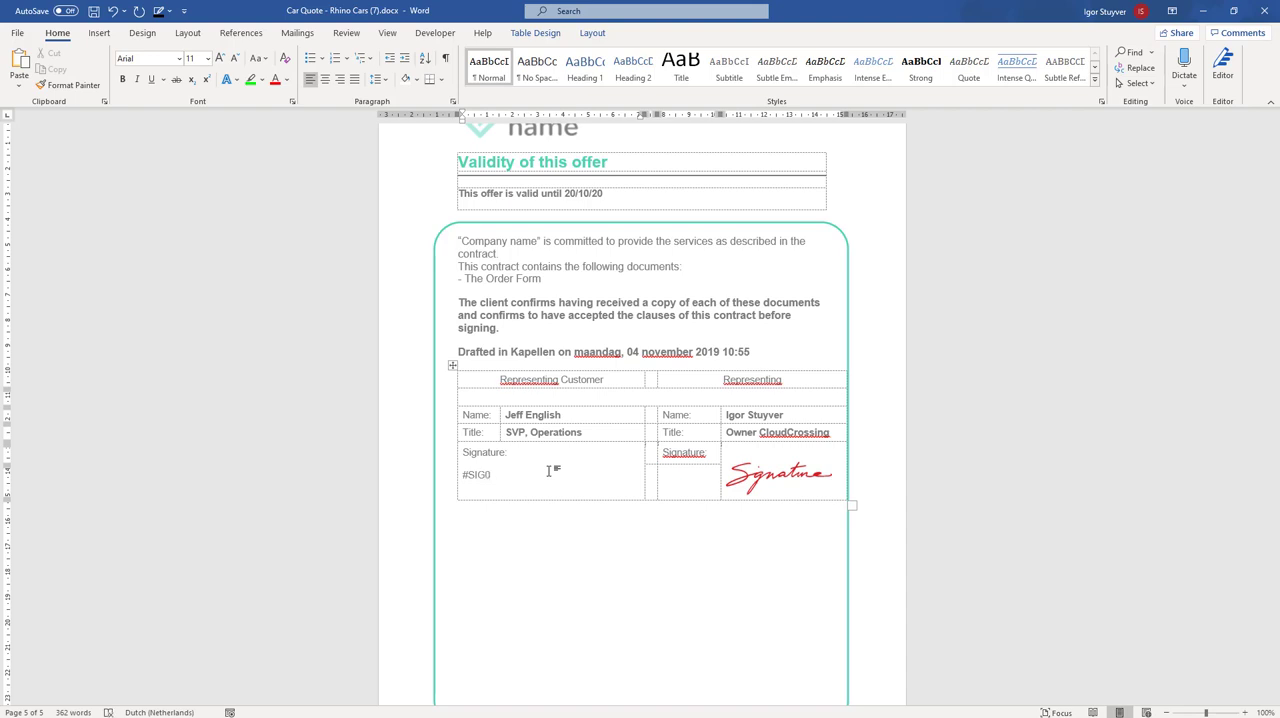
pyautogui.write('1_')
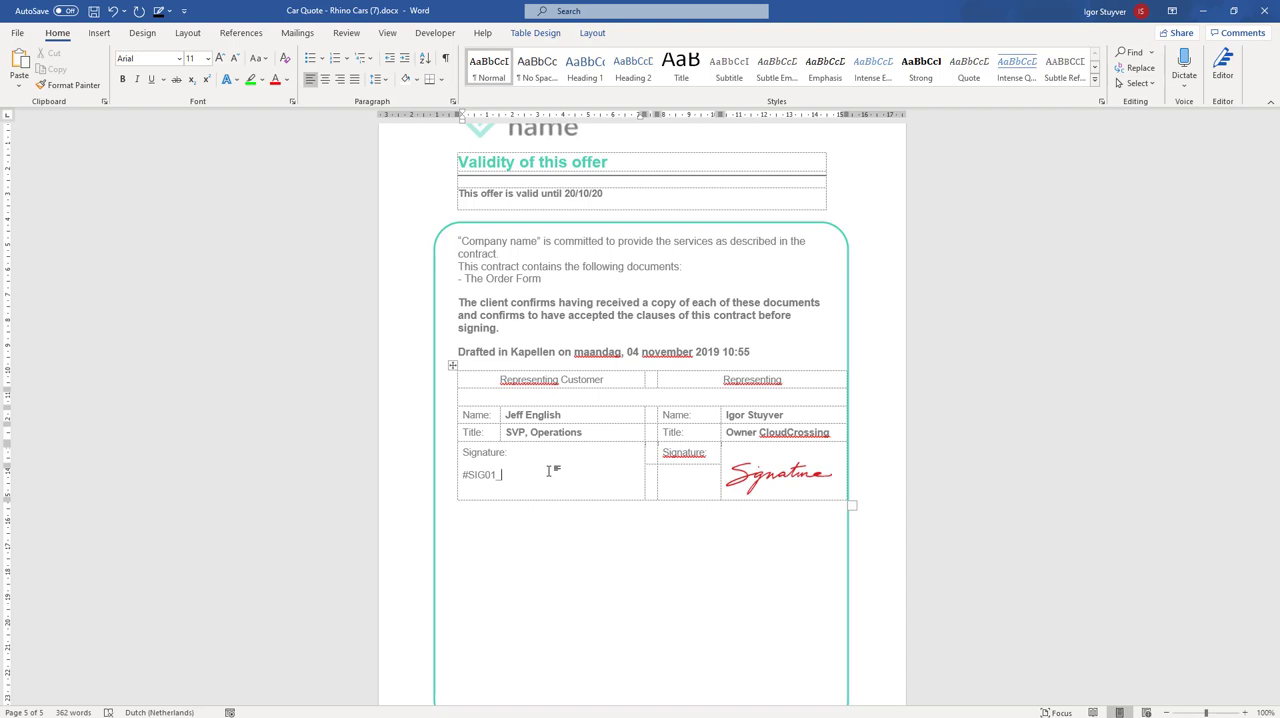
pyautogui.write('2')
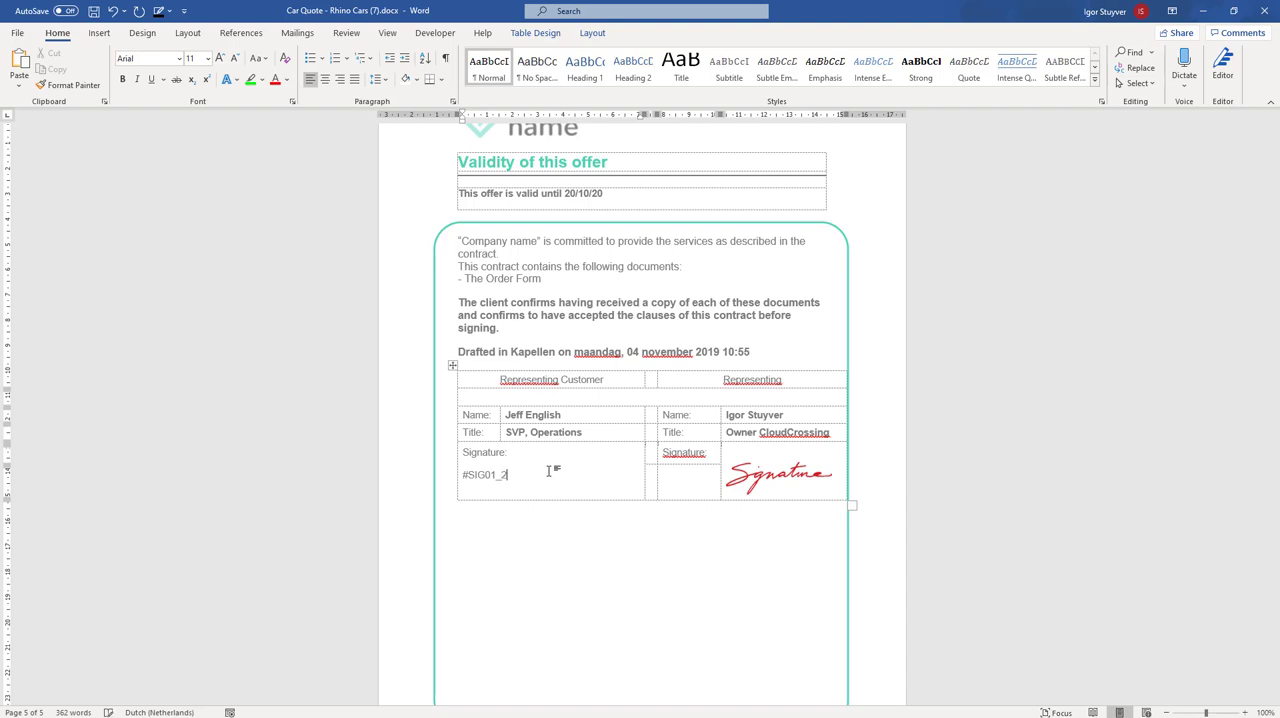
pyautogui.write('00_')
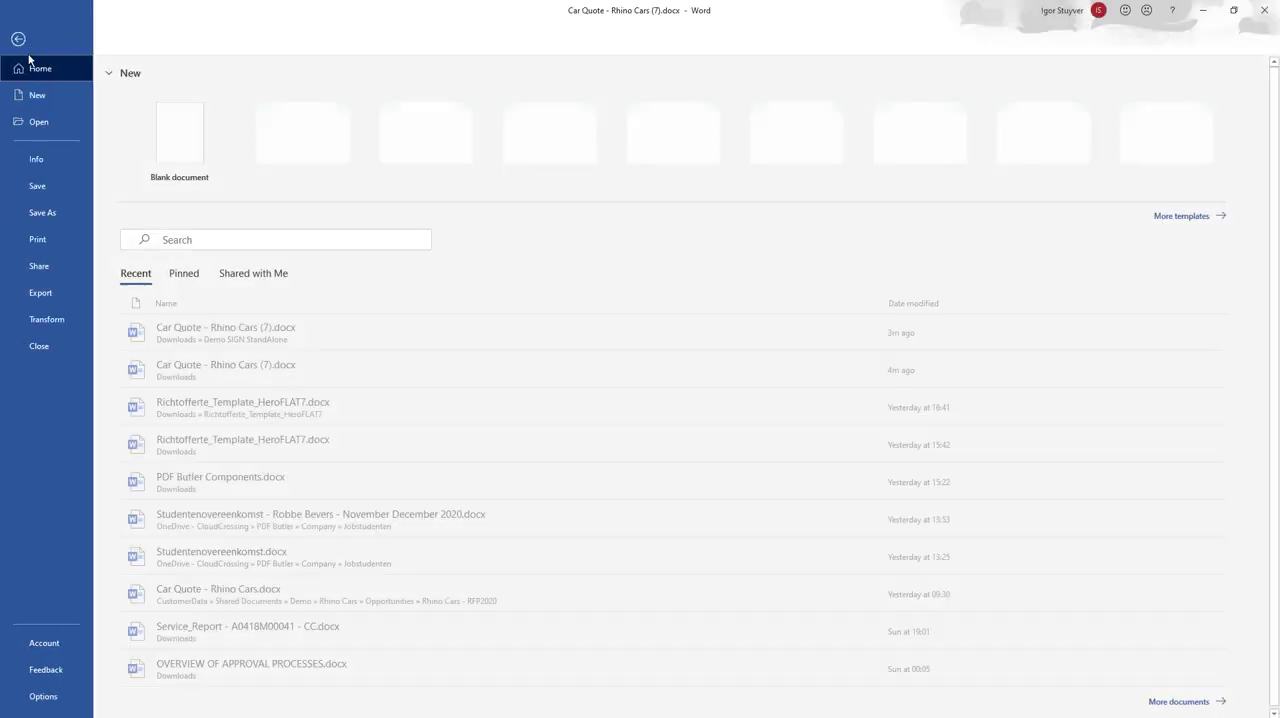
# - Save the car quote as a PDF, Car Quote - Rhino Cars (7), in the Demo SIGN StandAlone folder
pyautogui.click(42, 212)
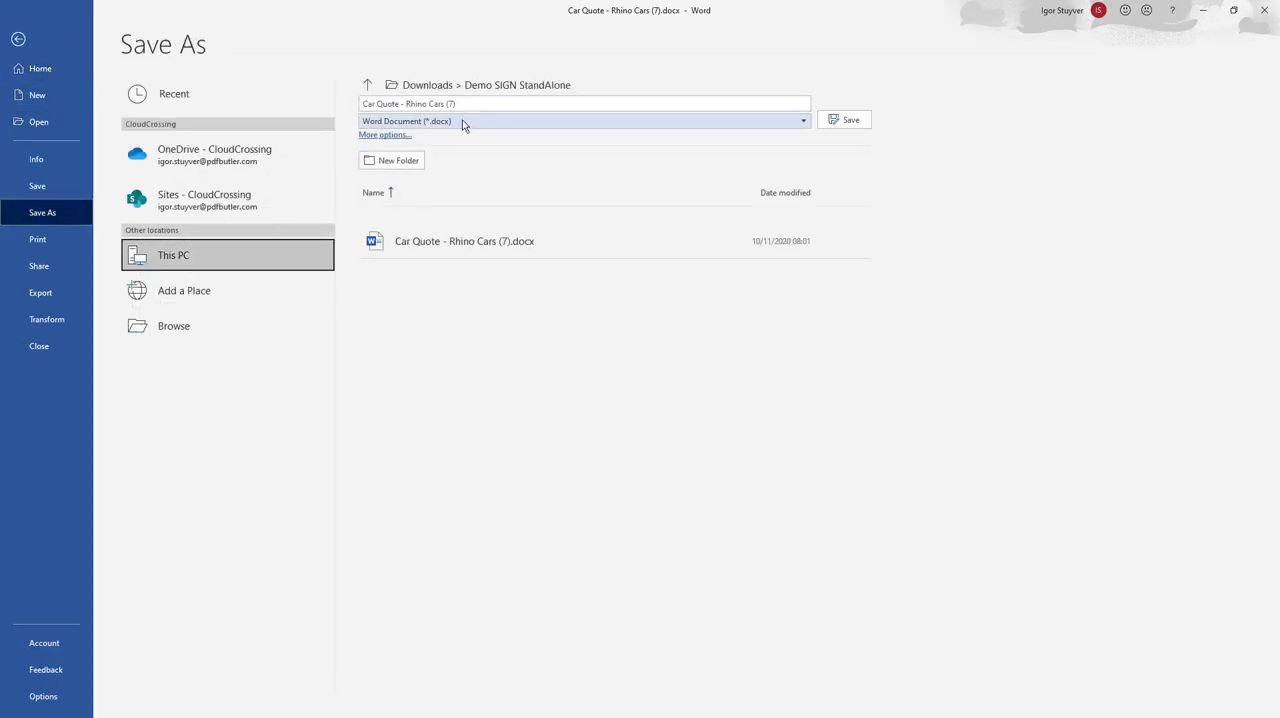
pyautogui.click(584, 120)
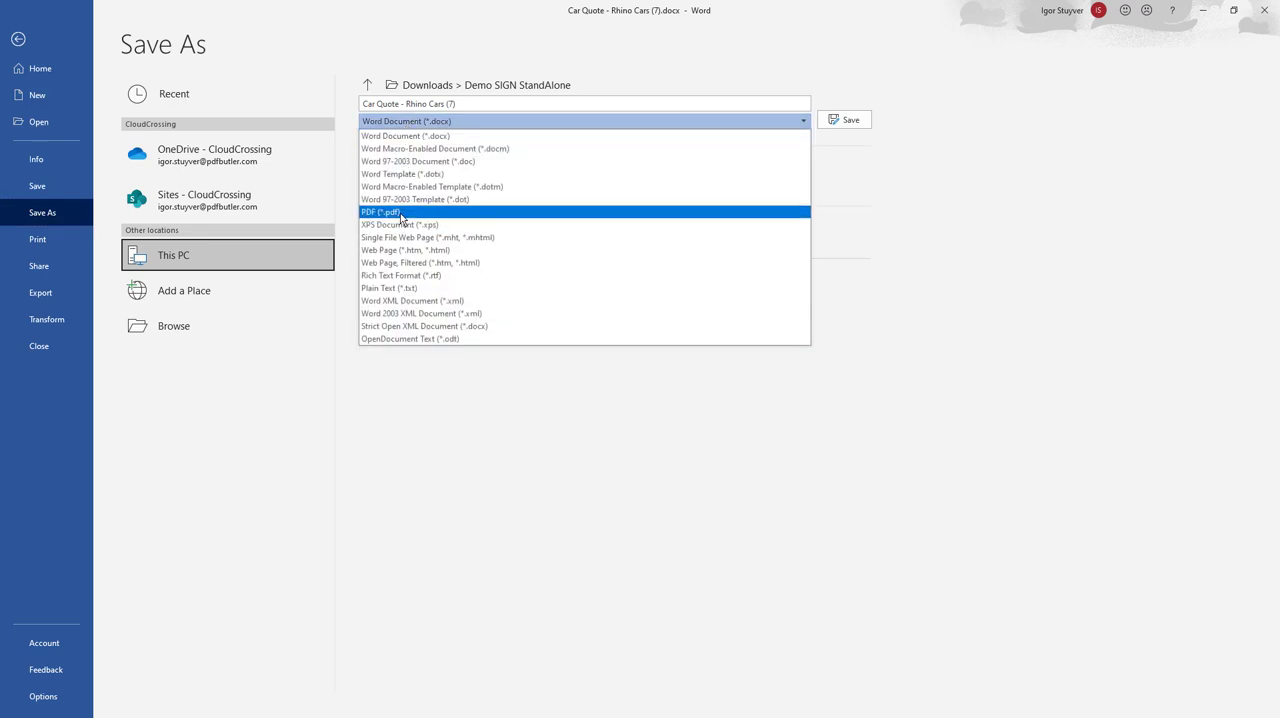
pyautogui.click(380, 212)
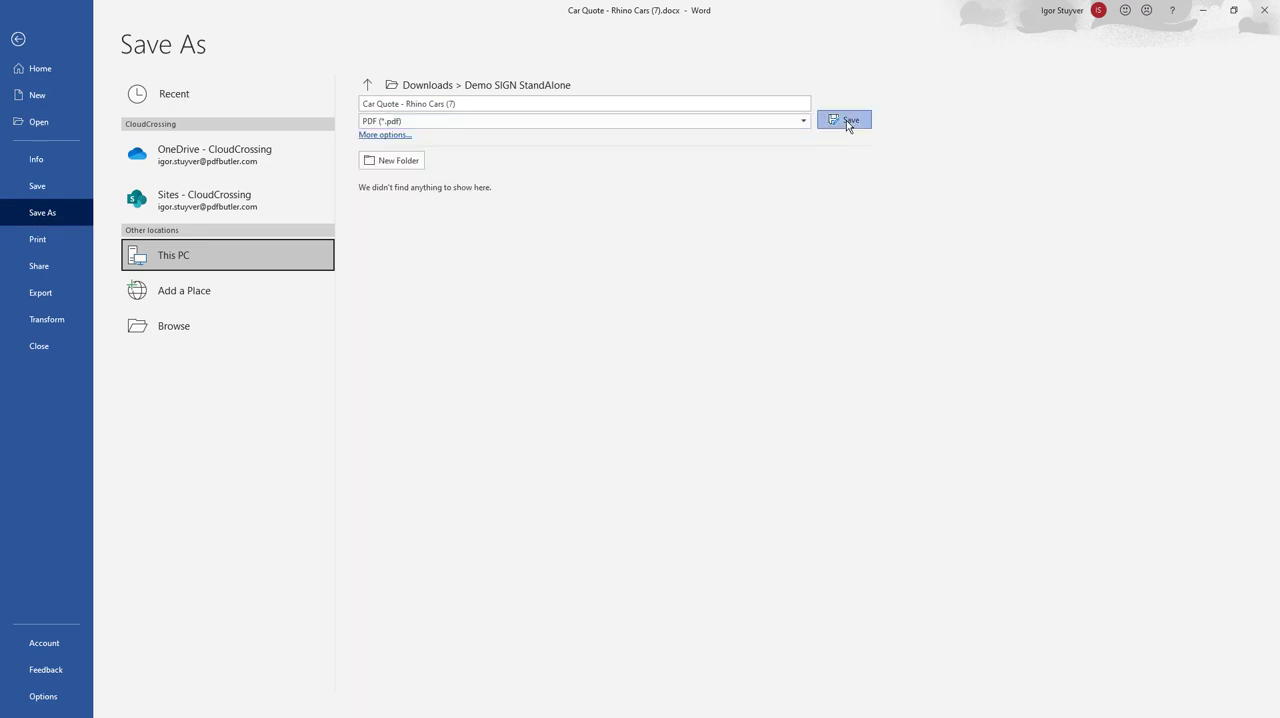
pyautogui.click(844, 120)
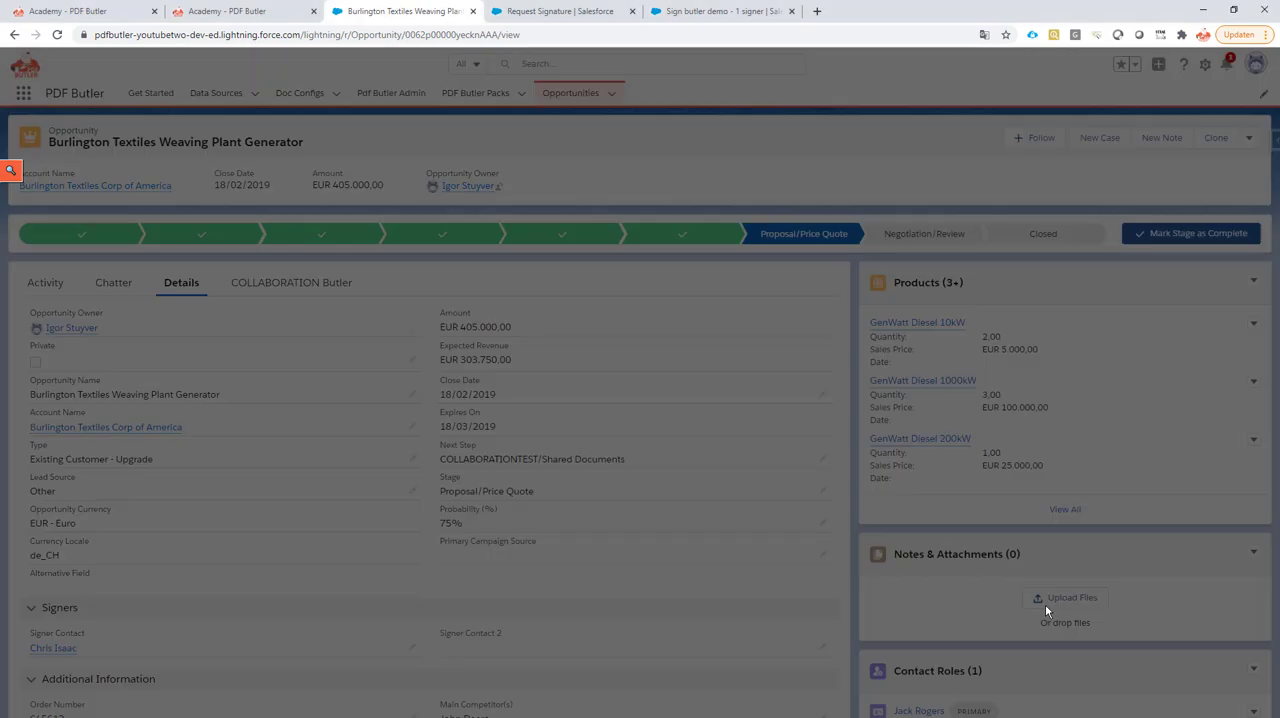
# - Upload the Car Quote - Rhino Cars (7) PDF to the opportunity and return to the Request Signature pack
pyautogui.click(1064, 596)
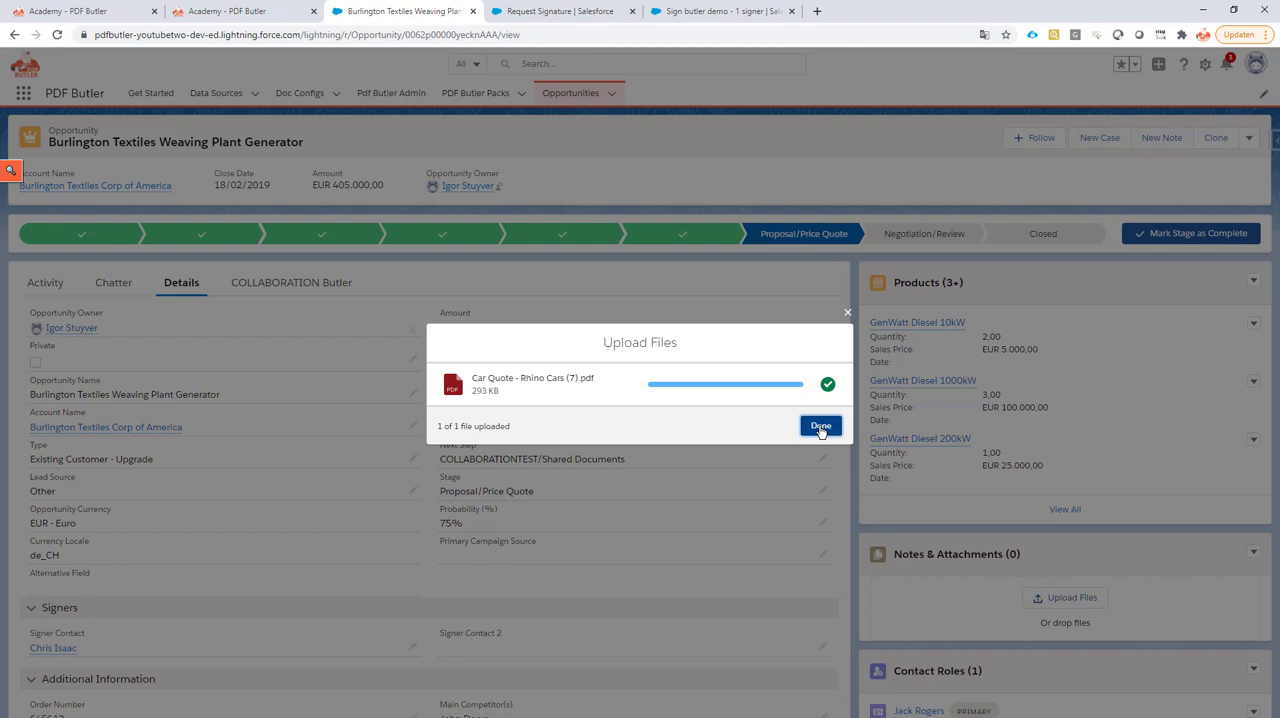
pyautogui.click(820, 426)
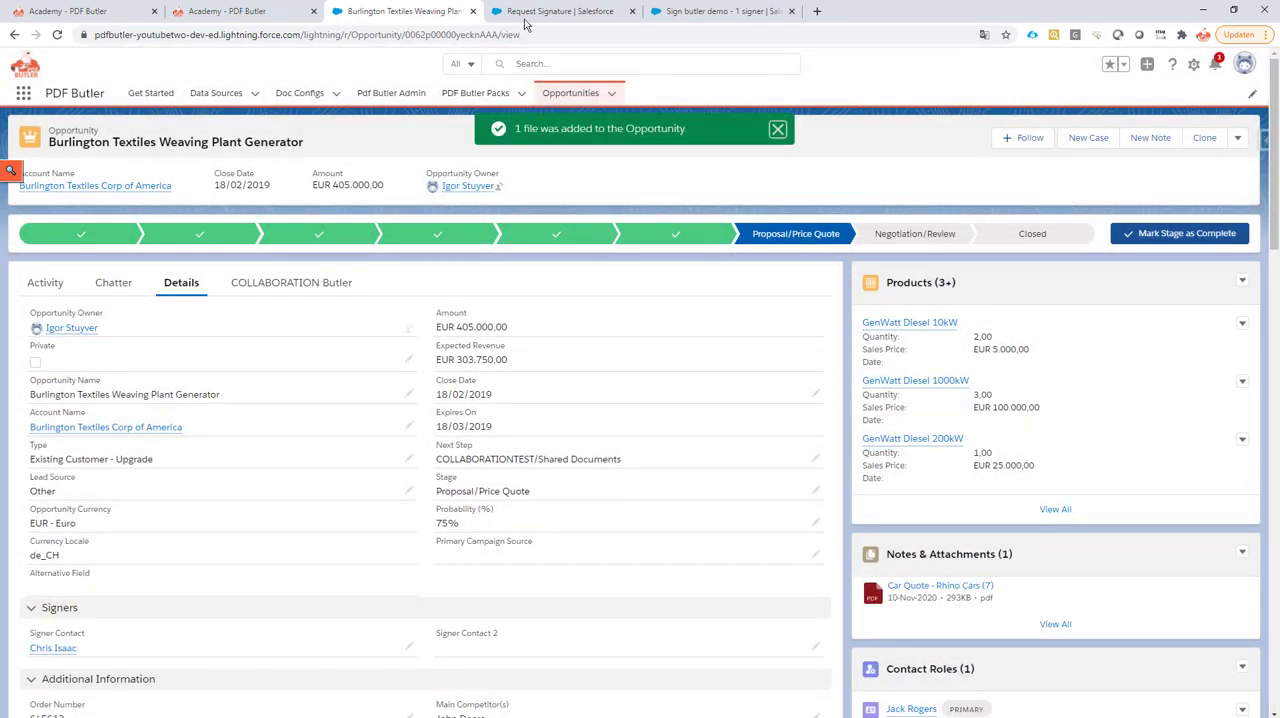
pyautogui.click(564, 12)
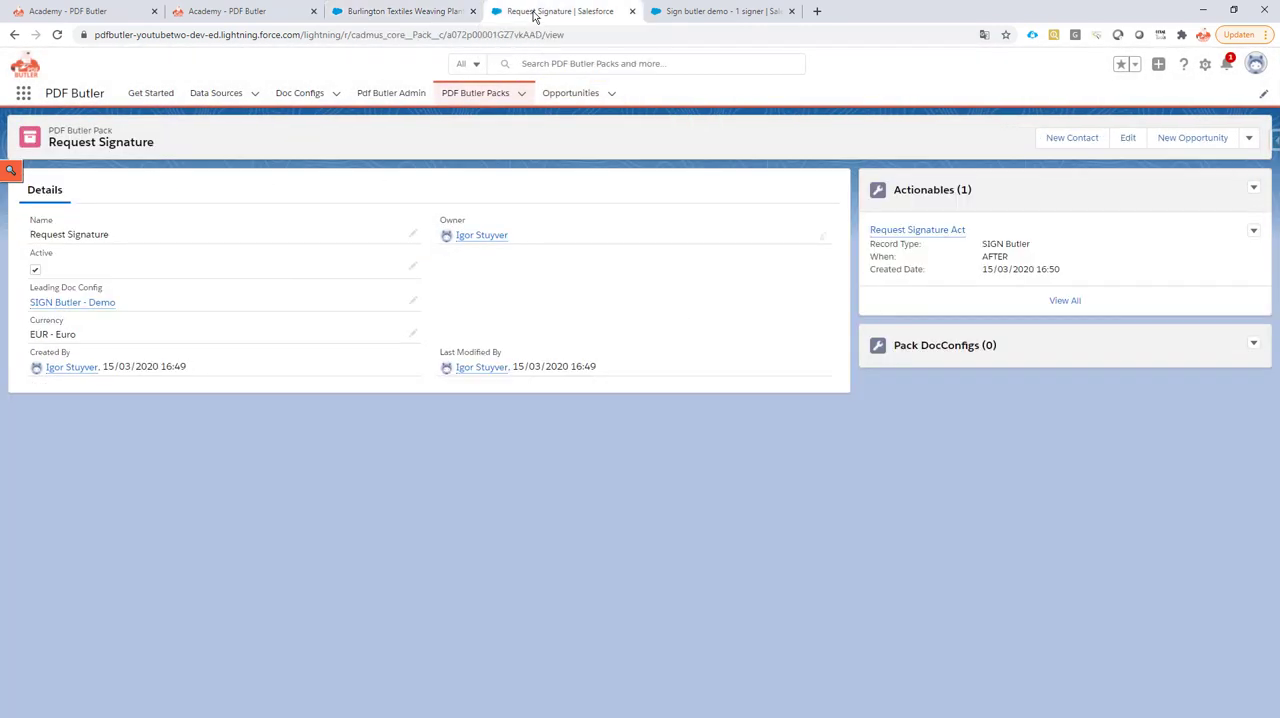
# - Start editing the Sign butler demo - 1 signer template, then view the PDF Butler Academy page
pyautogui.click(720, 12)
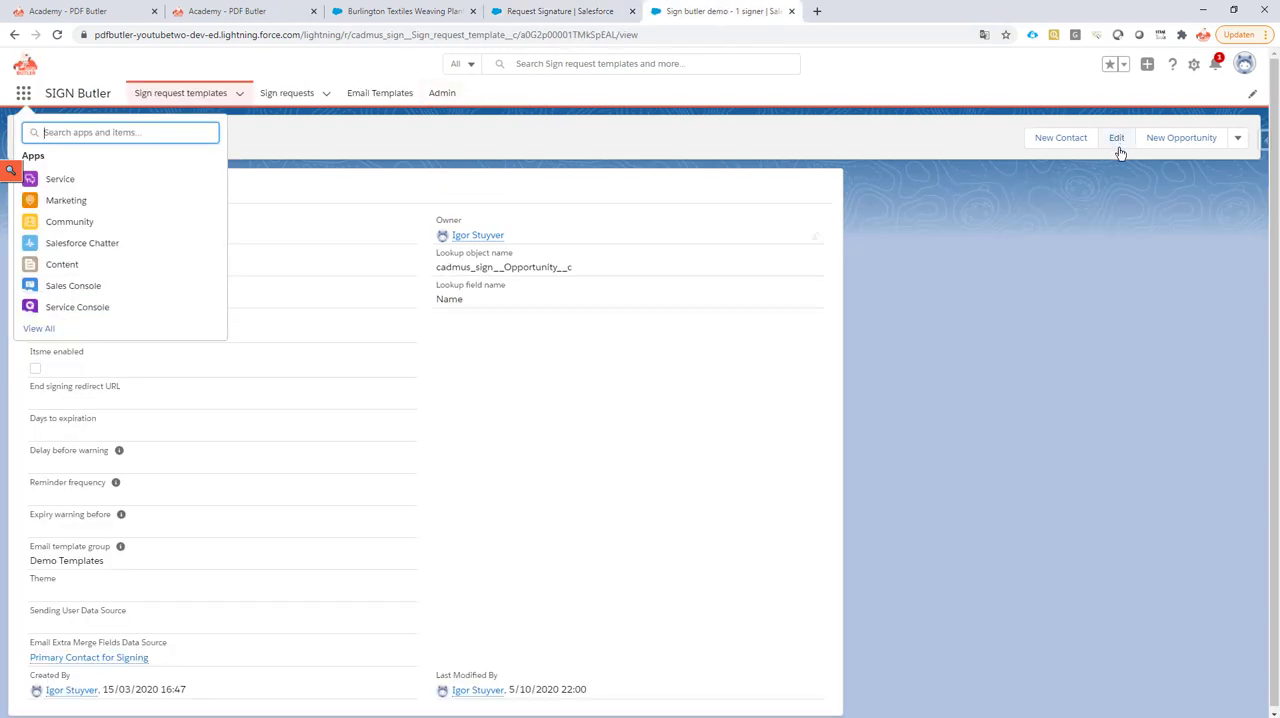
pyautogui.moveTo(1118, 148)
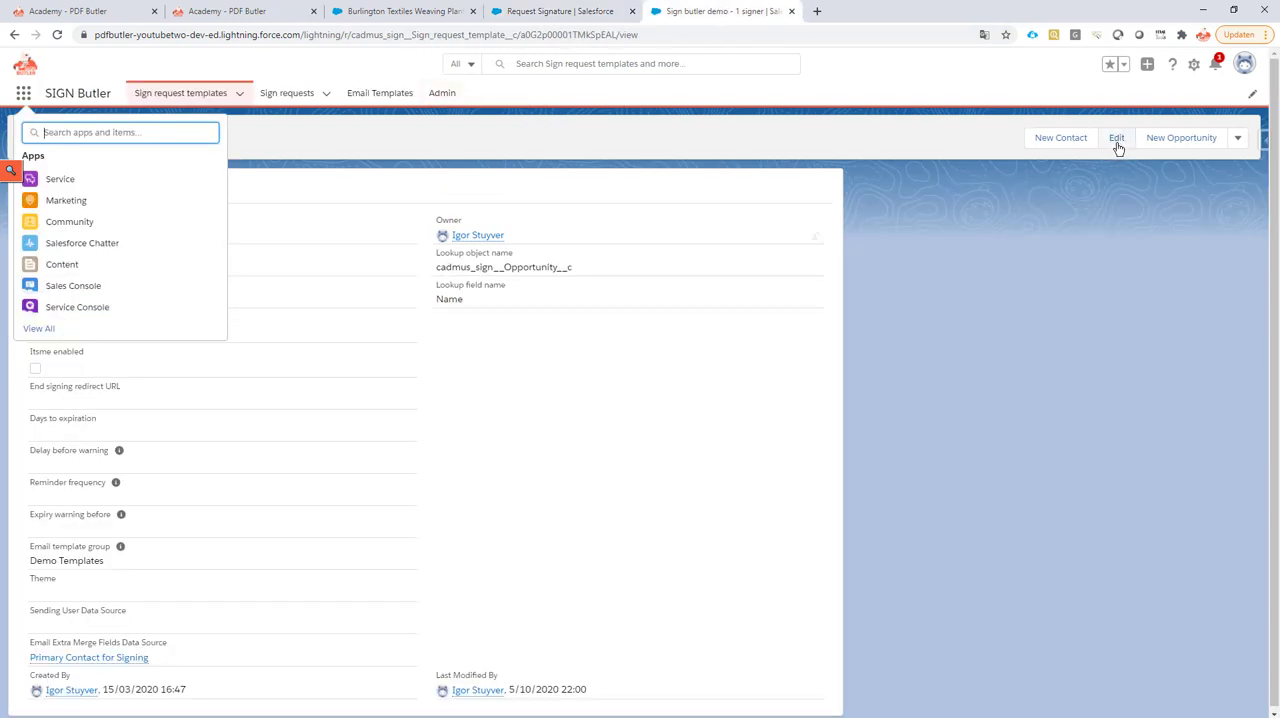
pyautogui.click(1116, 136)
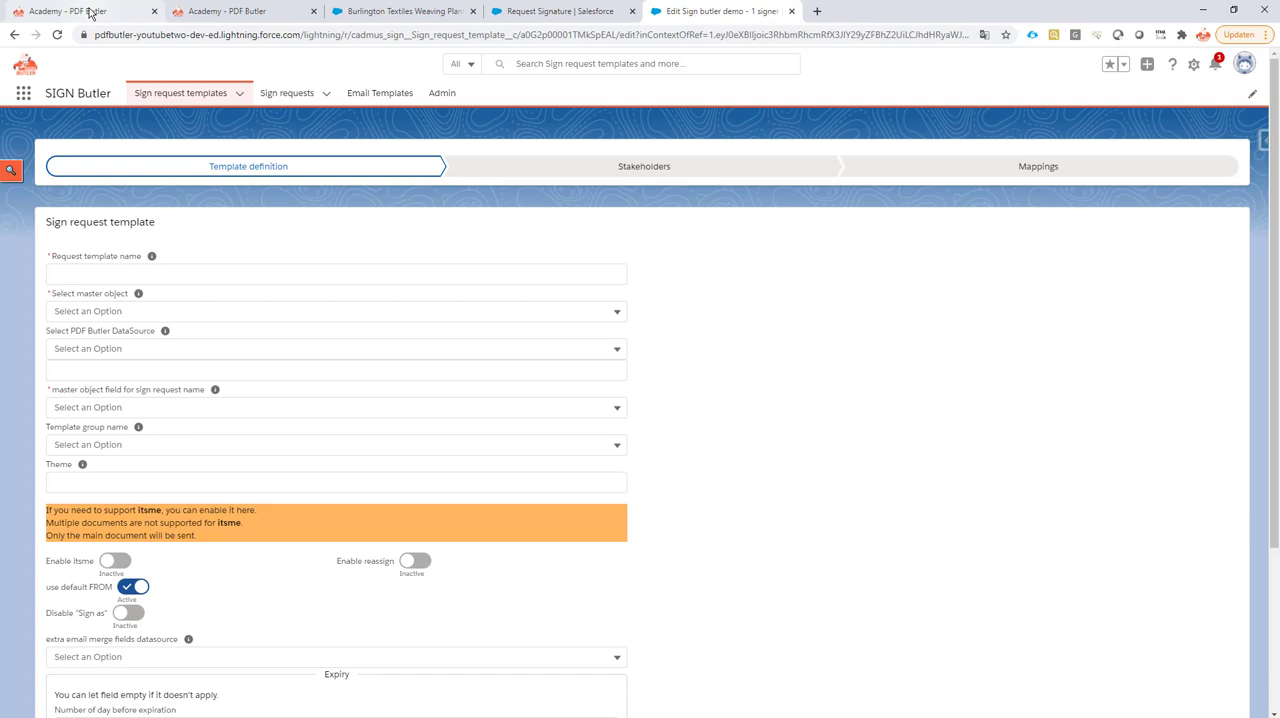
pyautogui.click(244, 12)
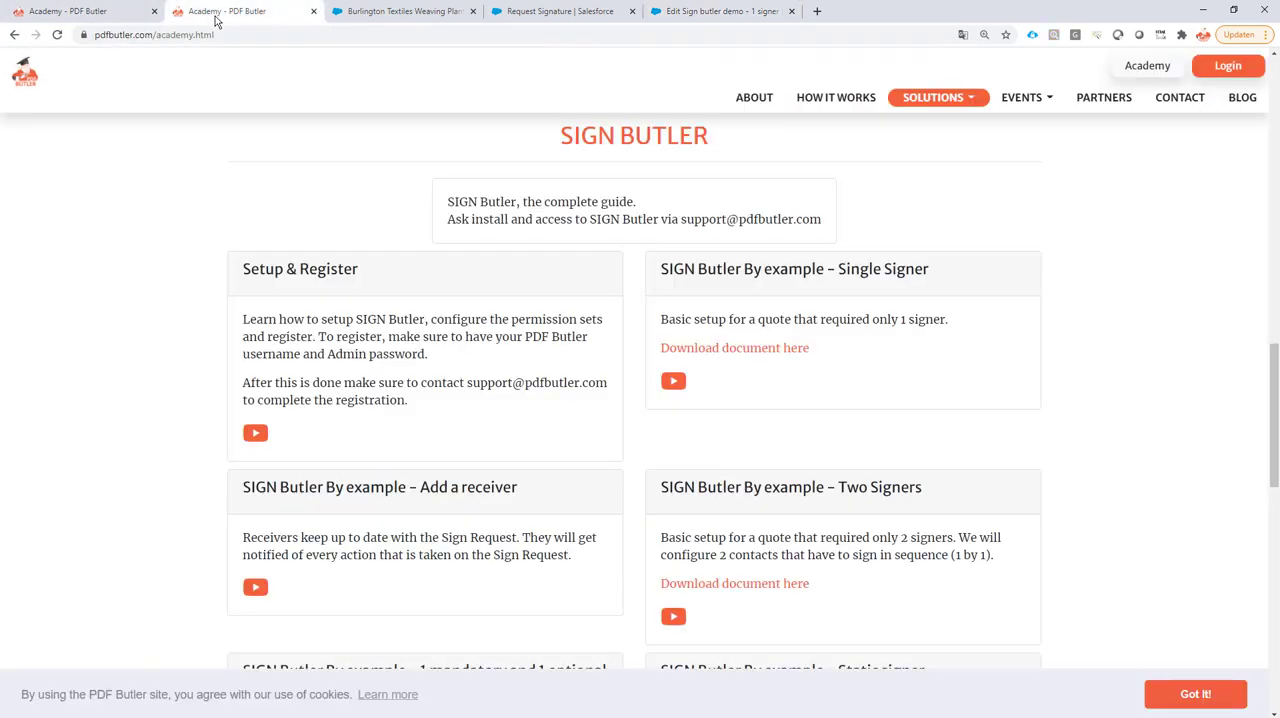
pyautogui.moveTo(578, 202)
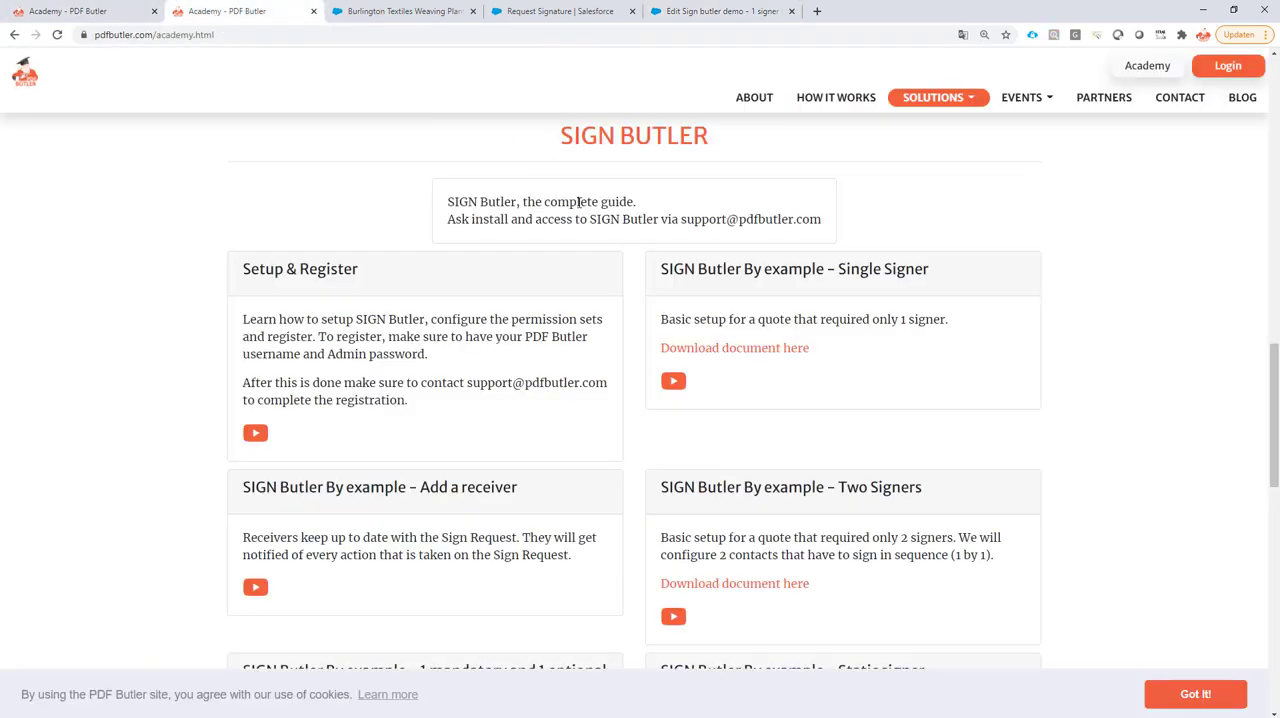
pyautogui.scroll(-3)
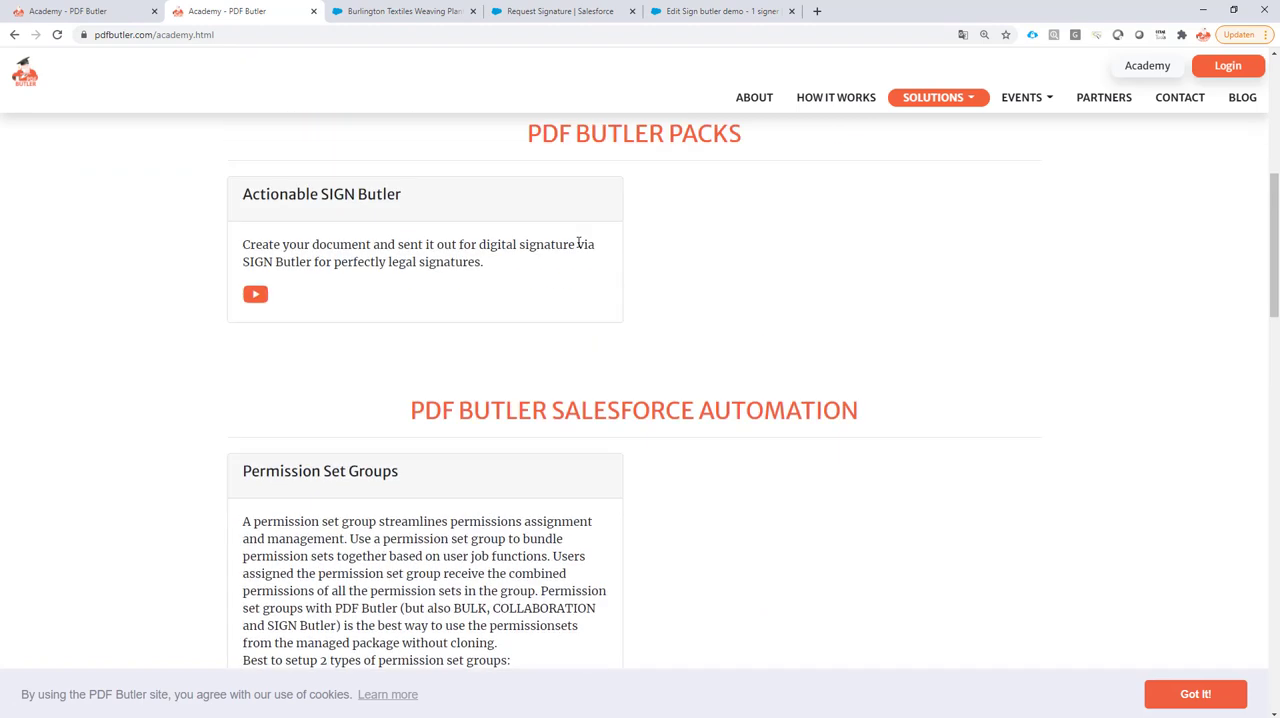
pyautogui.write('Sign butl')
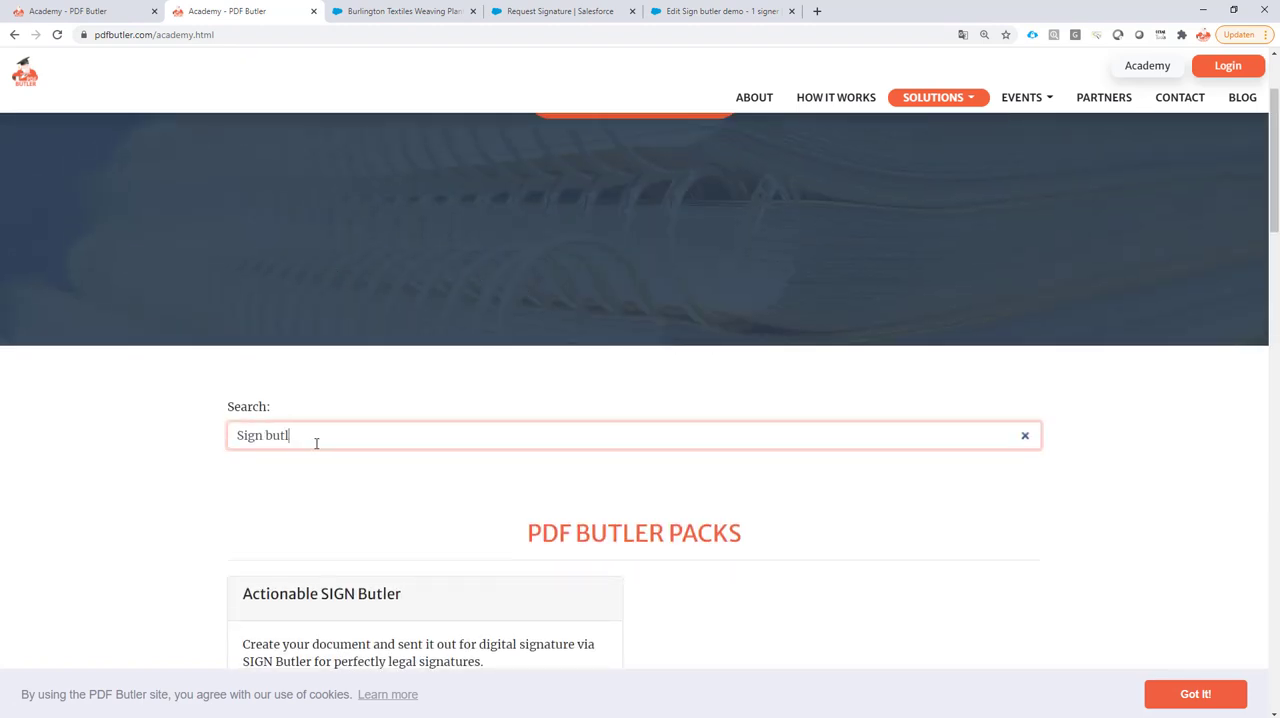
pyautogui.scroll(-3)
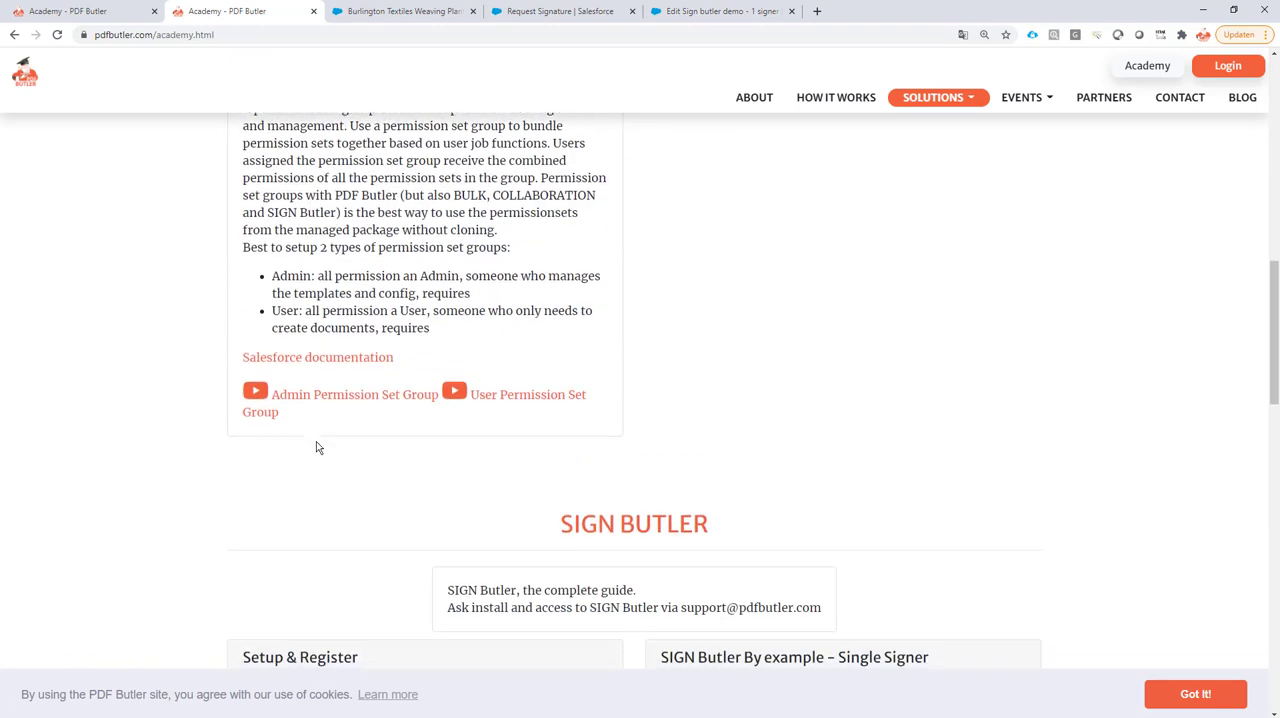
pyautogui.scroll(-3)
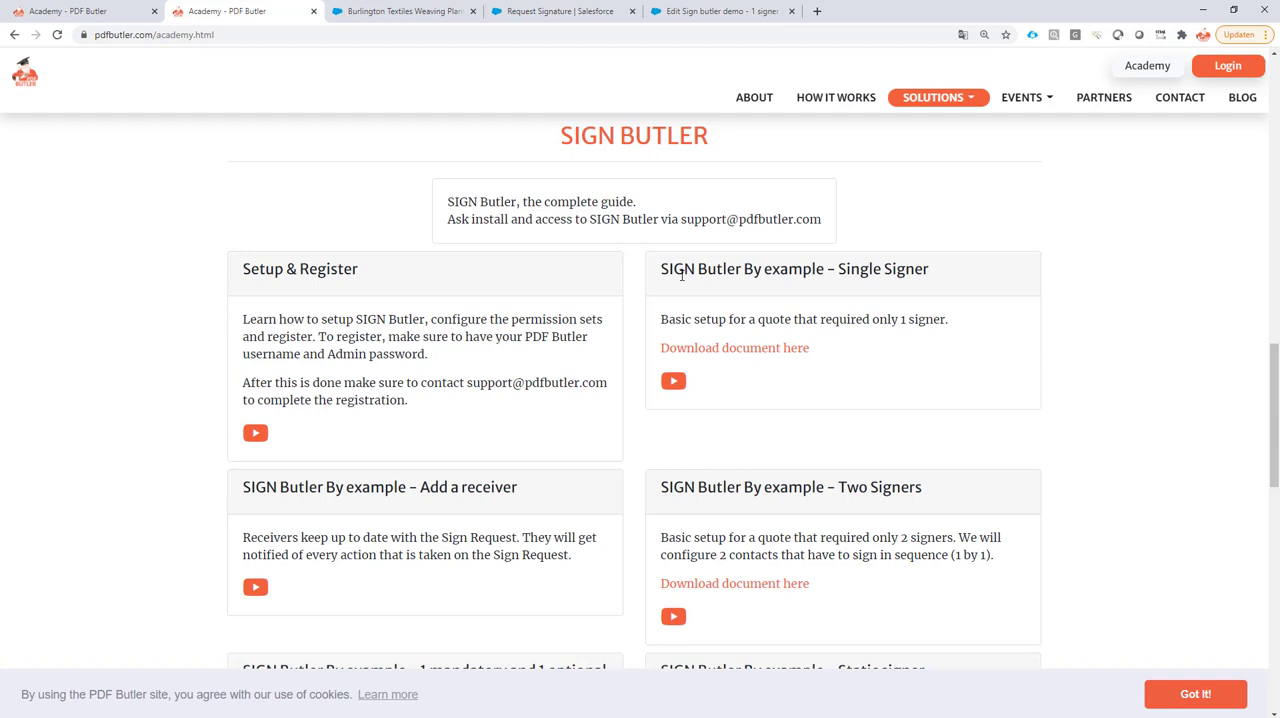
pyautogui.moveTo(666, 298)
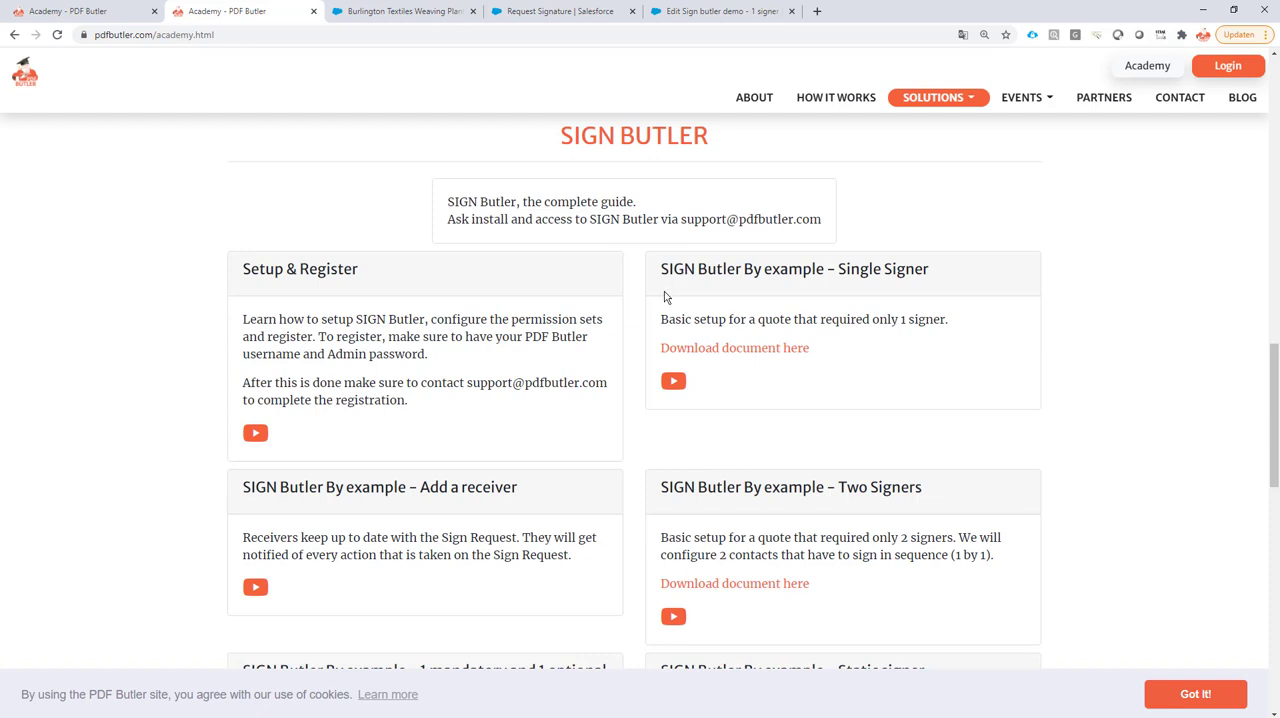
pyautogui.moveTo(666, 300)
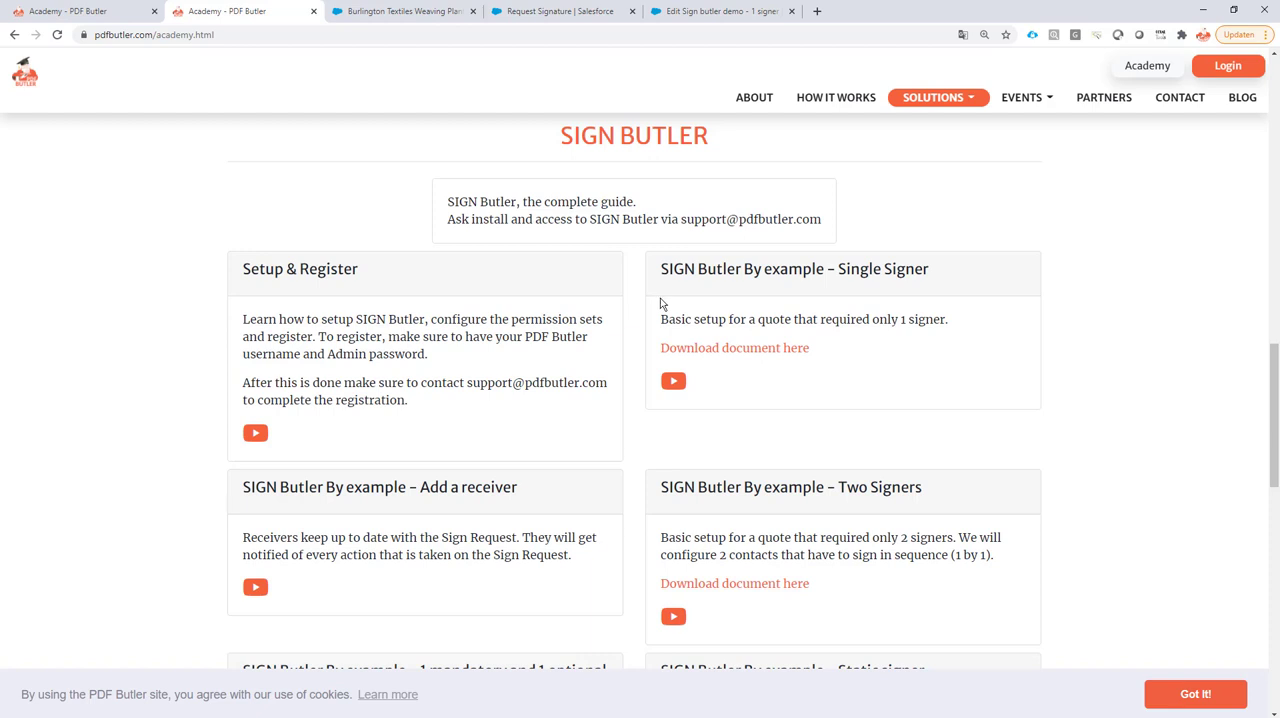
pyautogui.moveTo(614, 480)
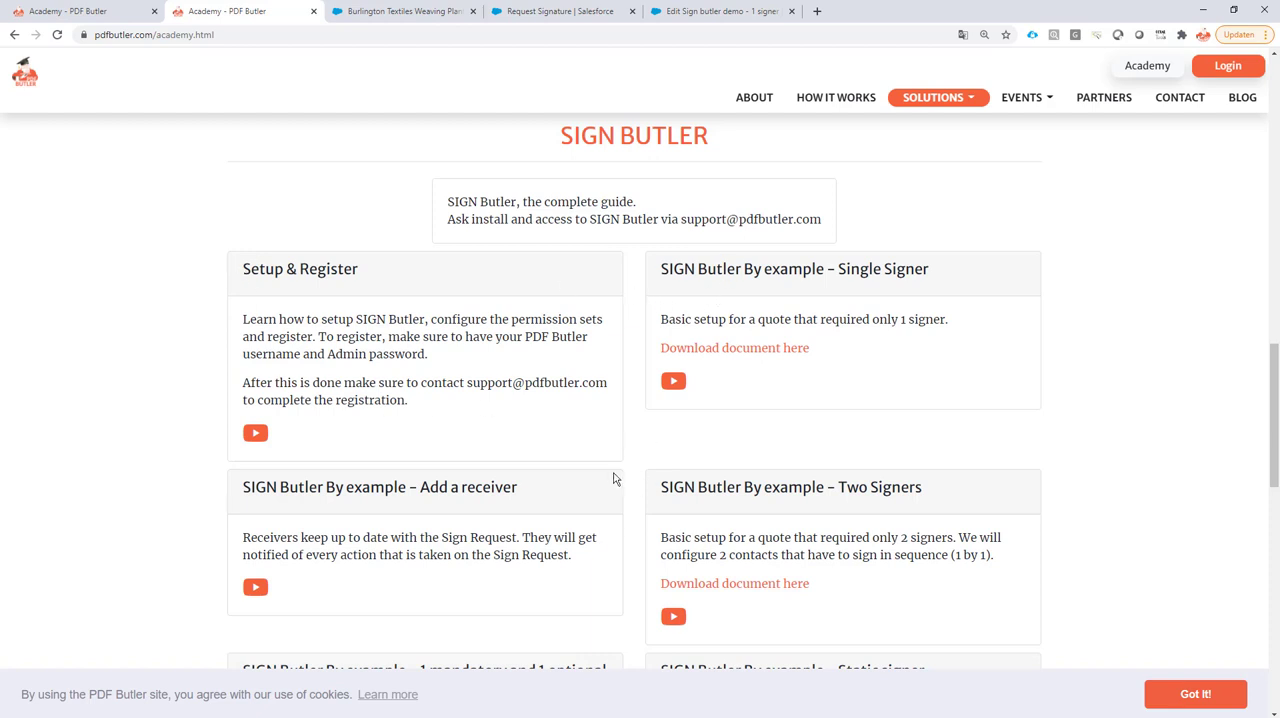
pyautogui.moveTo(776, 128)
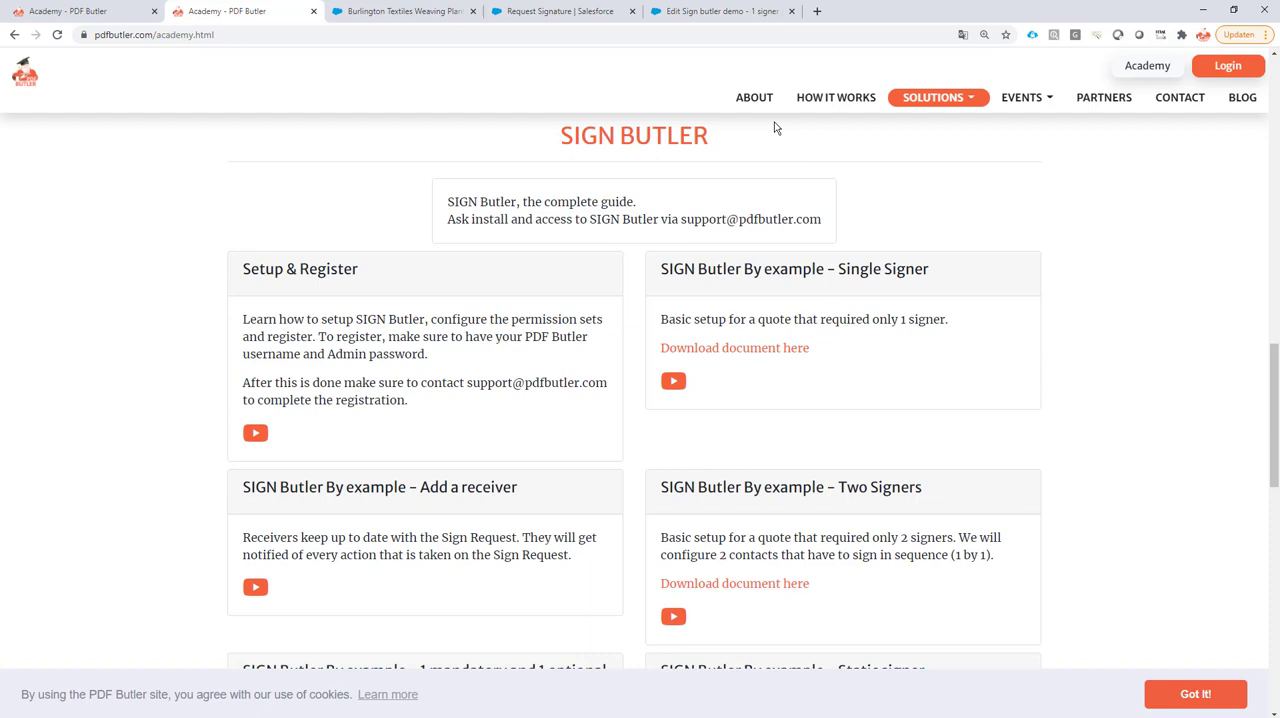
pyautogui.moveTo(784, 312)
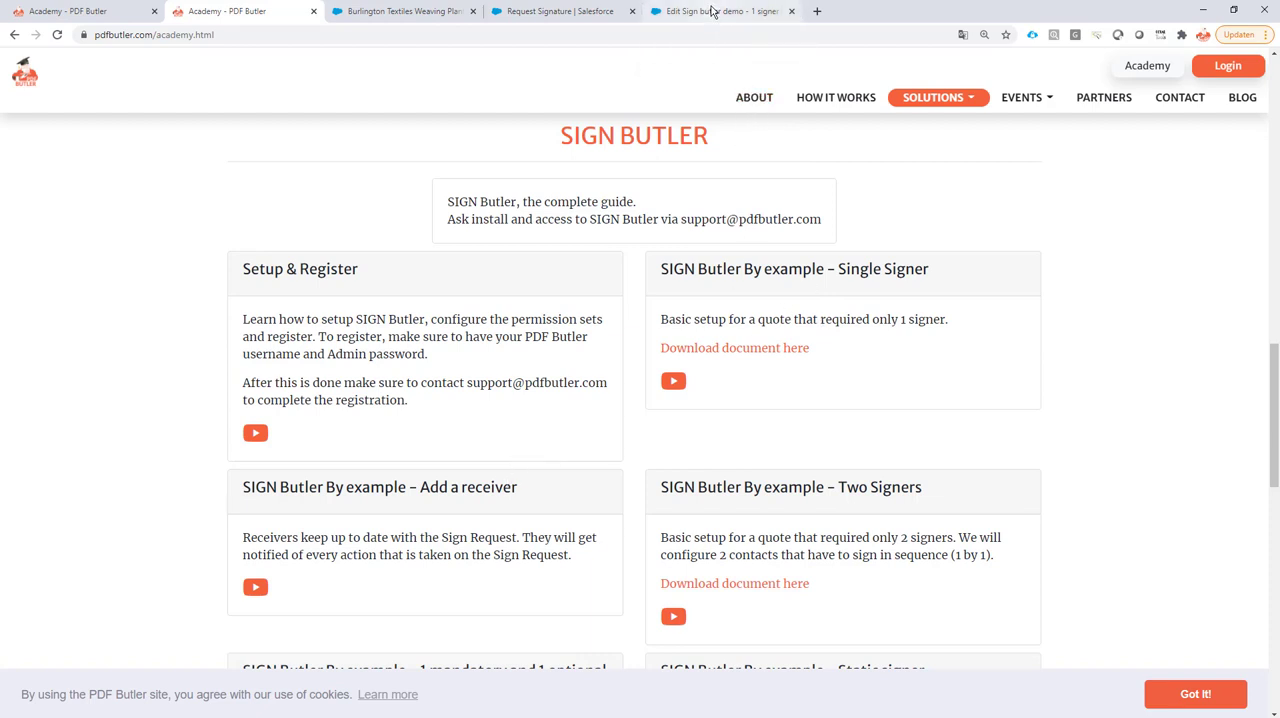
# - Advance the template to its stakeholder step with Signer and Receiver from the Opportunity
pyautogui.click(716, 12)
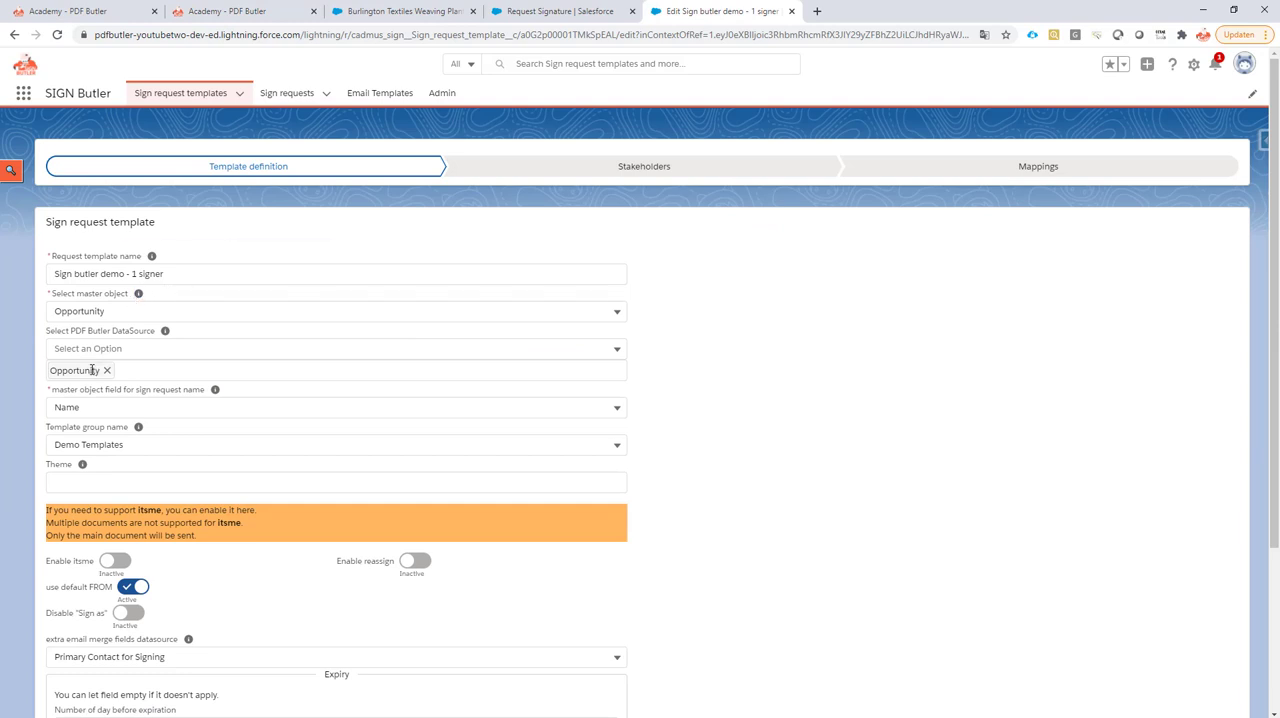
pyautogui.scroll(-3)
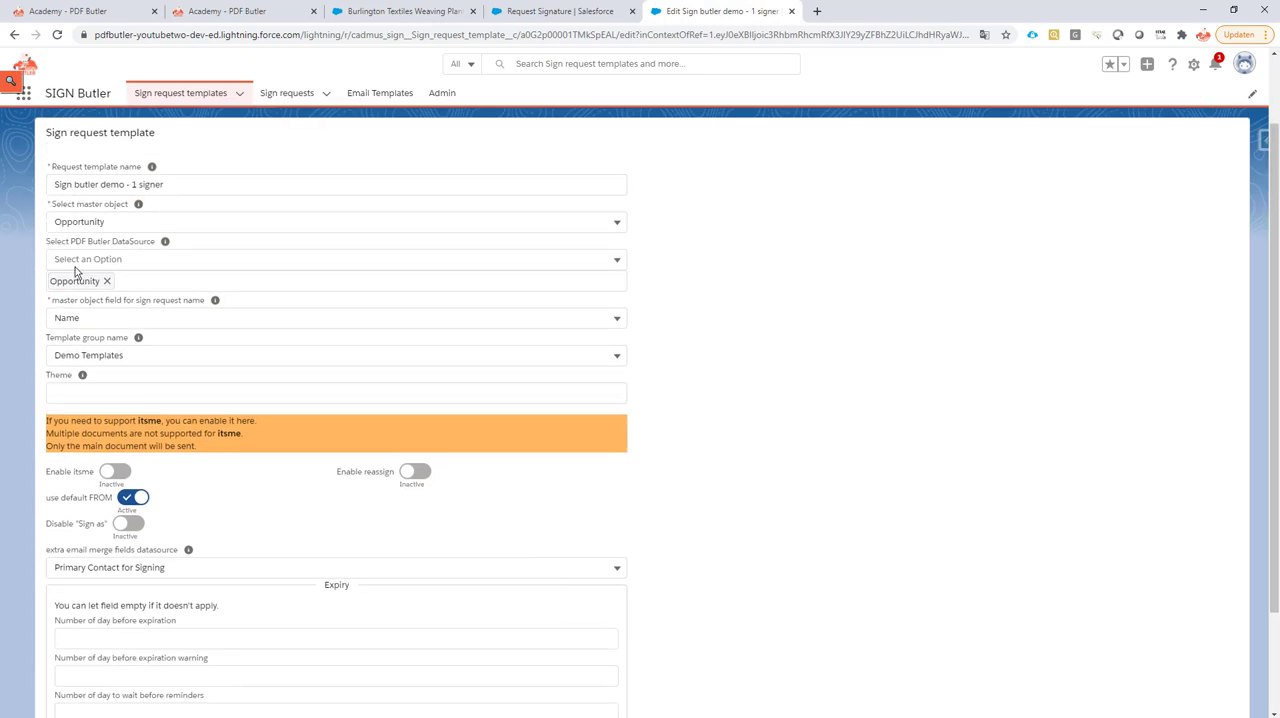
pyautogui.scroll(-3)
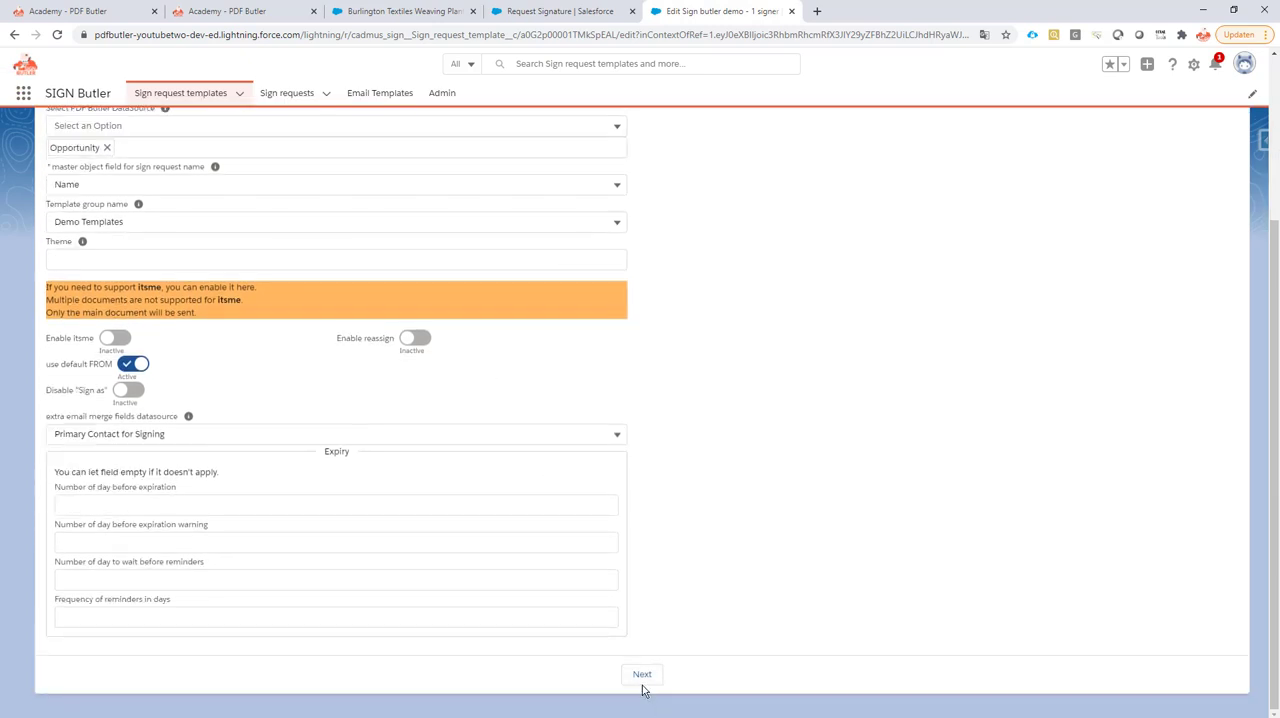
pyautogui.click(642, 674)
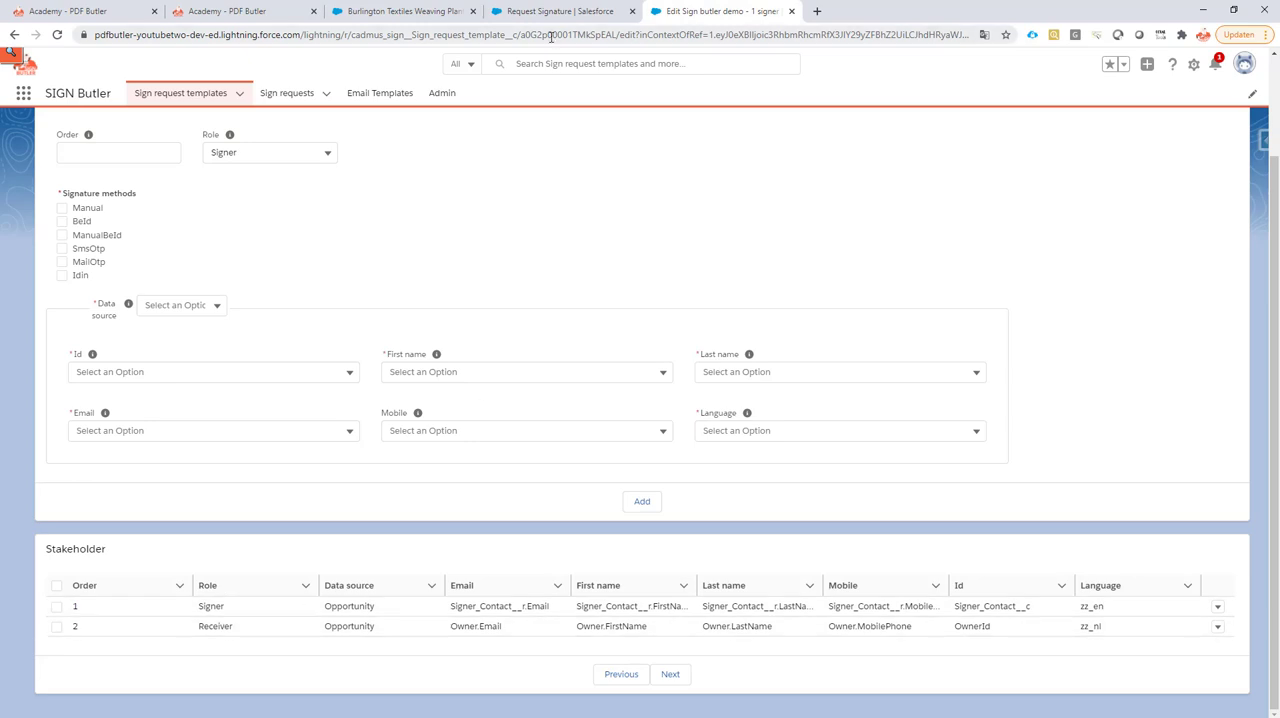
pyautogui.click(400, 12)
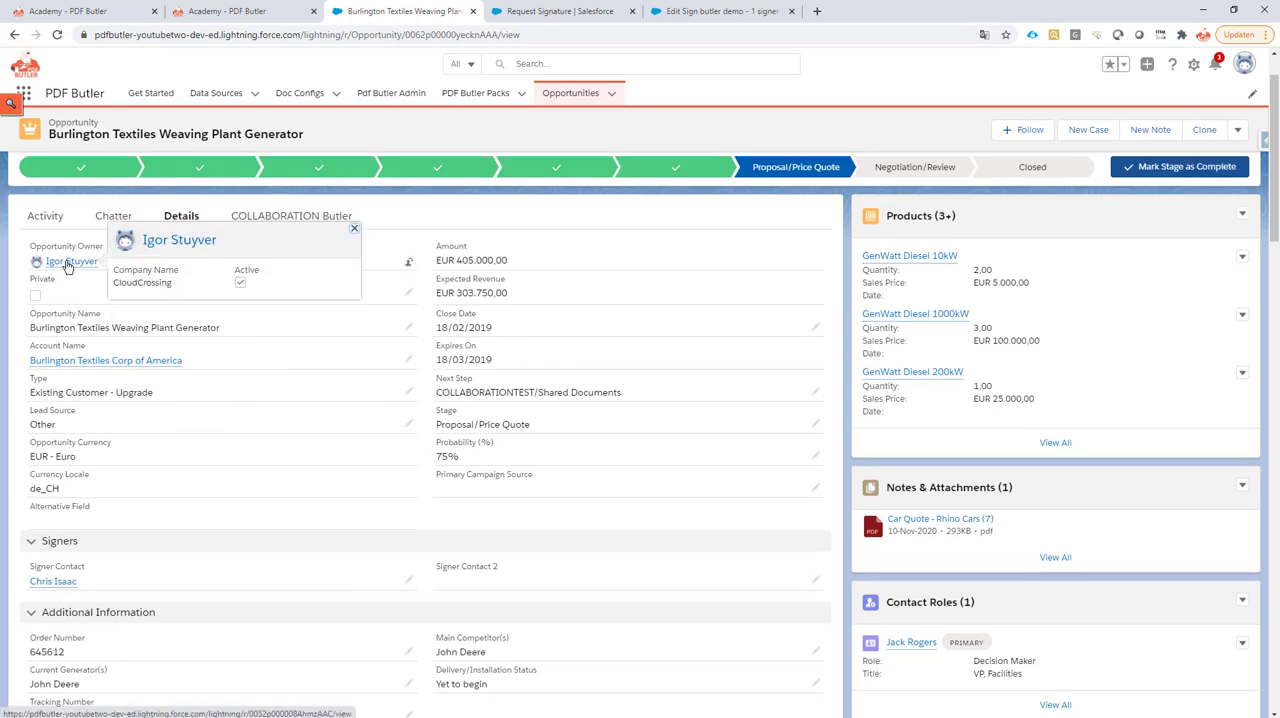
pyautogui.moveTo(712, 20)
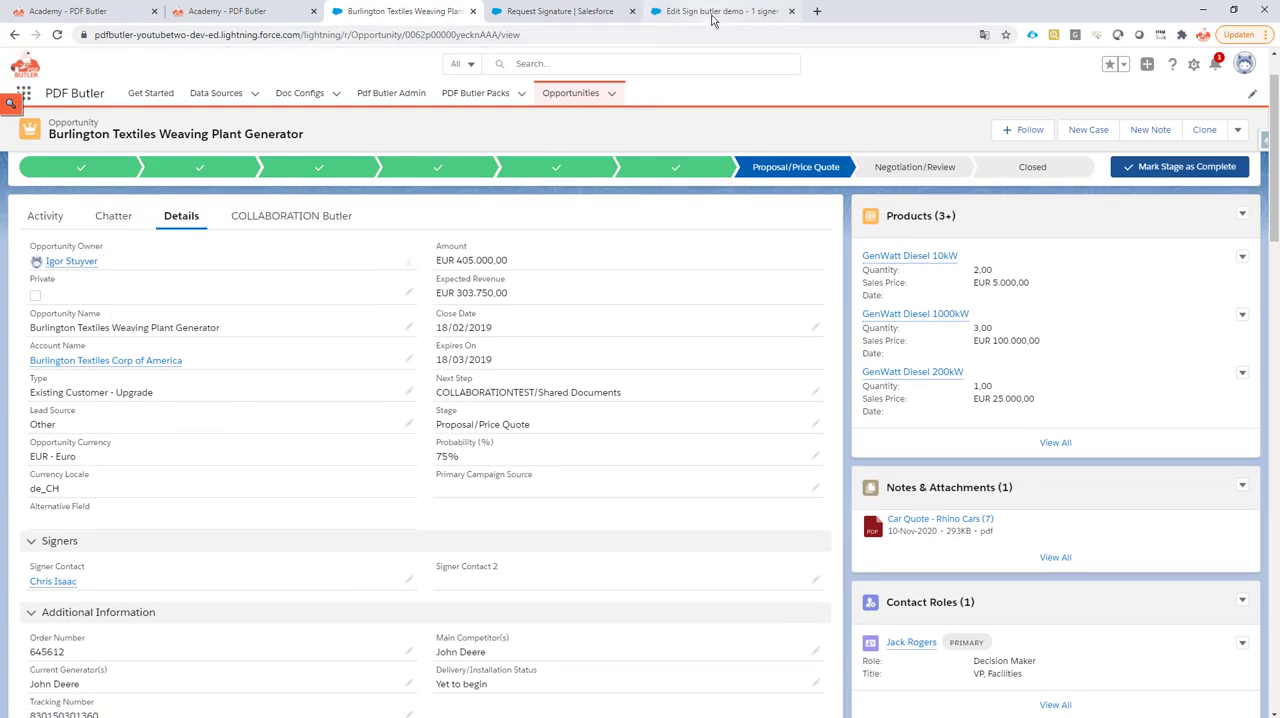
pyautogui.click(720, 12)
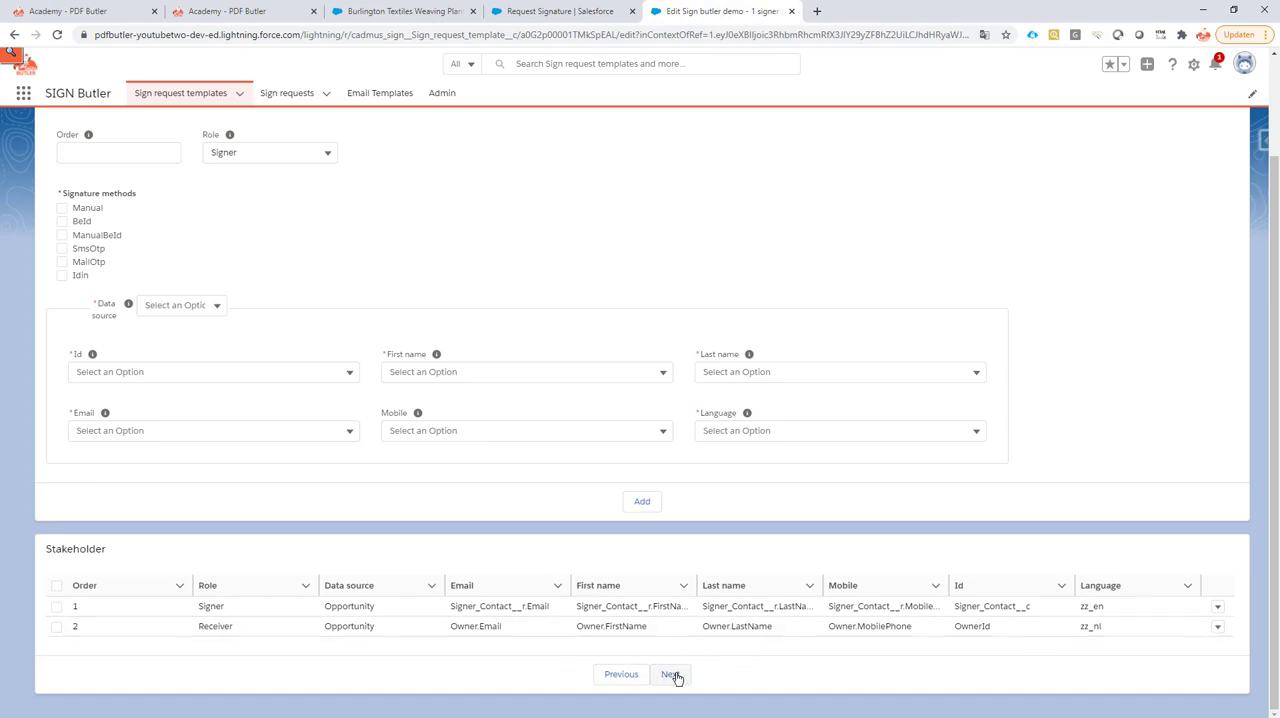
# - Reach the file mapping step leaving signed-document saving at None, then show the Request Signature pack
pyautogui.click(670, 674)
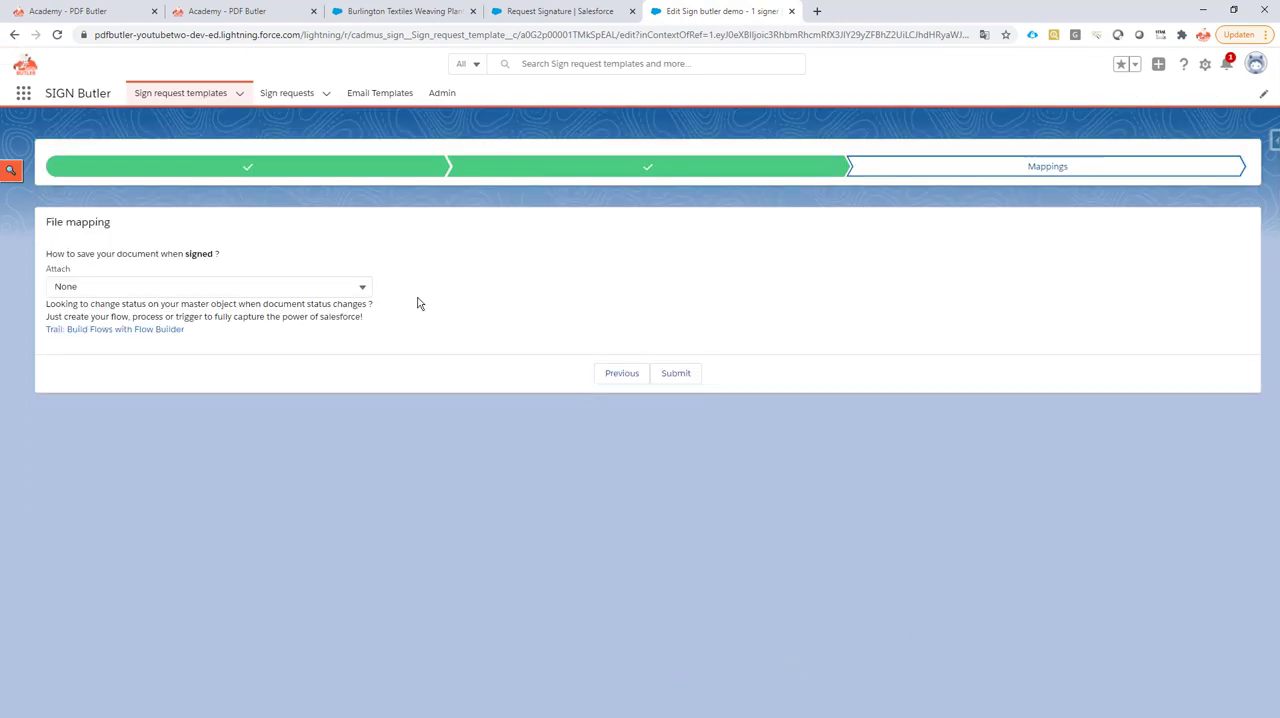
pyautogui.click(208, 286)
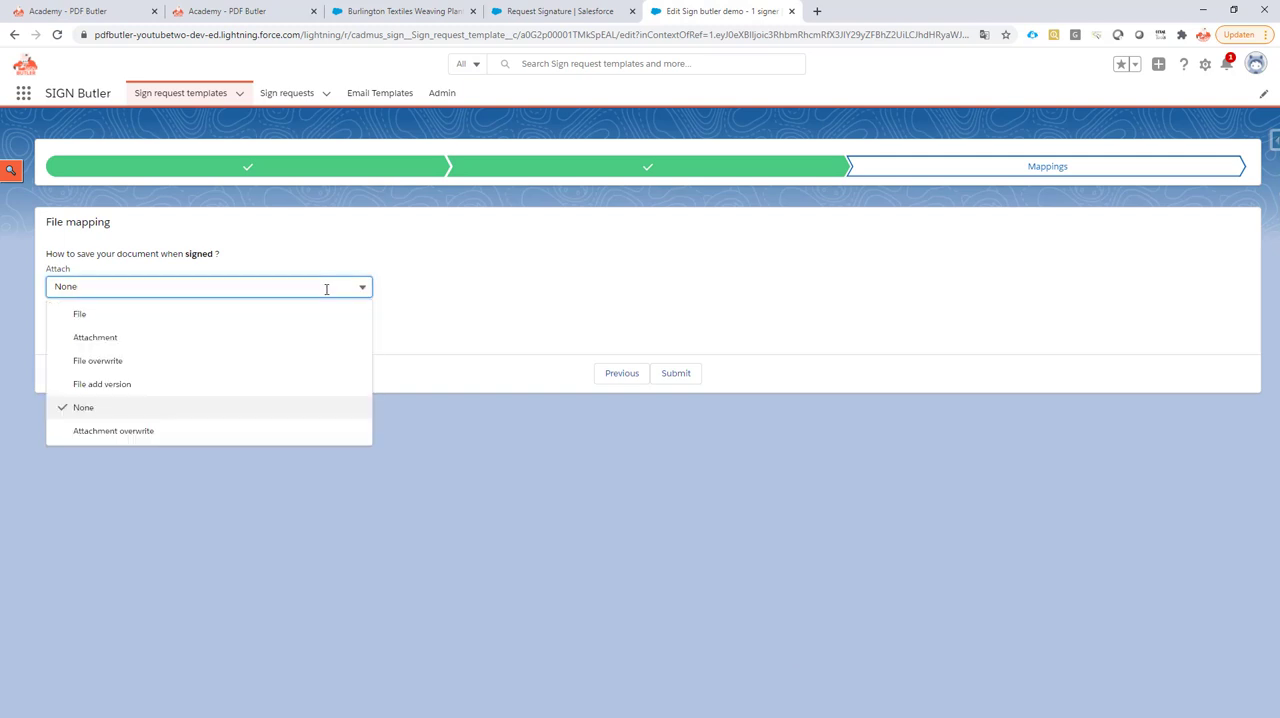
pyautogui.moveTo(248, 272)
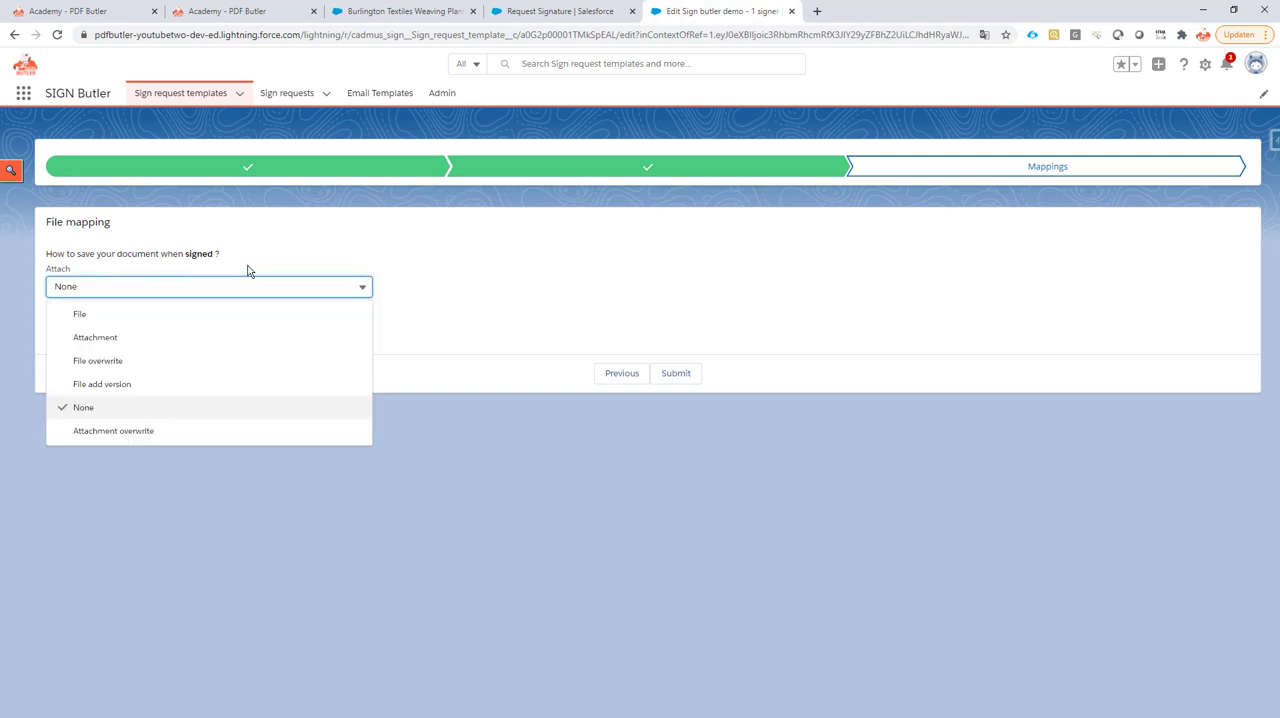
pyautogui.moveTo(156, 264)
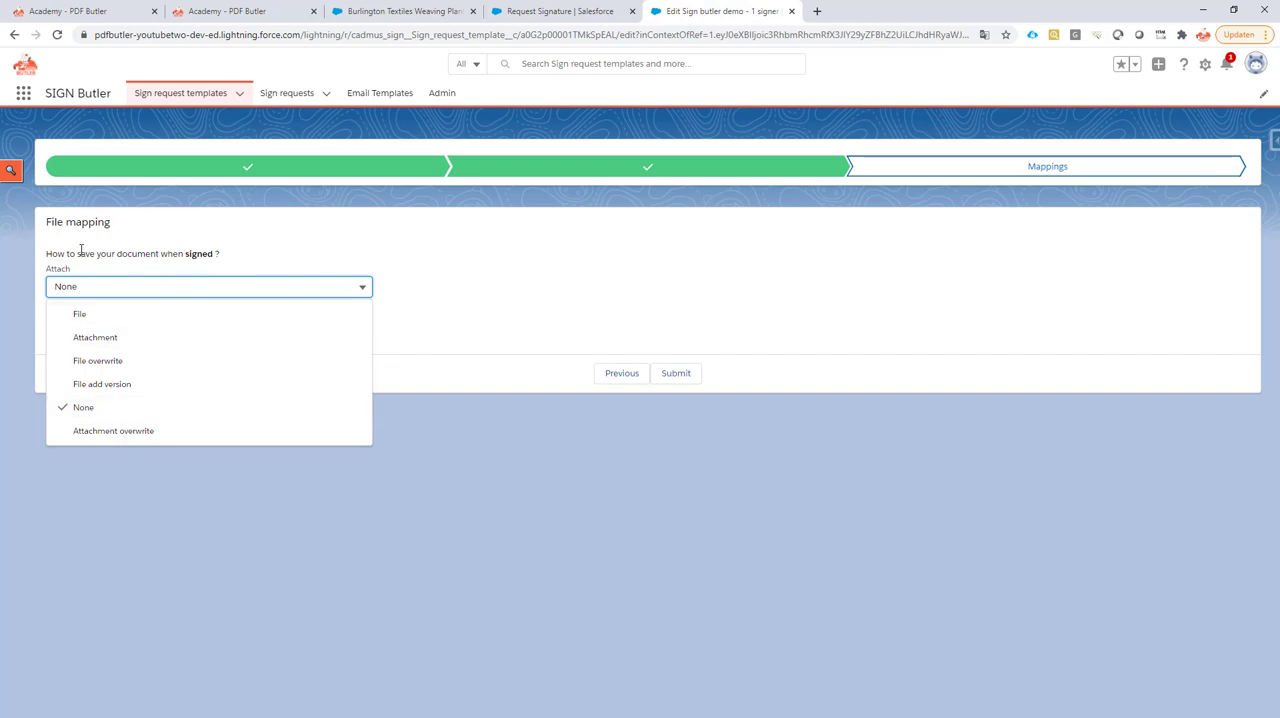
pyautogui.click(84, 408)
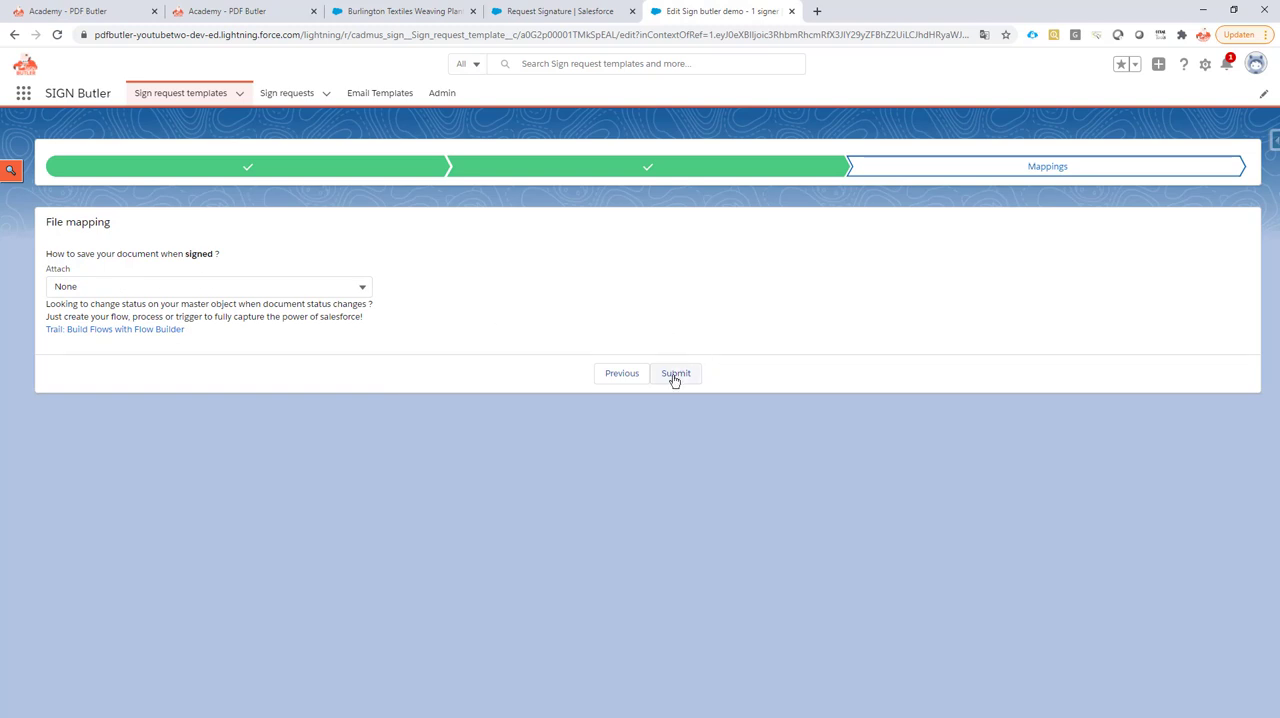
pyautogui.moveTo(560, 356)
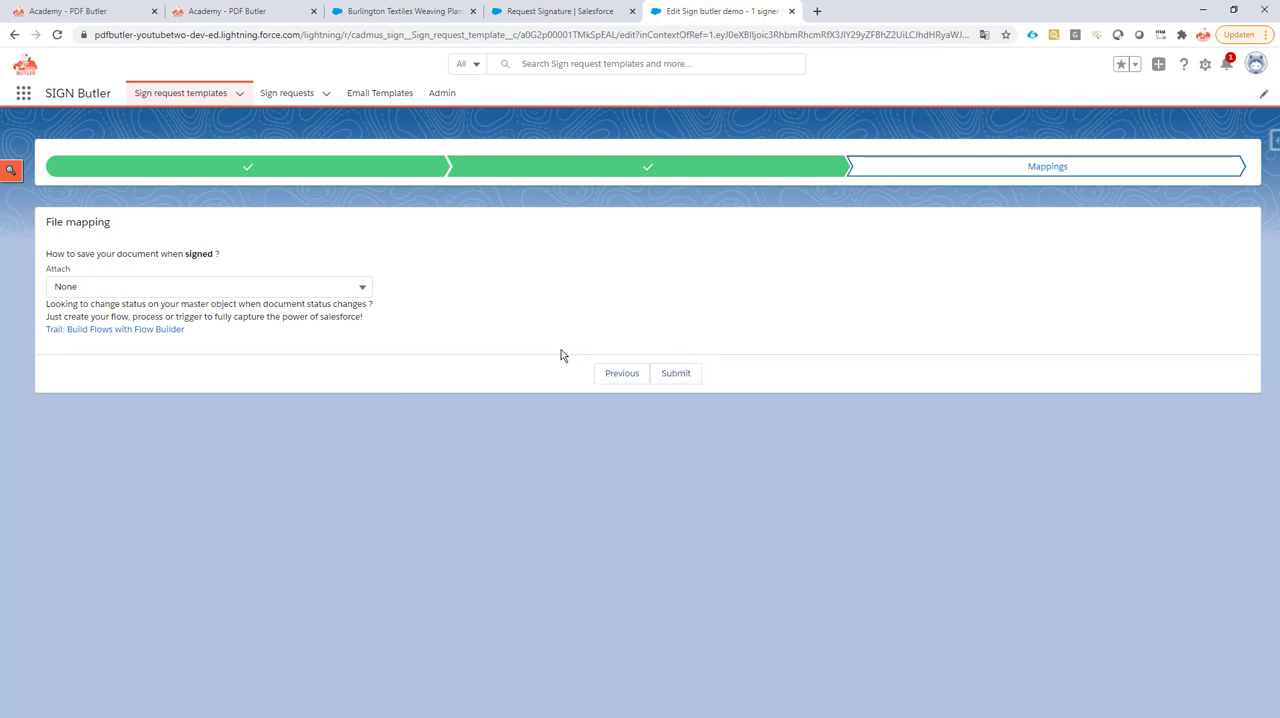
pyautogui.moveTo(676, 372)
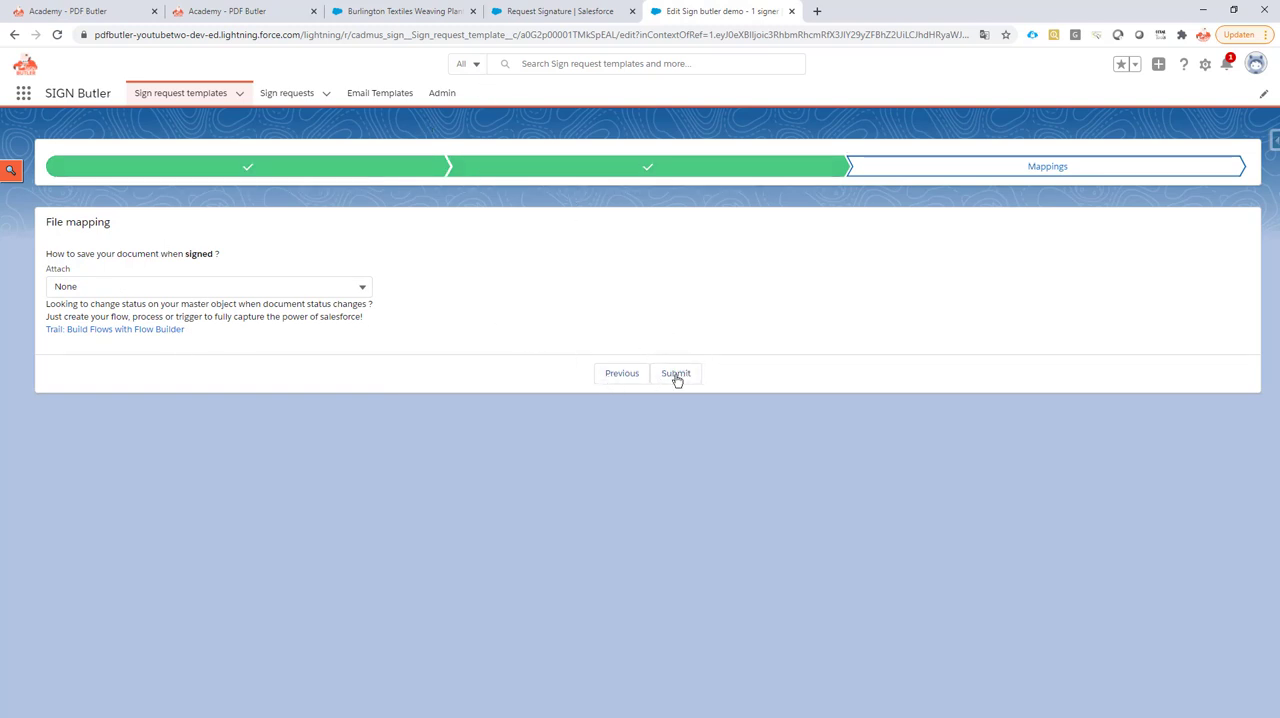
pyautogui.moveTo(340, 332)
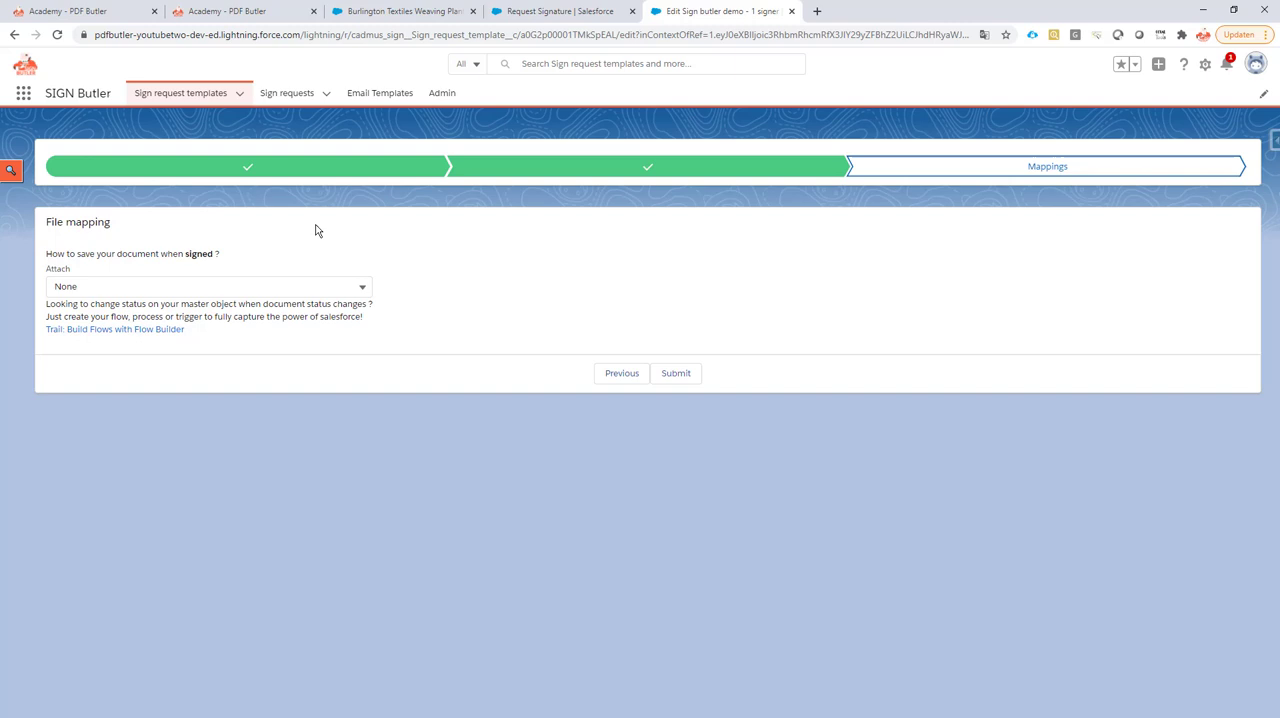
pyautogui.moveTo(136, 236)
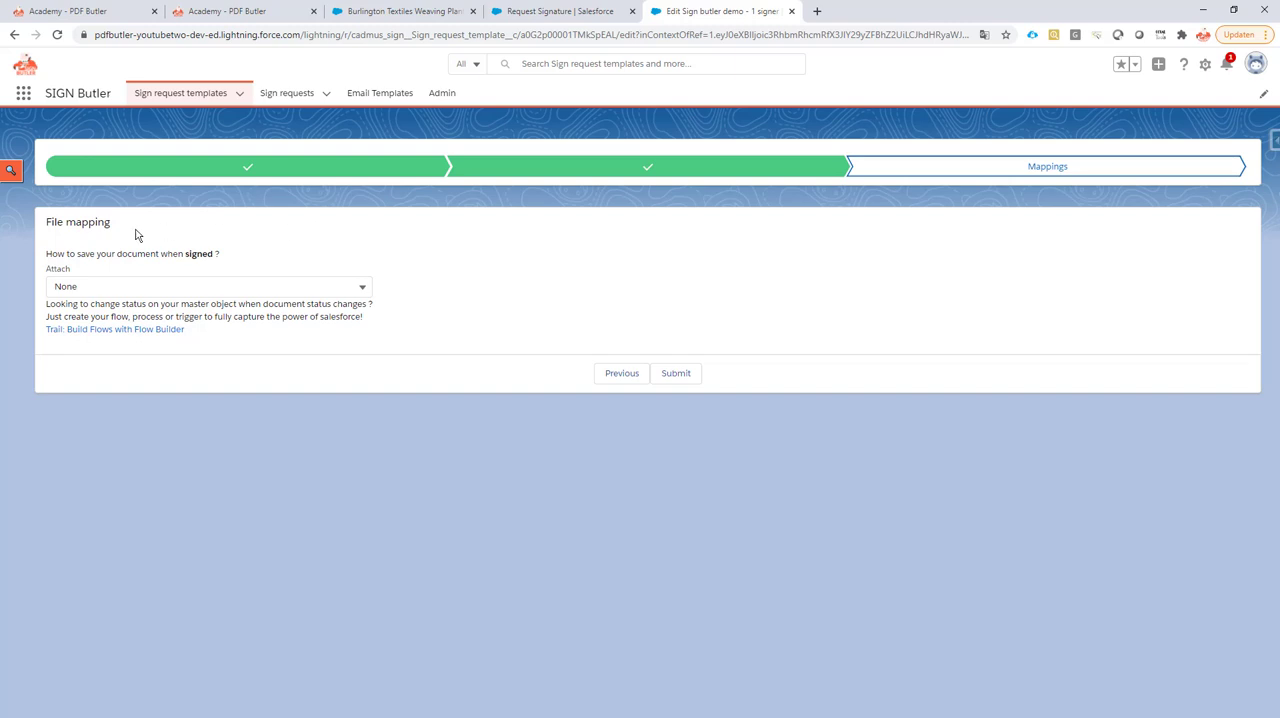
pyautogui.moveTo(400, 12)
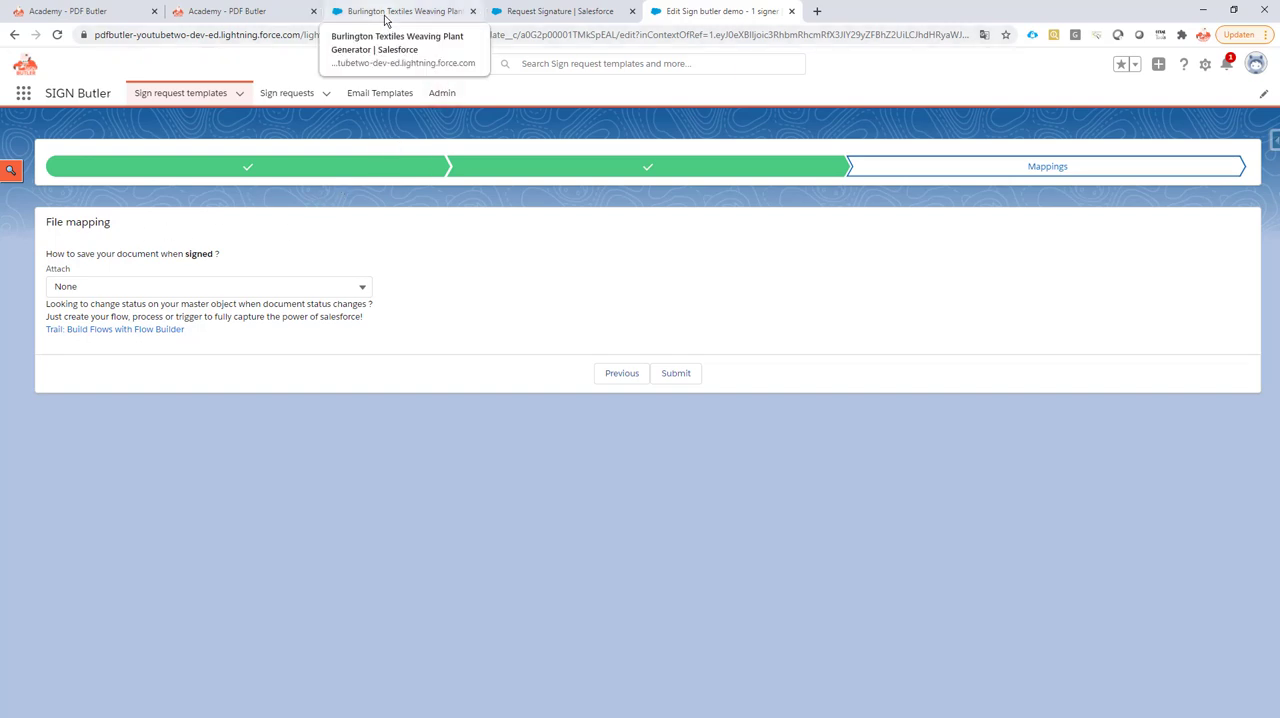
pyautogui.click(560, 12)
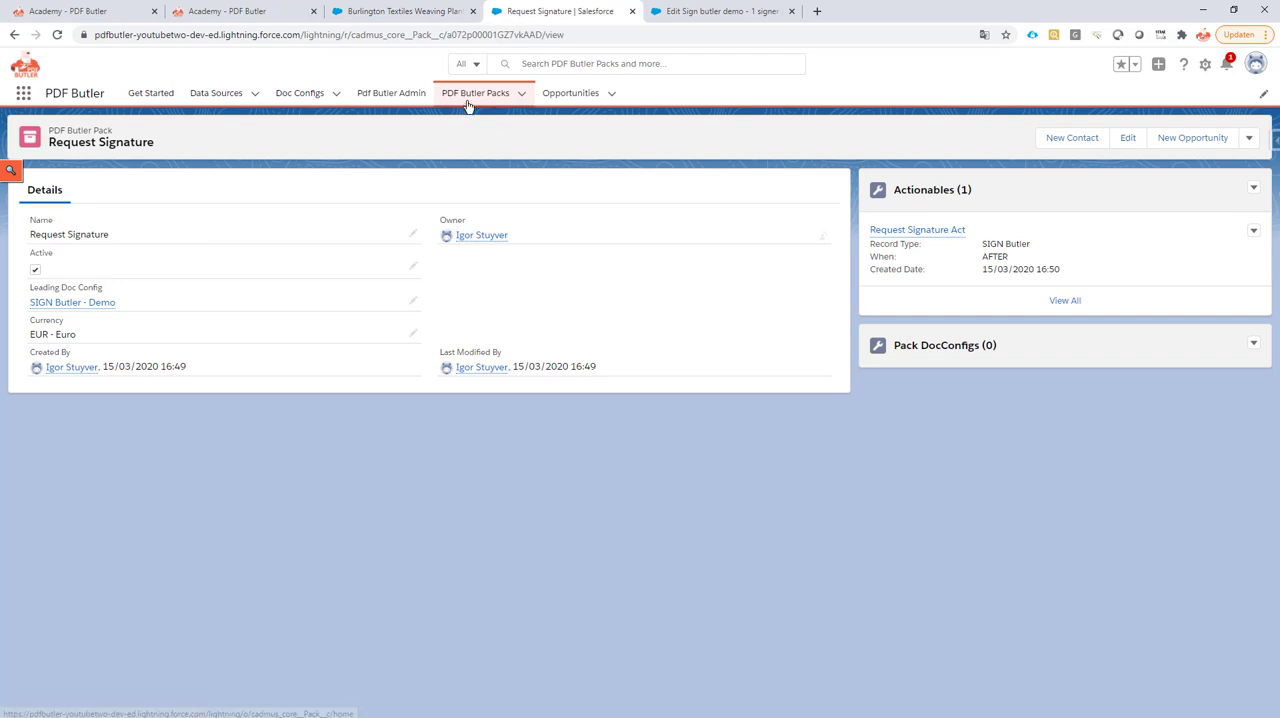
pyautogui.moveTo(592, 108)
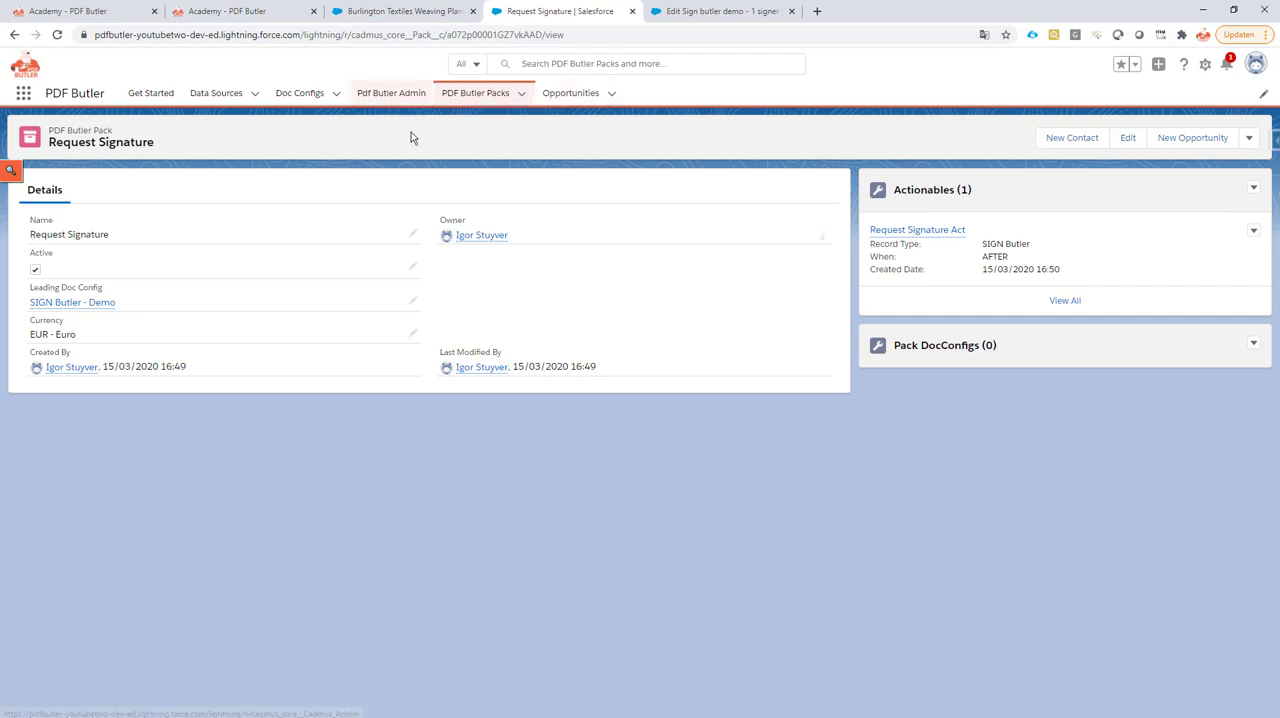
pyautogui.moveTo(390, 92)
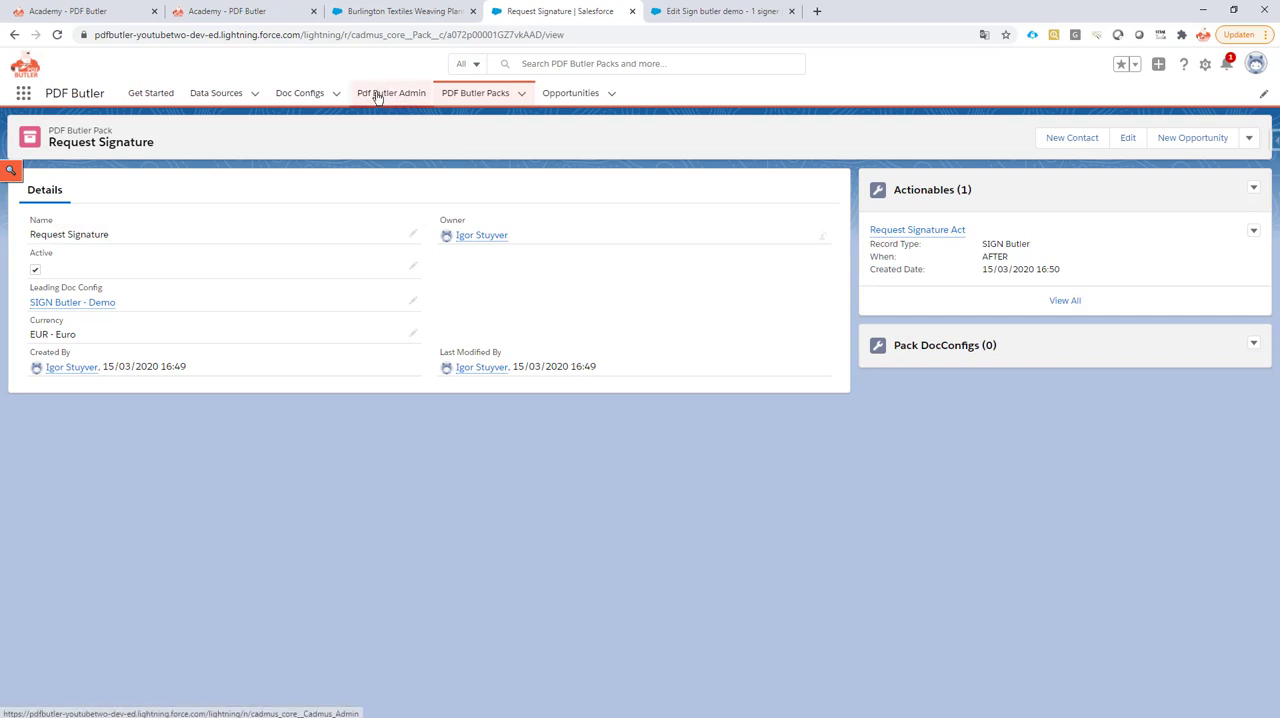
pyautogui.moveTo(392, 96)
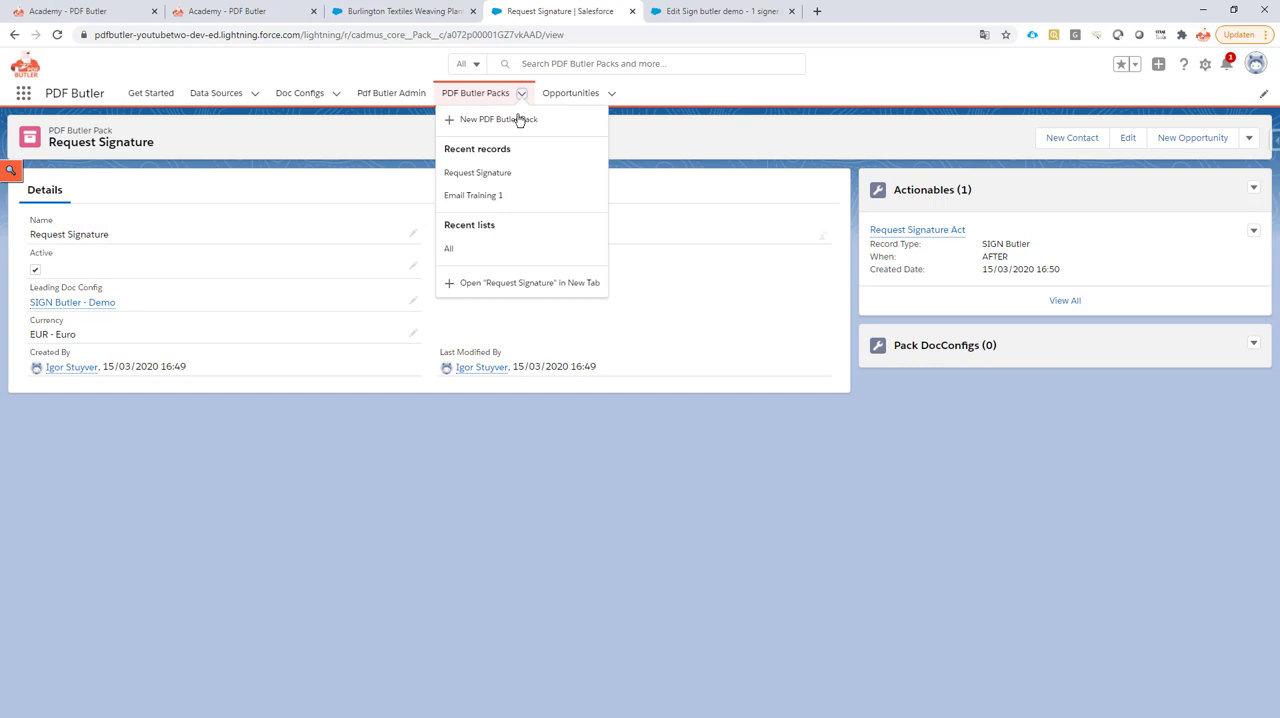
pyautogui.moveTo(472, 196)
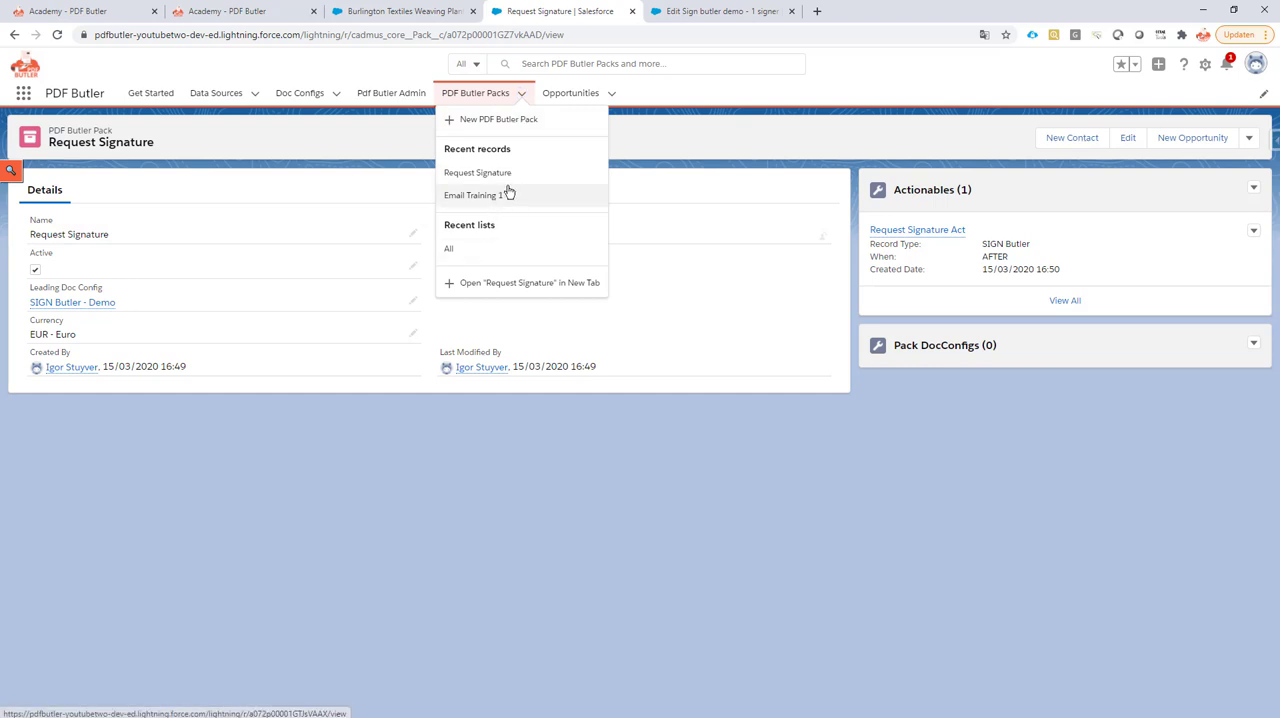
pyautogui.moveTo(476, 172)
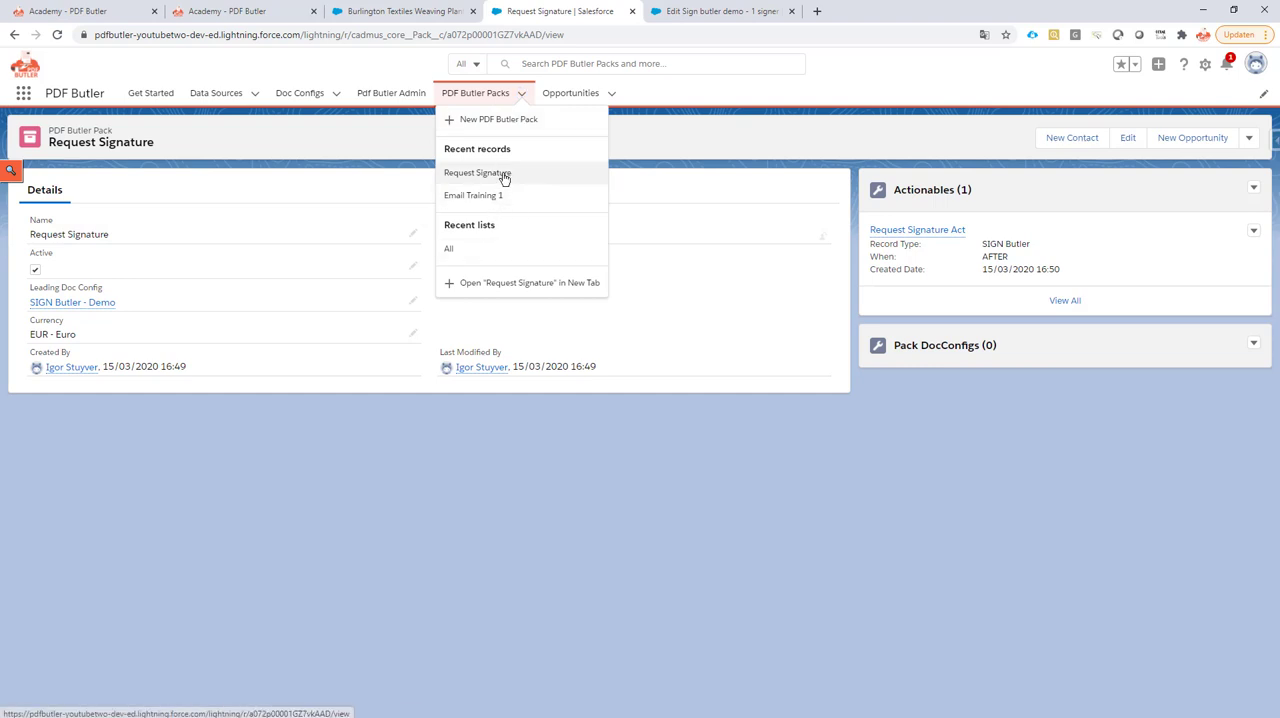
pyautogui.moveTo(502, 152)
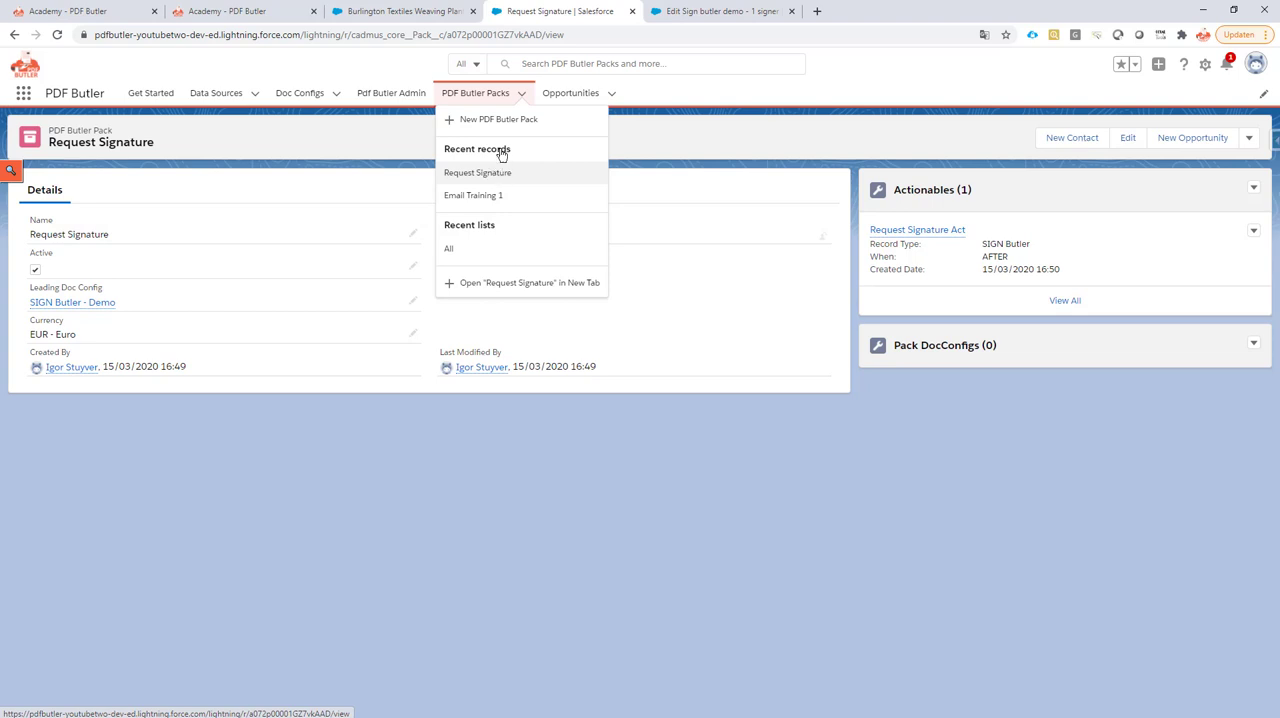
pyautogui.click(212, 192)
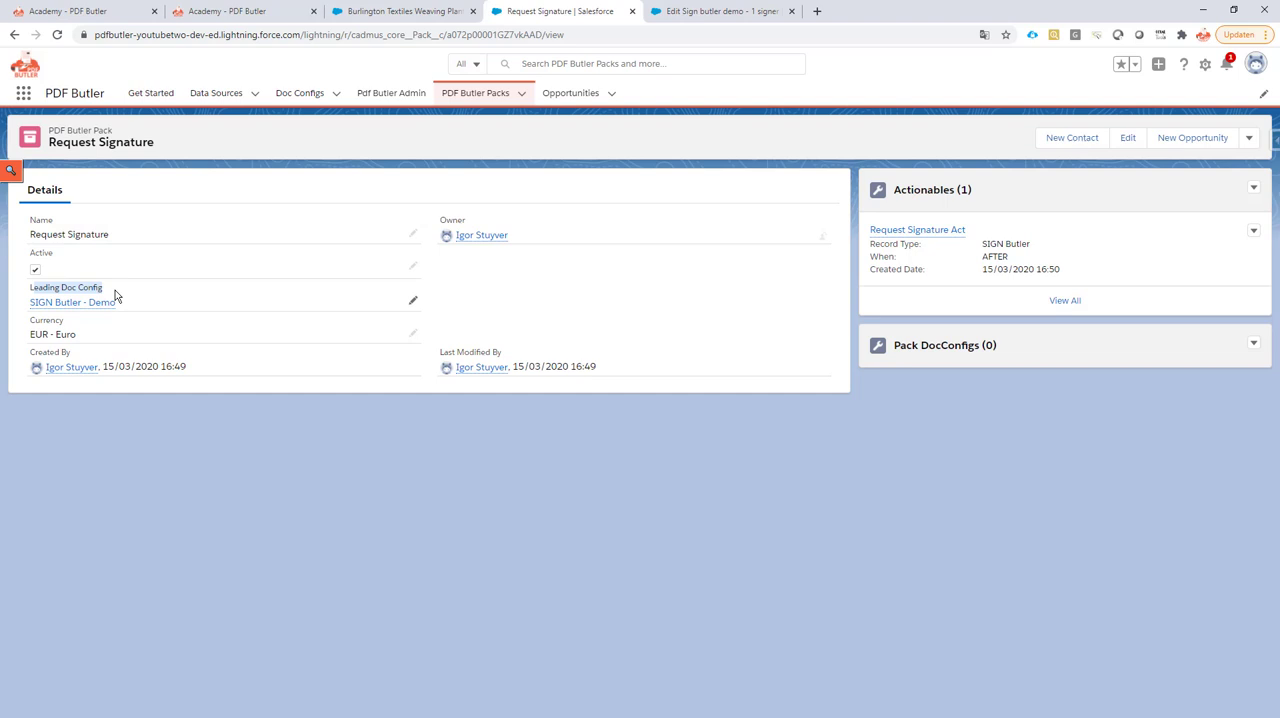
pyautogui.moveTo(300, 92)
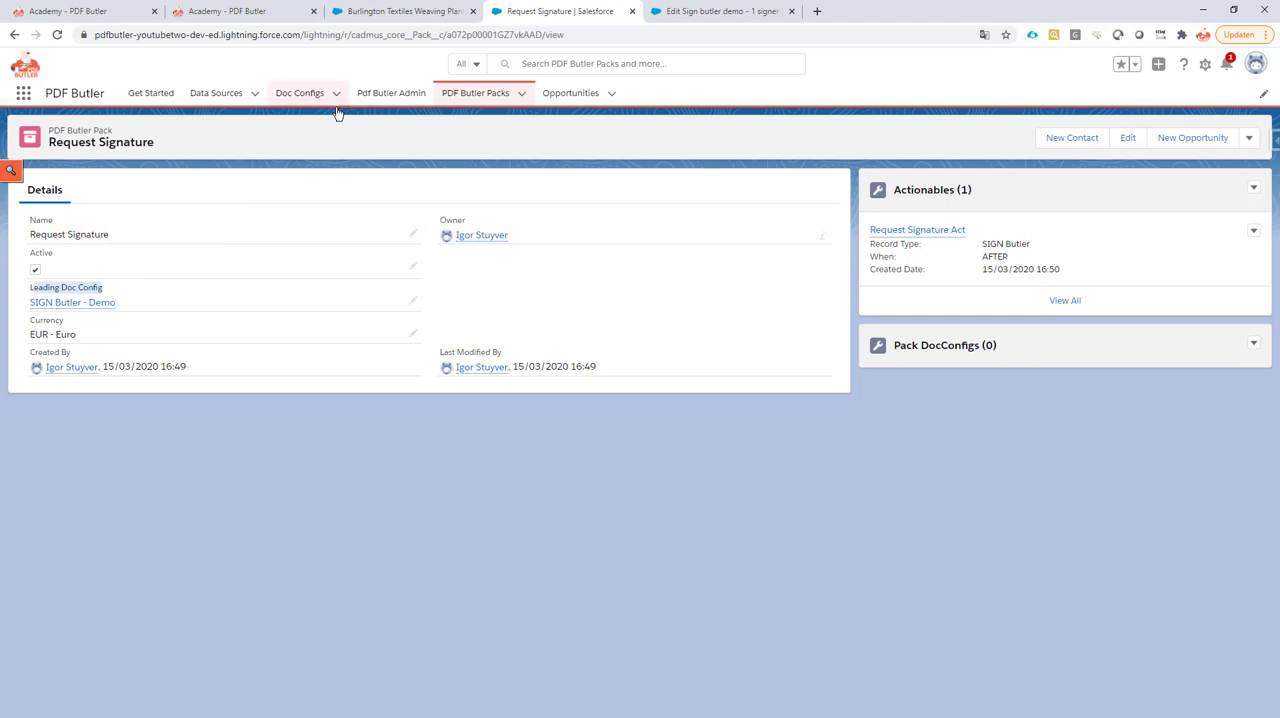
# - Create a Main Word Document Doc Config named Dummy with delivery option --None-- and save it
pyautogui.click(300, 92)
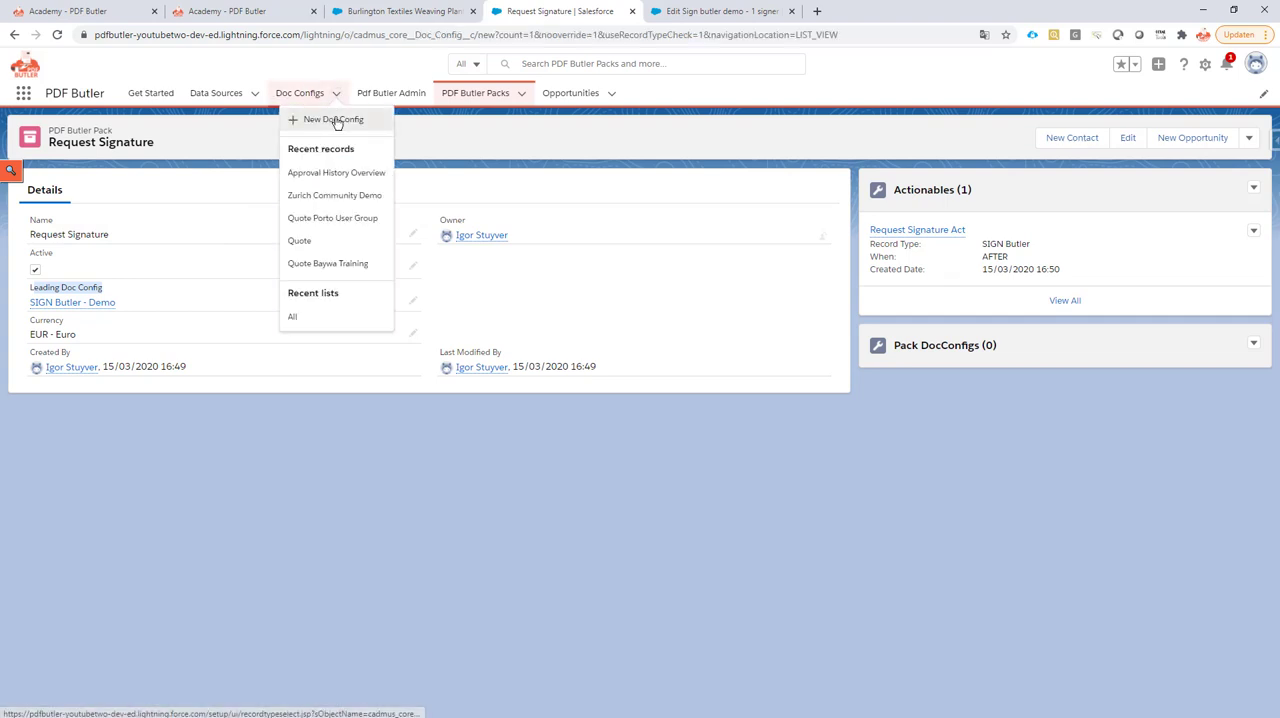
pyautogui.click(332, 120)
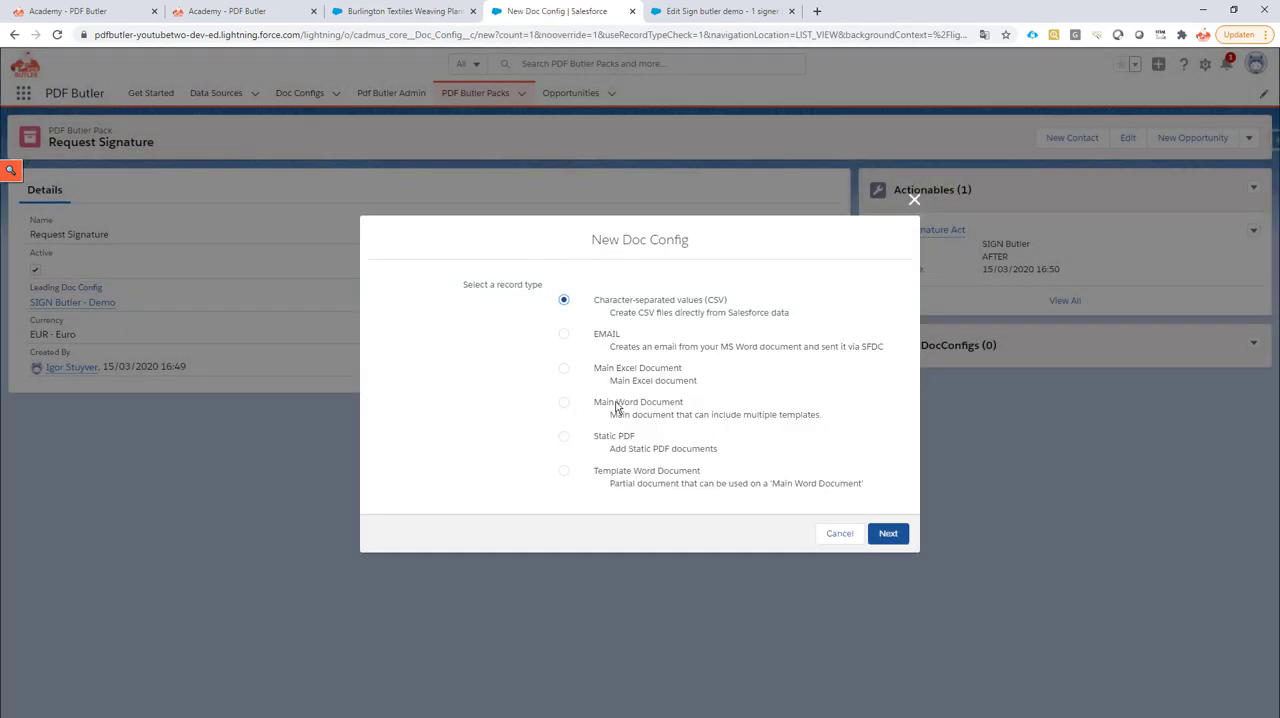
pyautogui.click(888, 532)
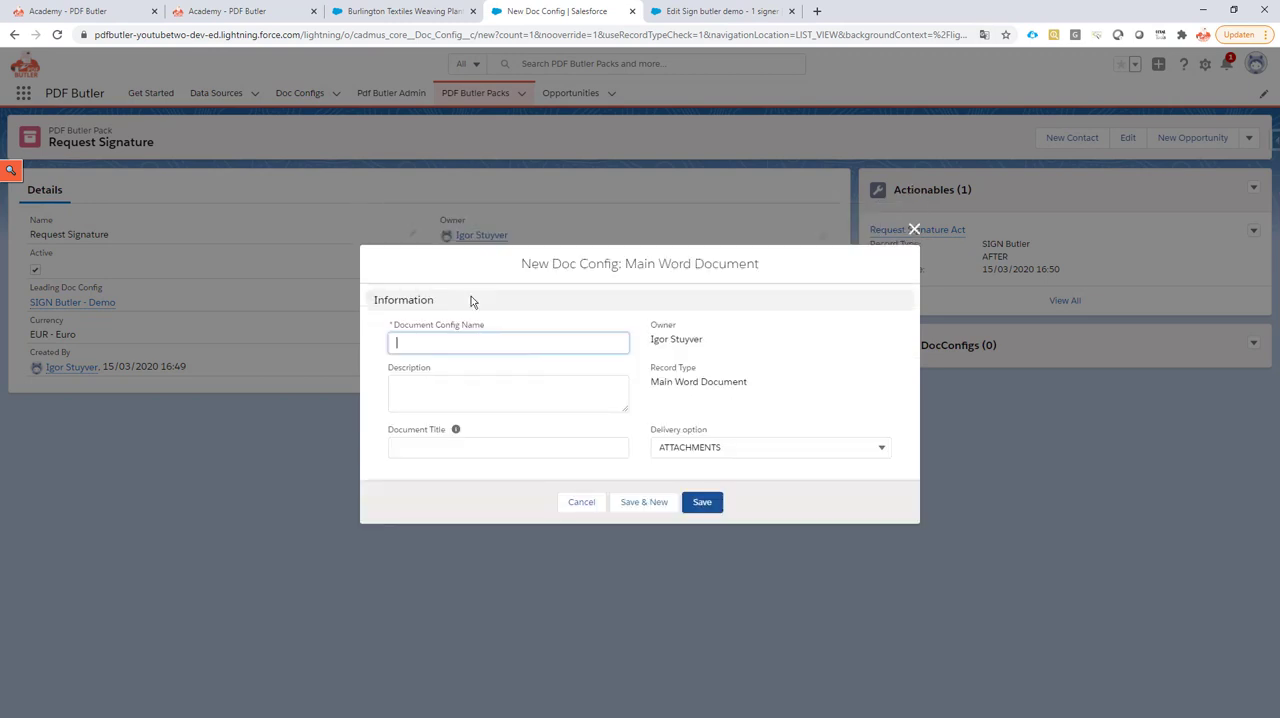
pyautogui.write('Dumm')
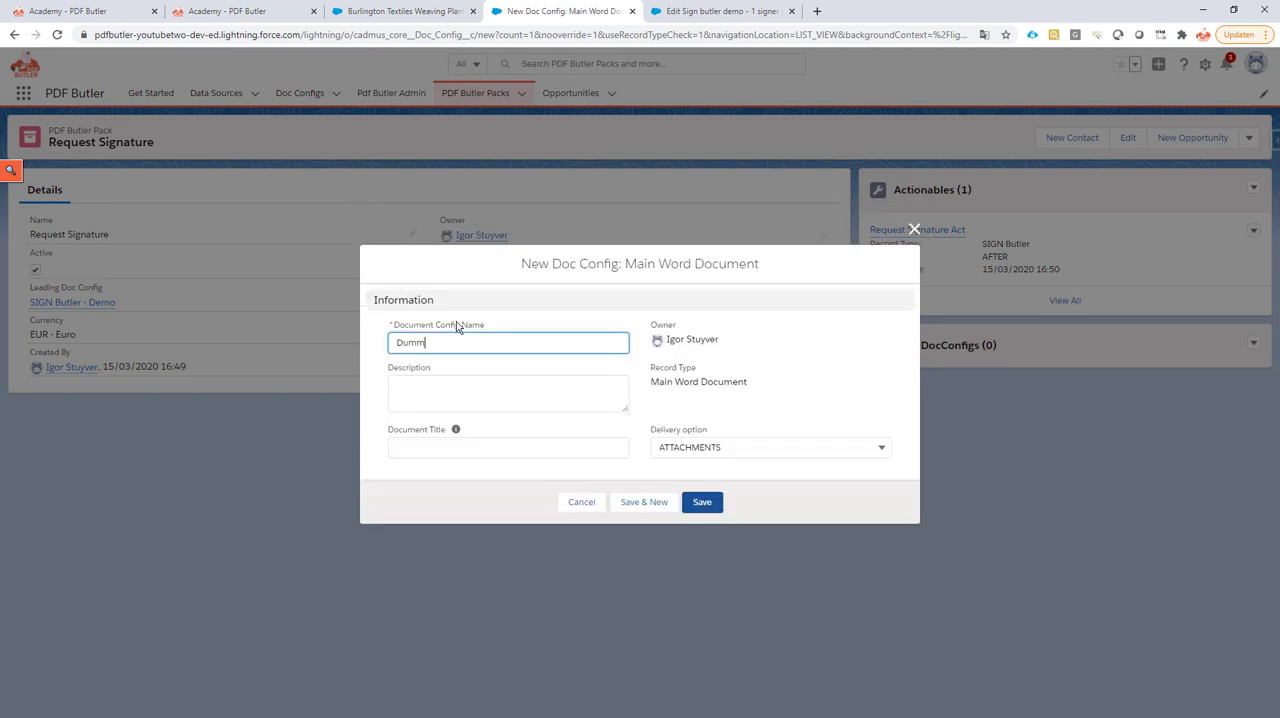
pyautogui.click(770, 448)
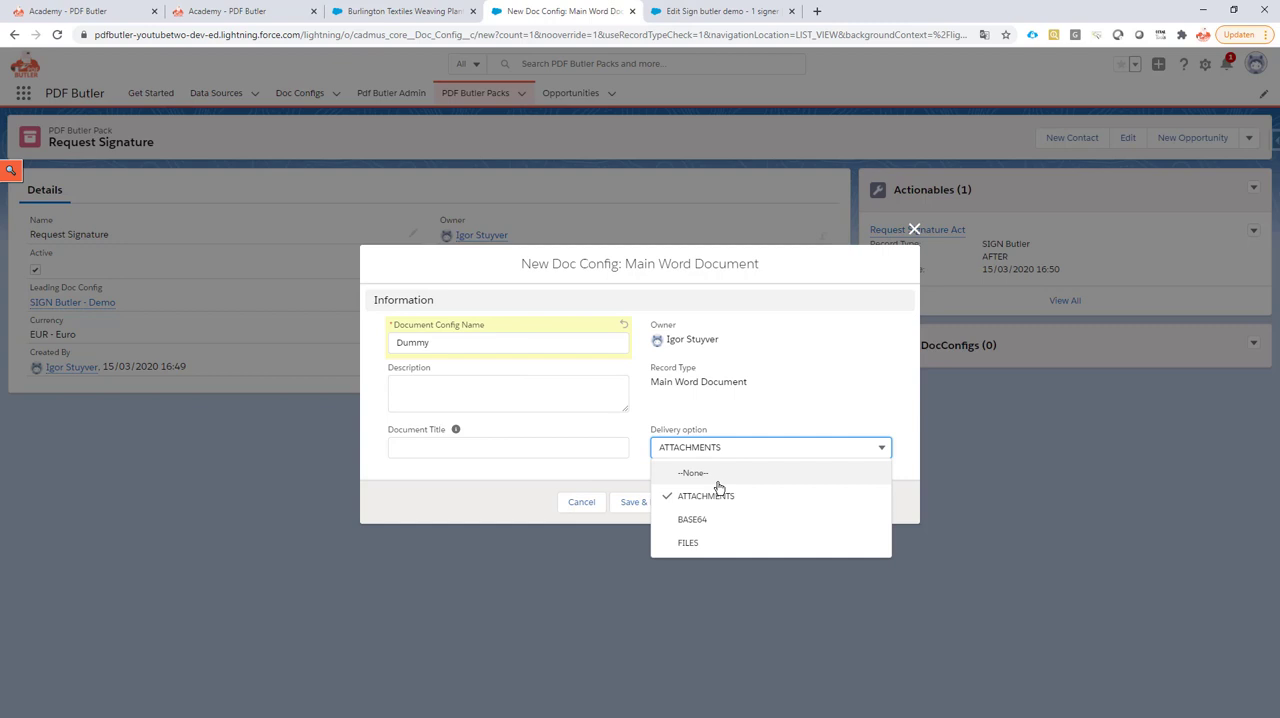
pyautogui.click(692, 472)
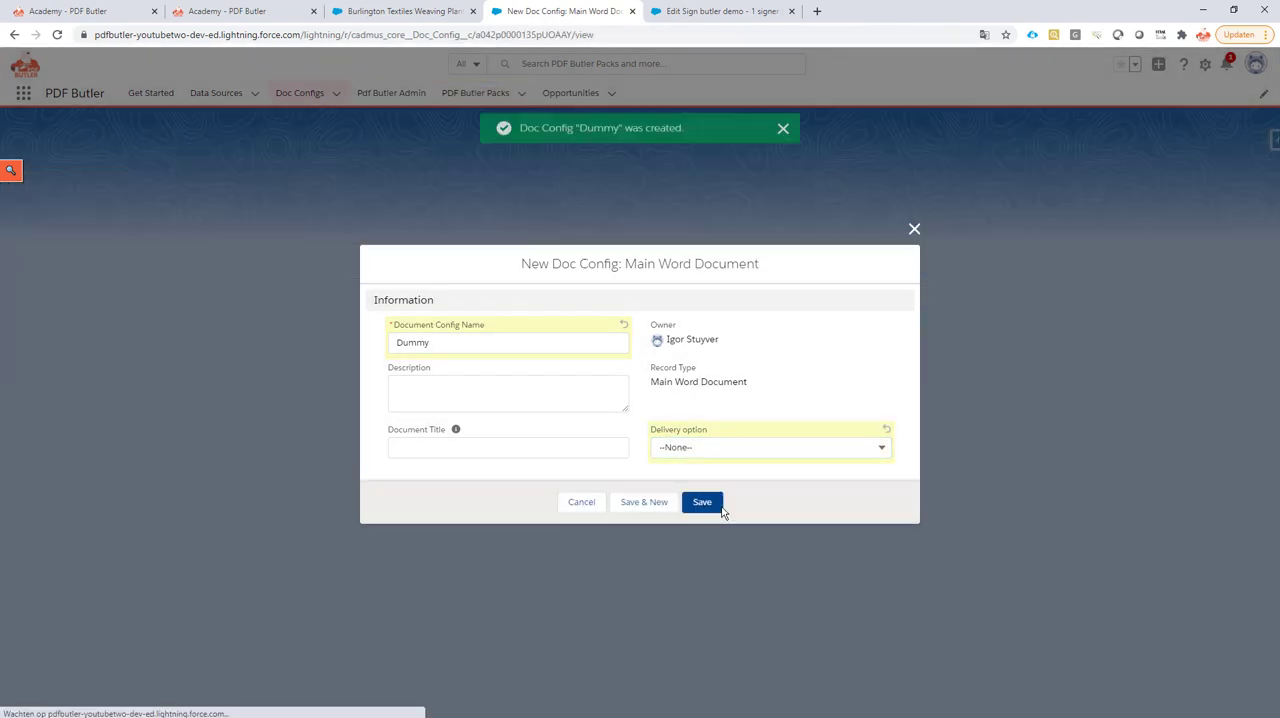
pyautogui.click(702, 502)
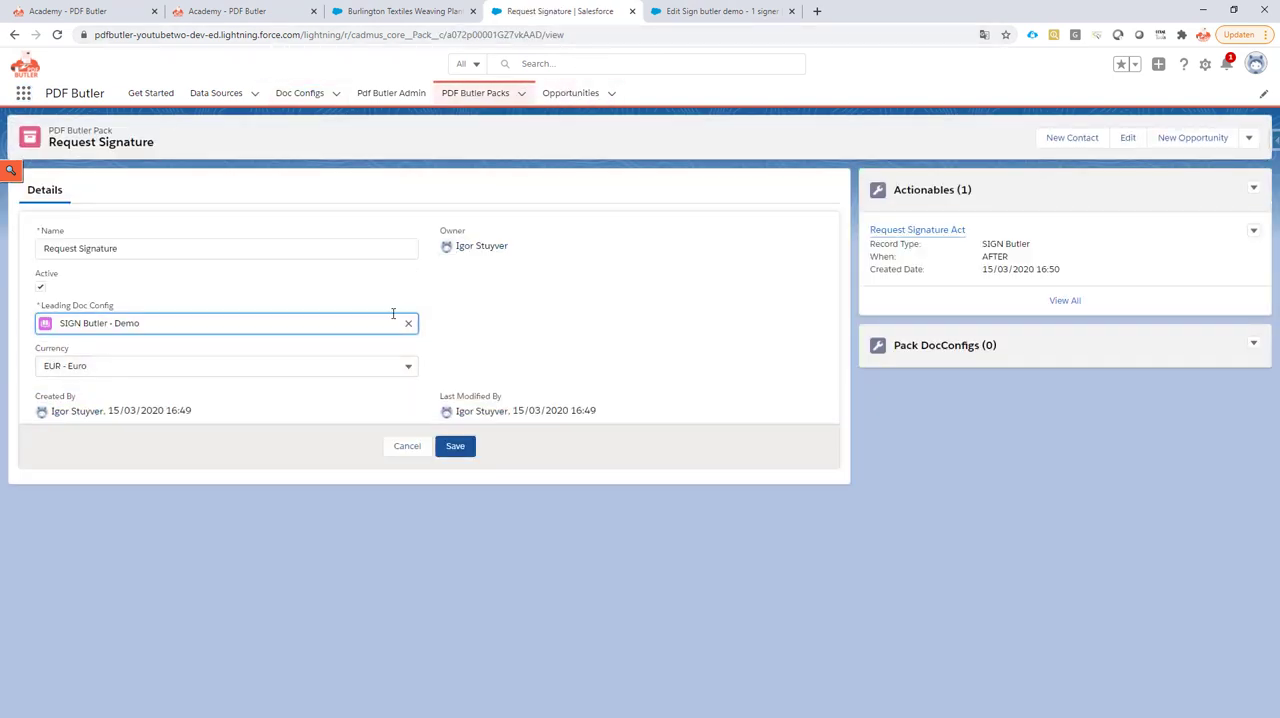
# - Set Dummy as the Request Signature pack's leading doc config and save
pyautogui.write('d')
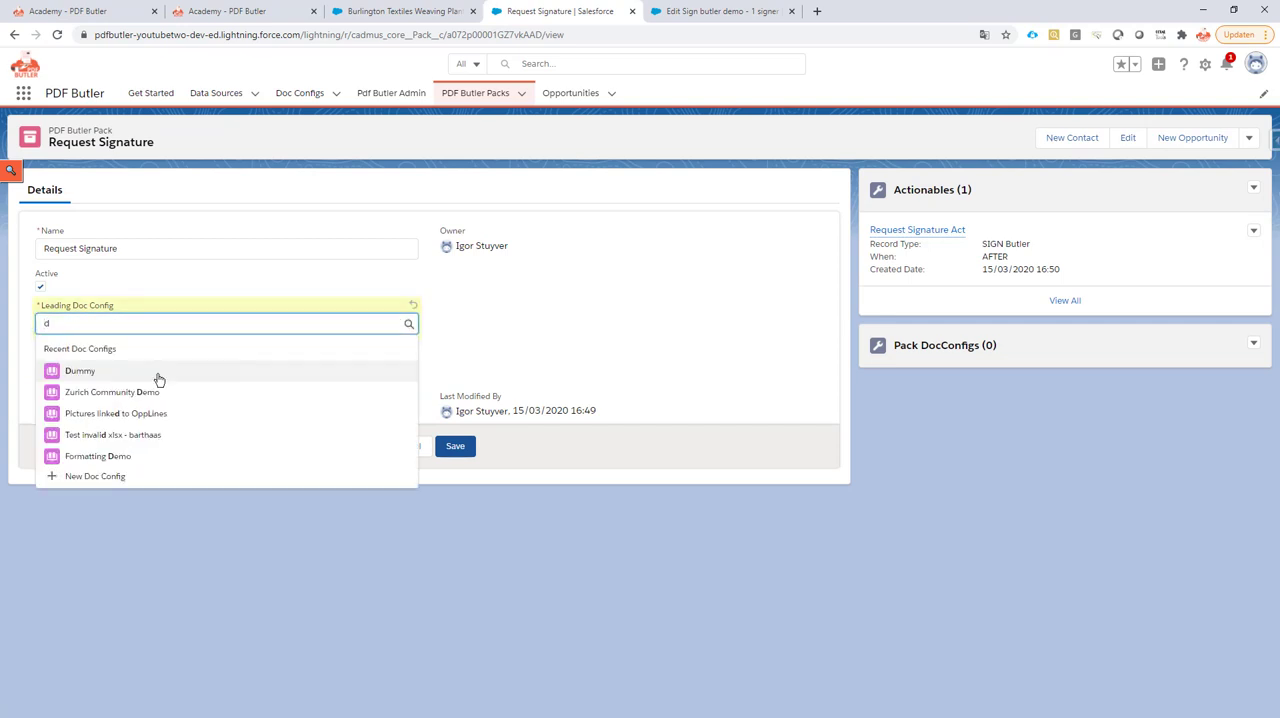
pyautogui.click(80, 370)
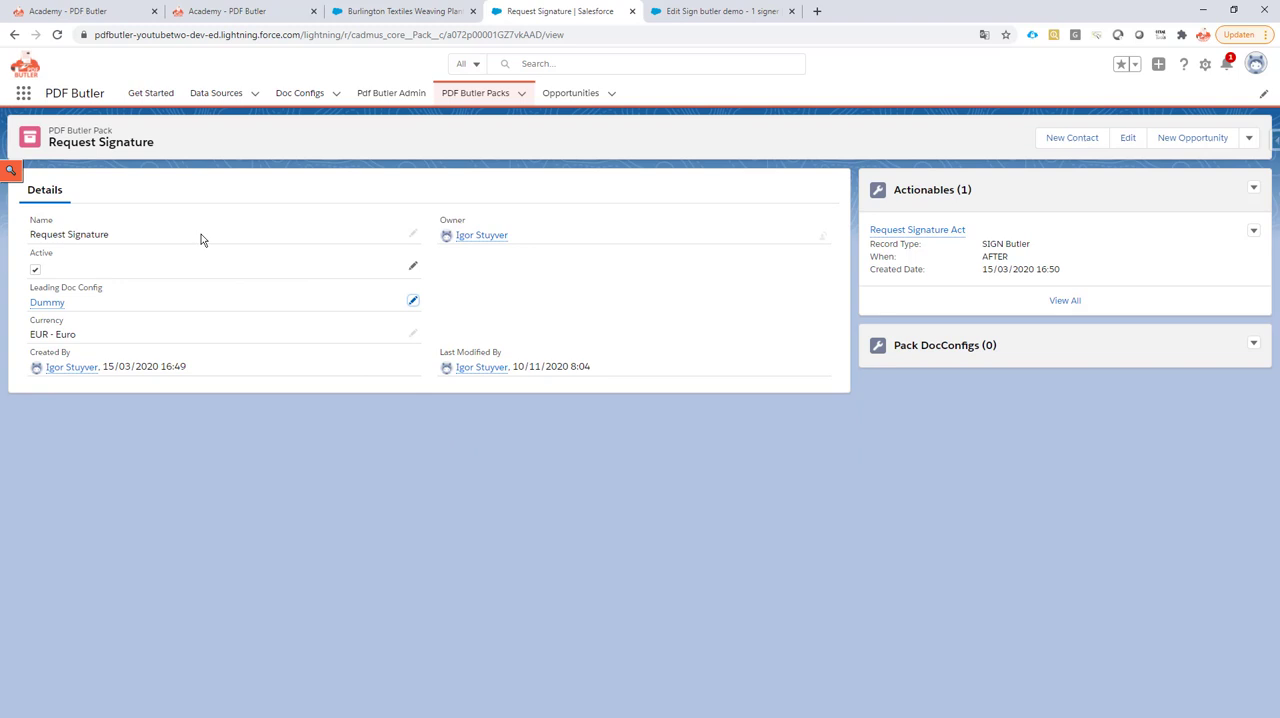
pyautogui.moveTo(940, 232)
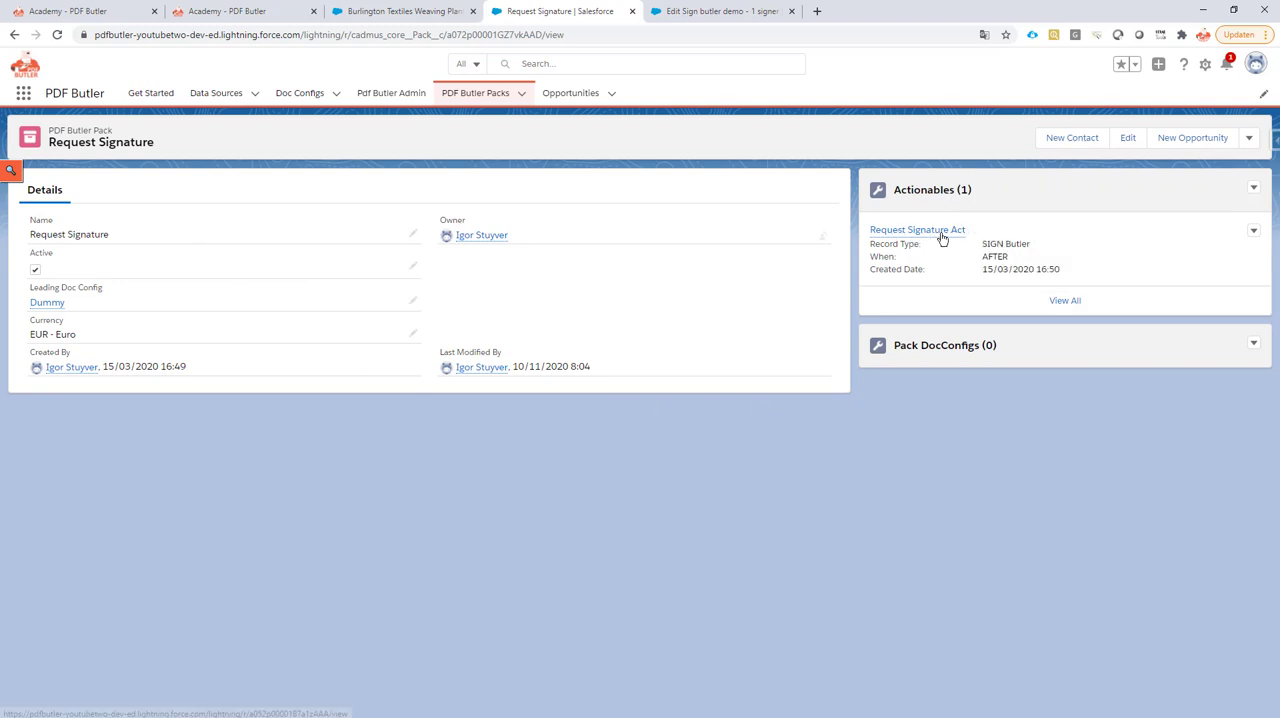
pyautogui.moveTo(976, 236)
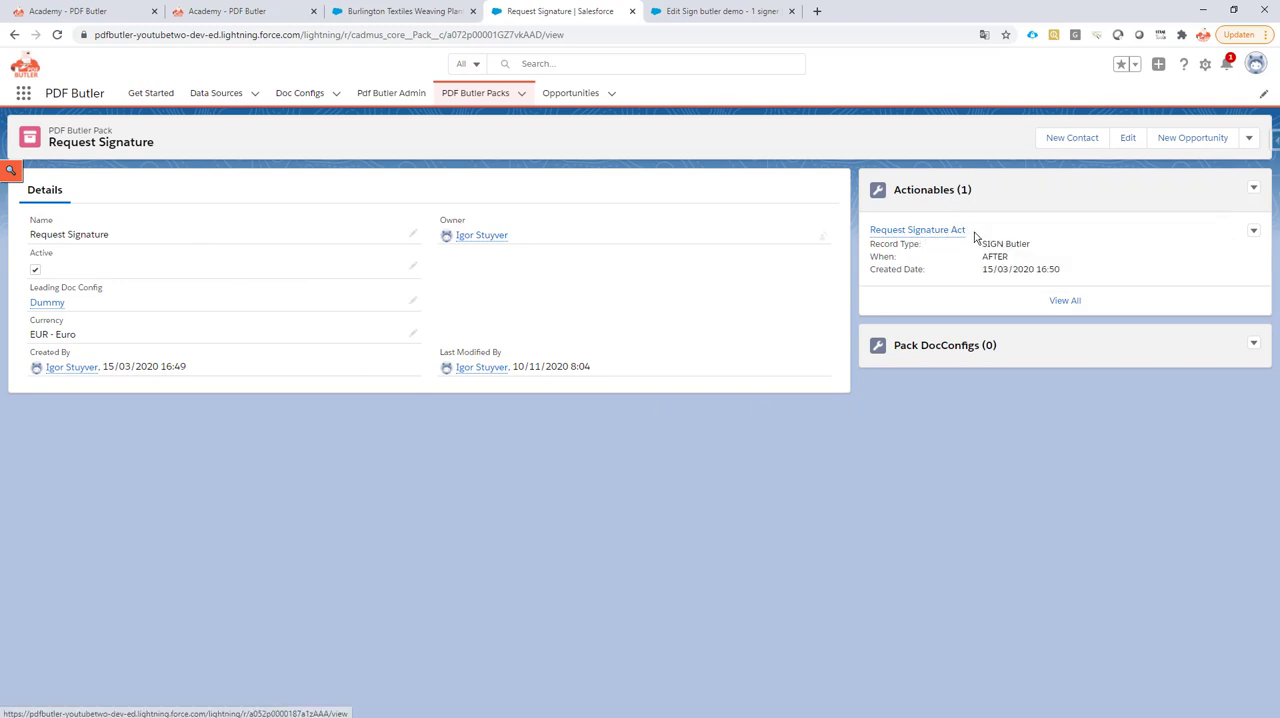
# - Change the Request Signature Act actionable's class to cadmus_sign.Actionable_SignButlerSilent, unsaved
pyautogui.click(916, 228)
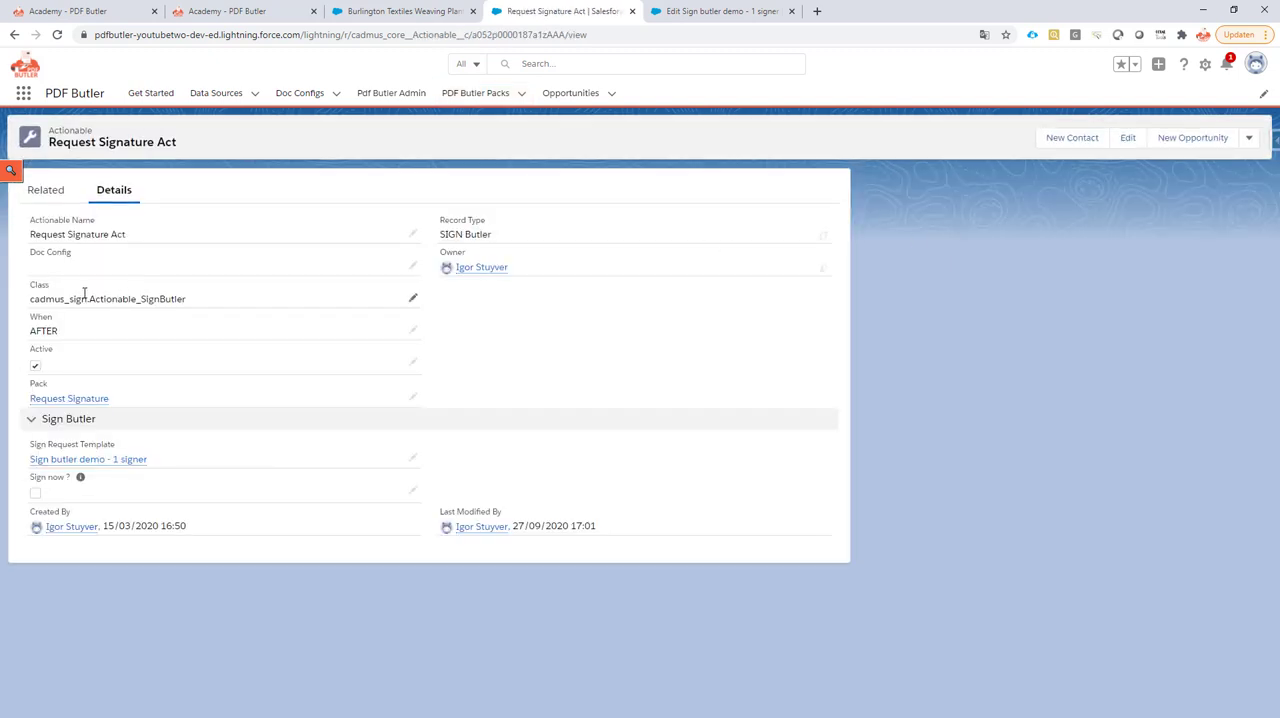
pyautogui.moveTo(256, 300)
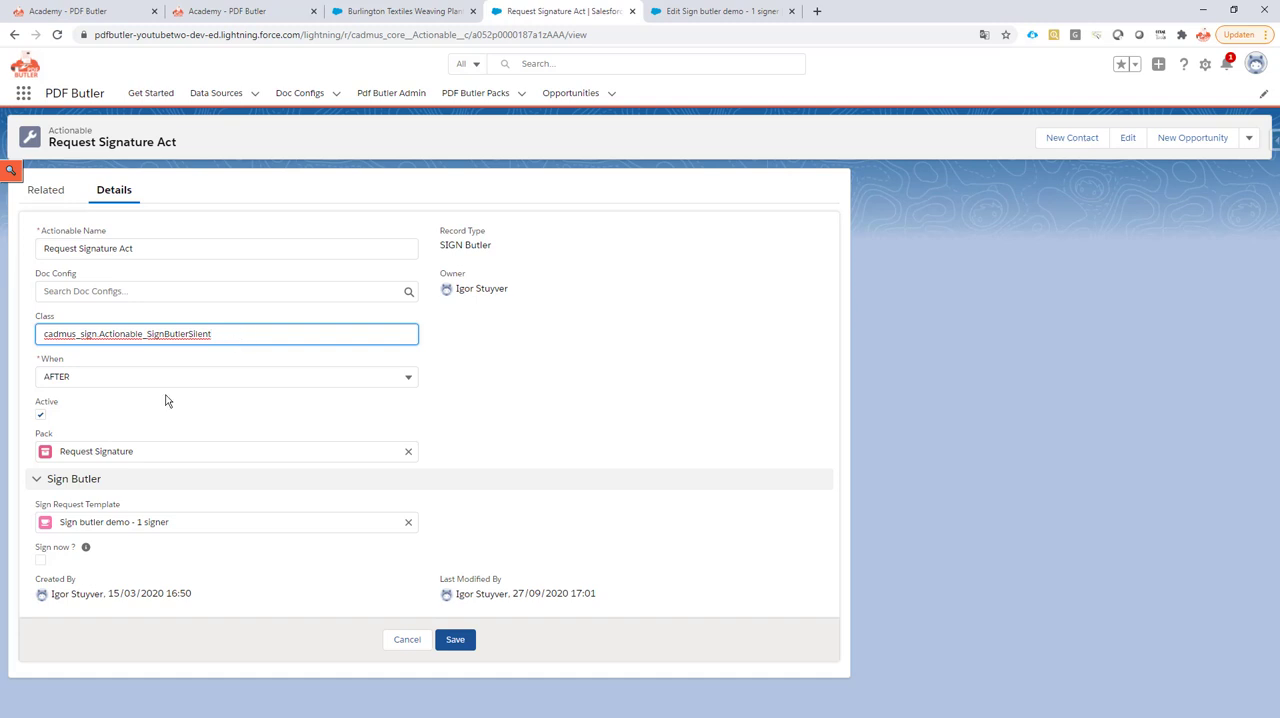
pyautogui.moveTo(176, 430)
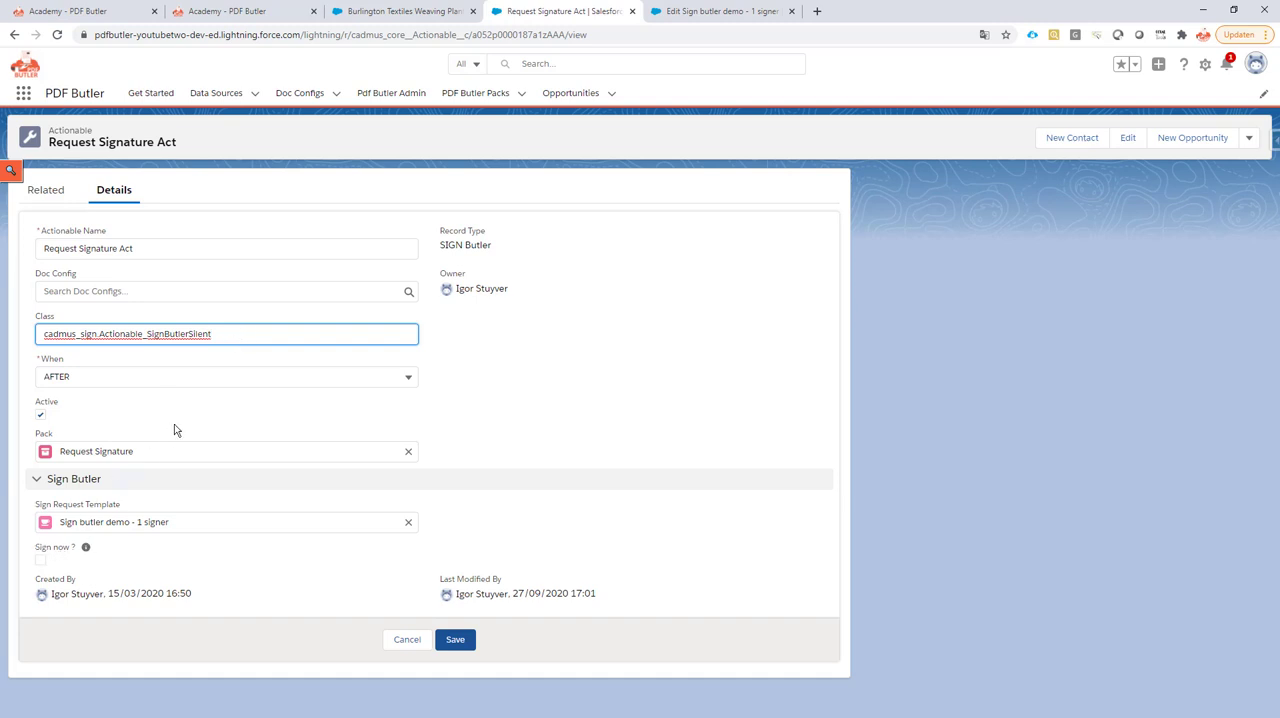
pyautogui.moveTo(208, 360)
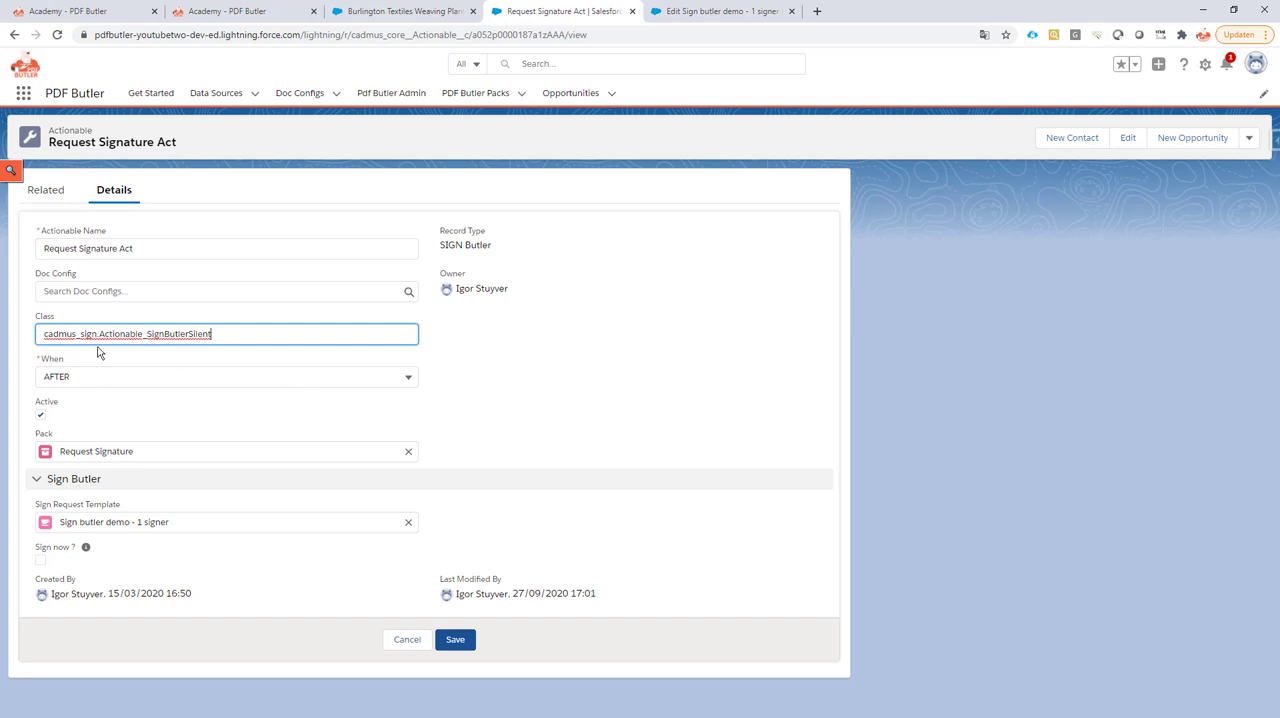
pyautogui.moveTo(56, 444)
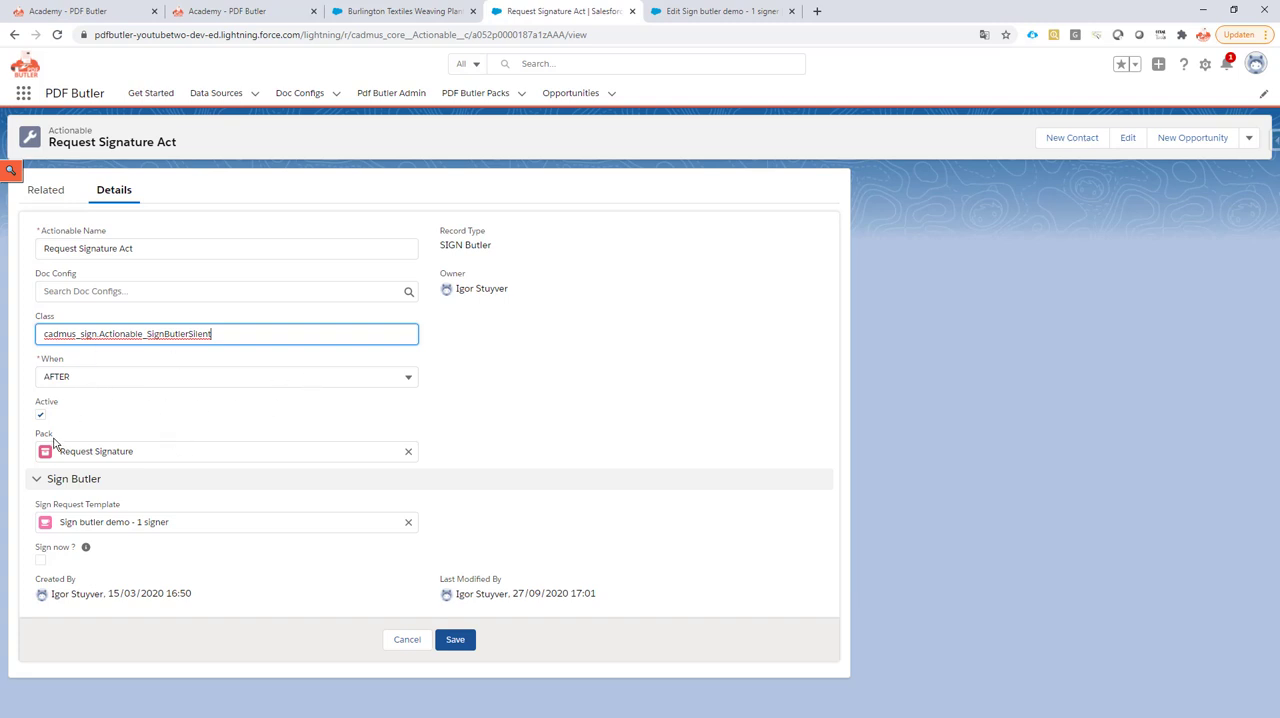
pyautogui.moveTo(52, 398)
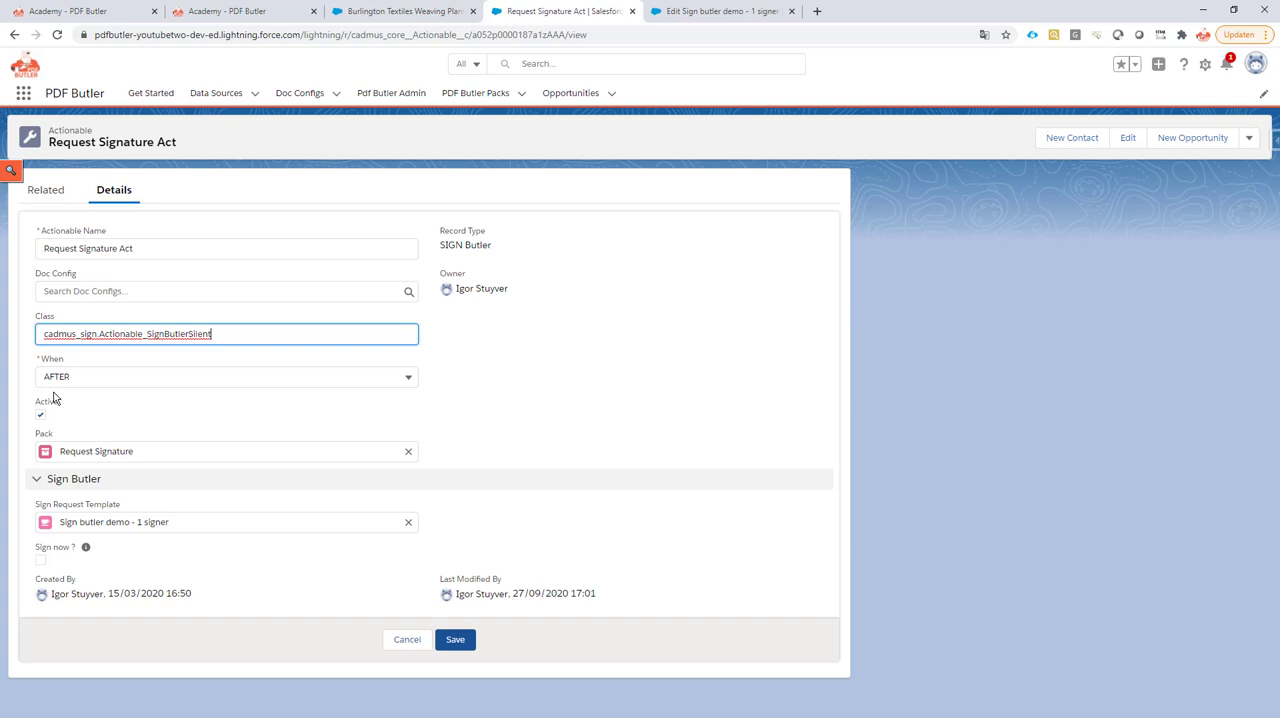
pyautogui.click(226, 376)
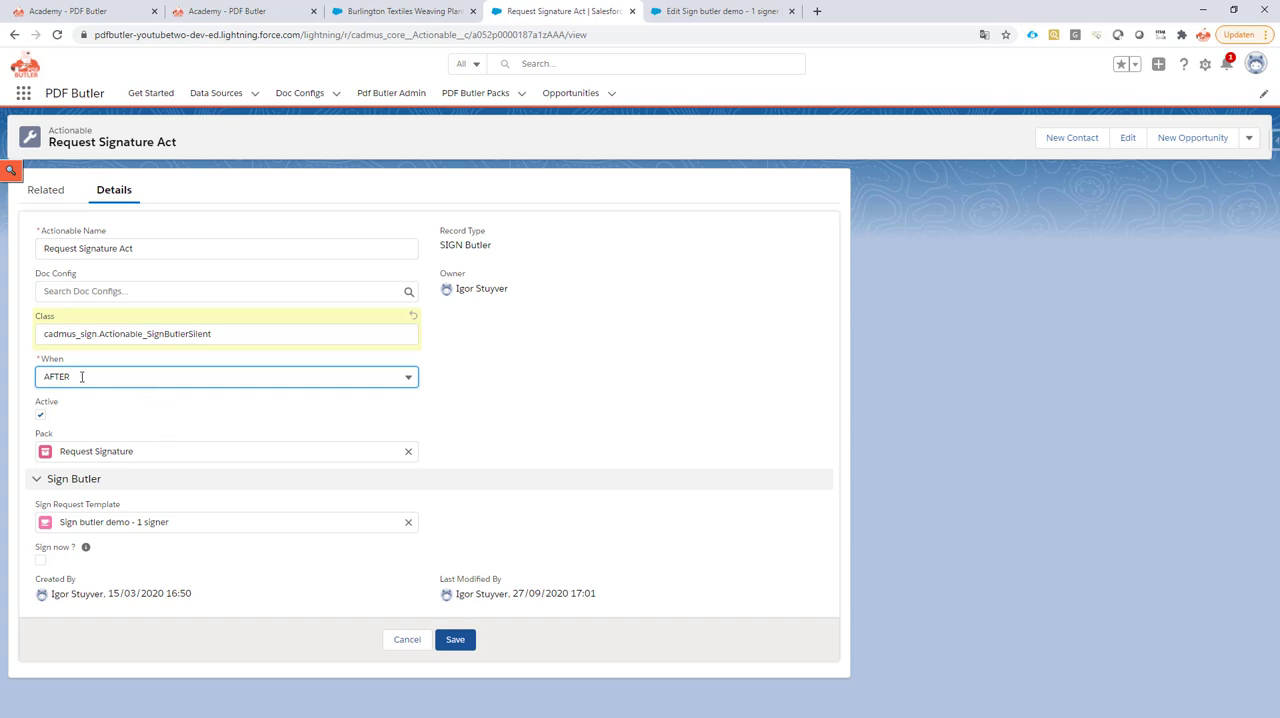
pyautogui.moveTo(76, 516)
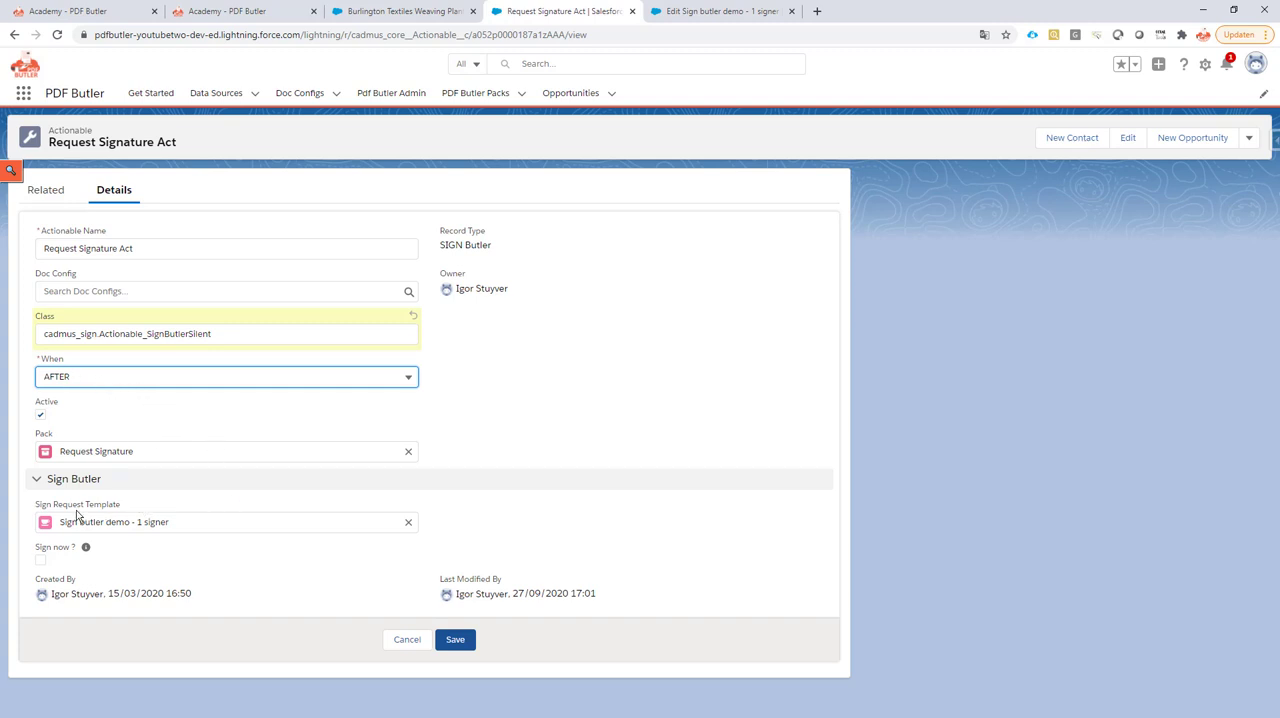
pyautogui.moveTo(54, 510)
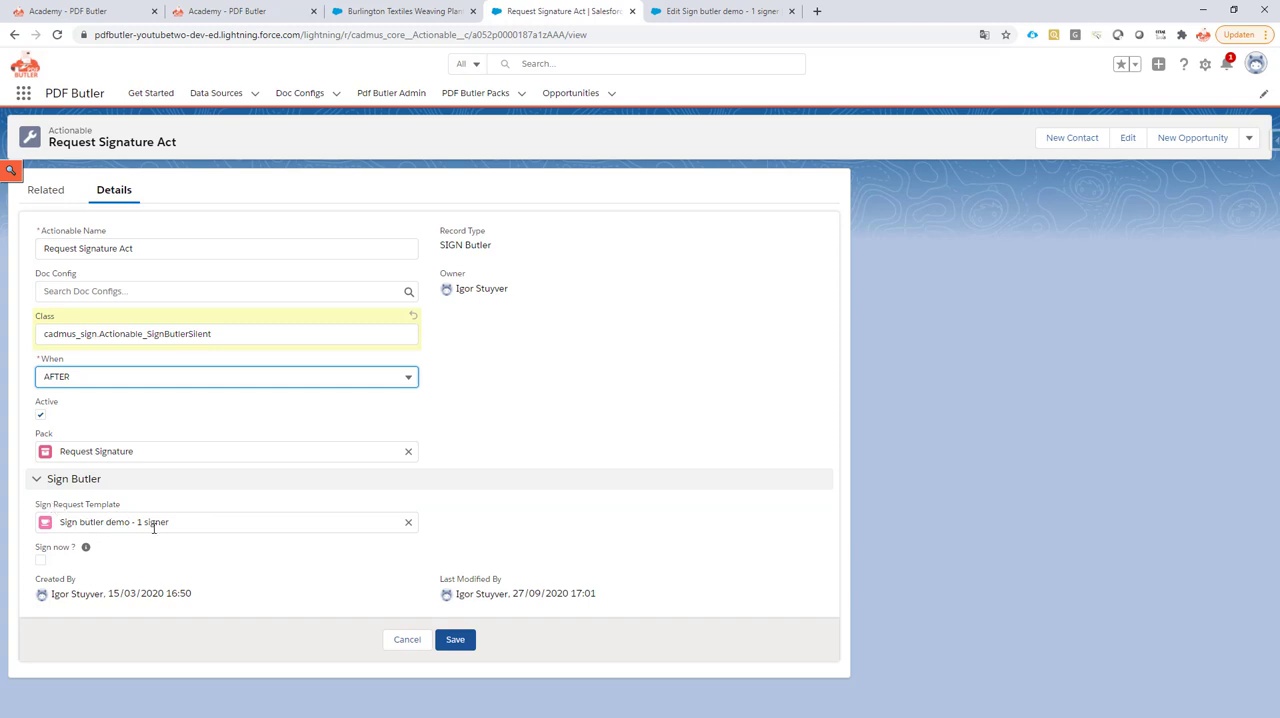
pyautogui.click(720, 12)
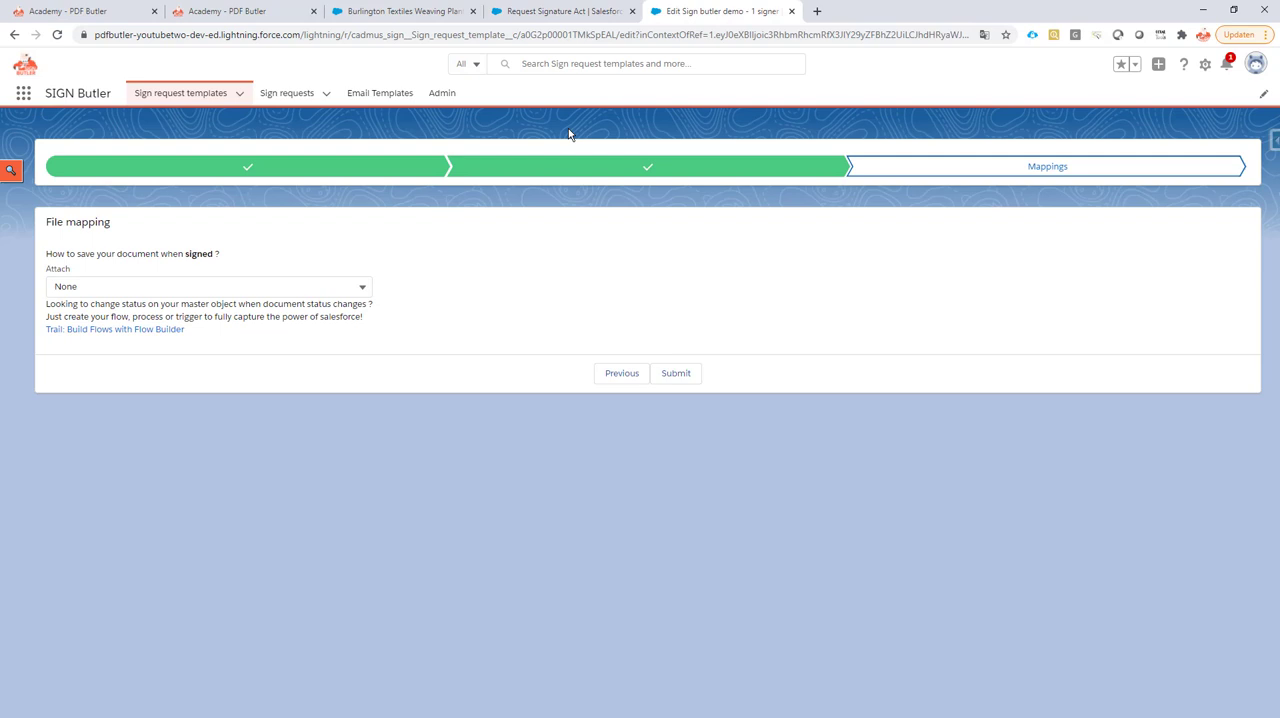
pyautogui.moveTo(556, 28)
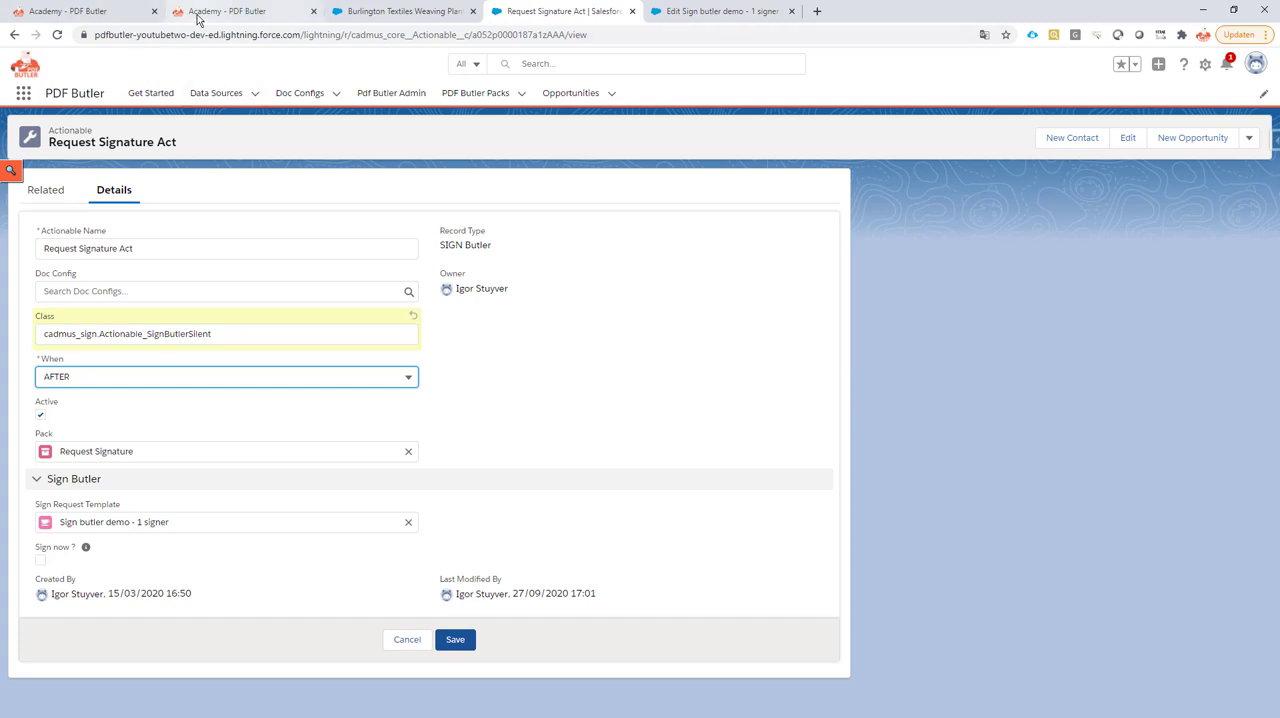
pyautogui.click(240, 12)
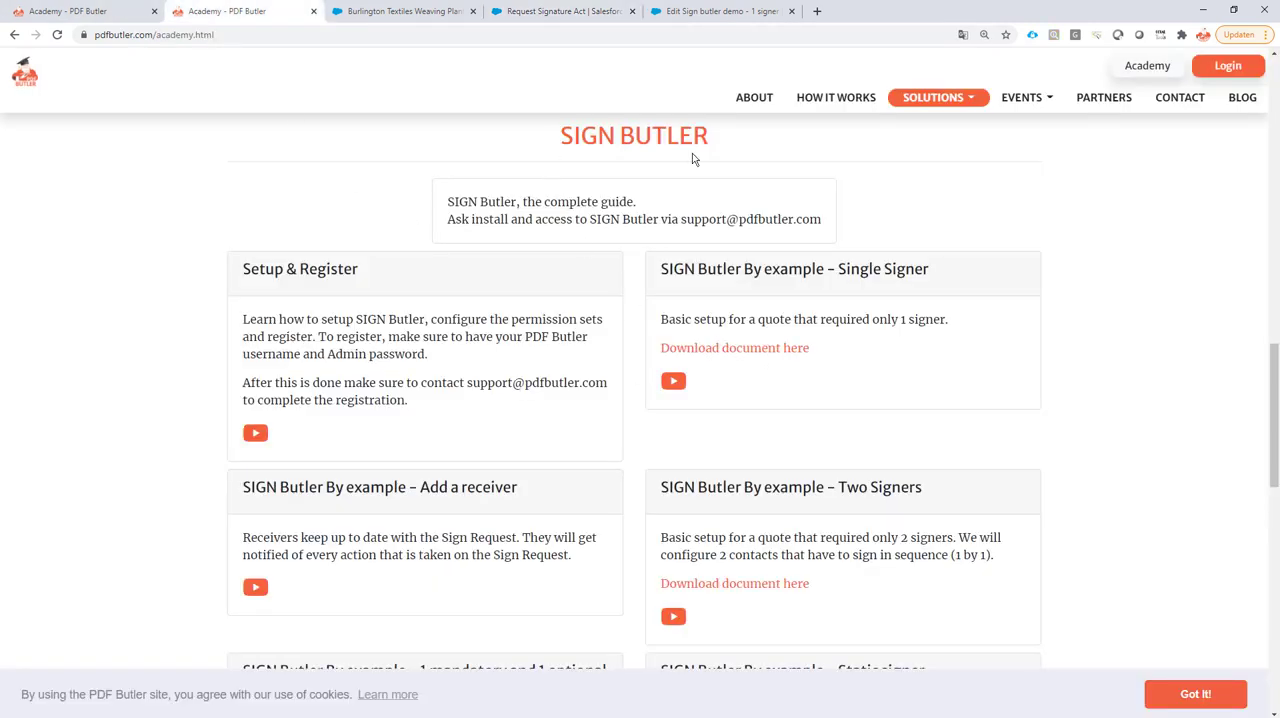
pyautogui.moveTo(404, 12)
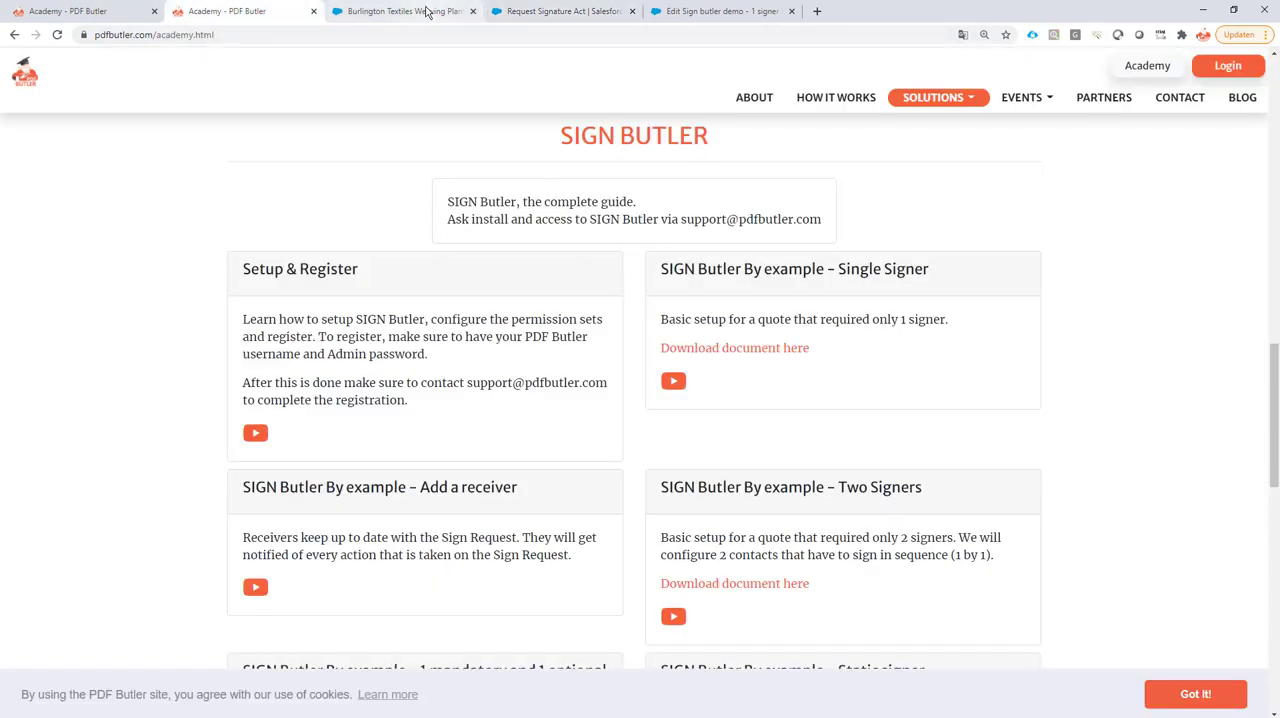
pyautogui.moveTo(404, 12)
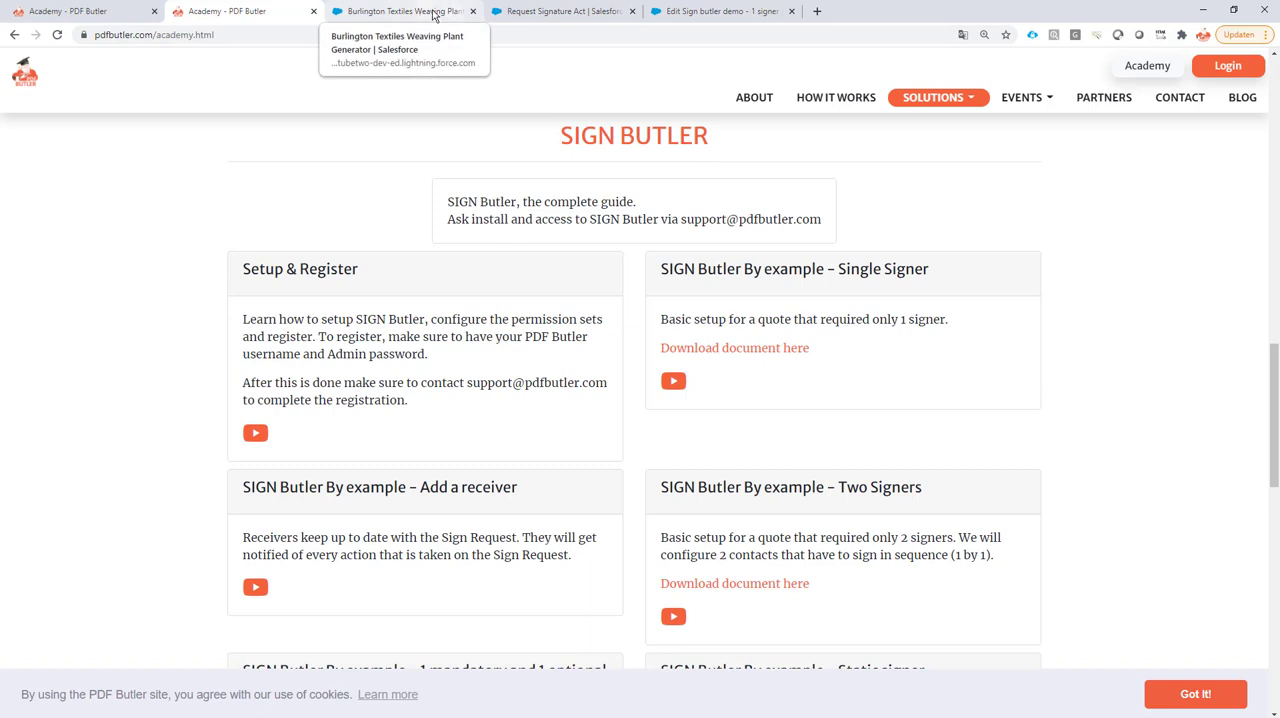
# - Return from the Academy guide to the Burlington Textiles Weaving Plant Generator opportunity record
pyautogui.click(560, 12)
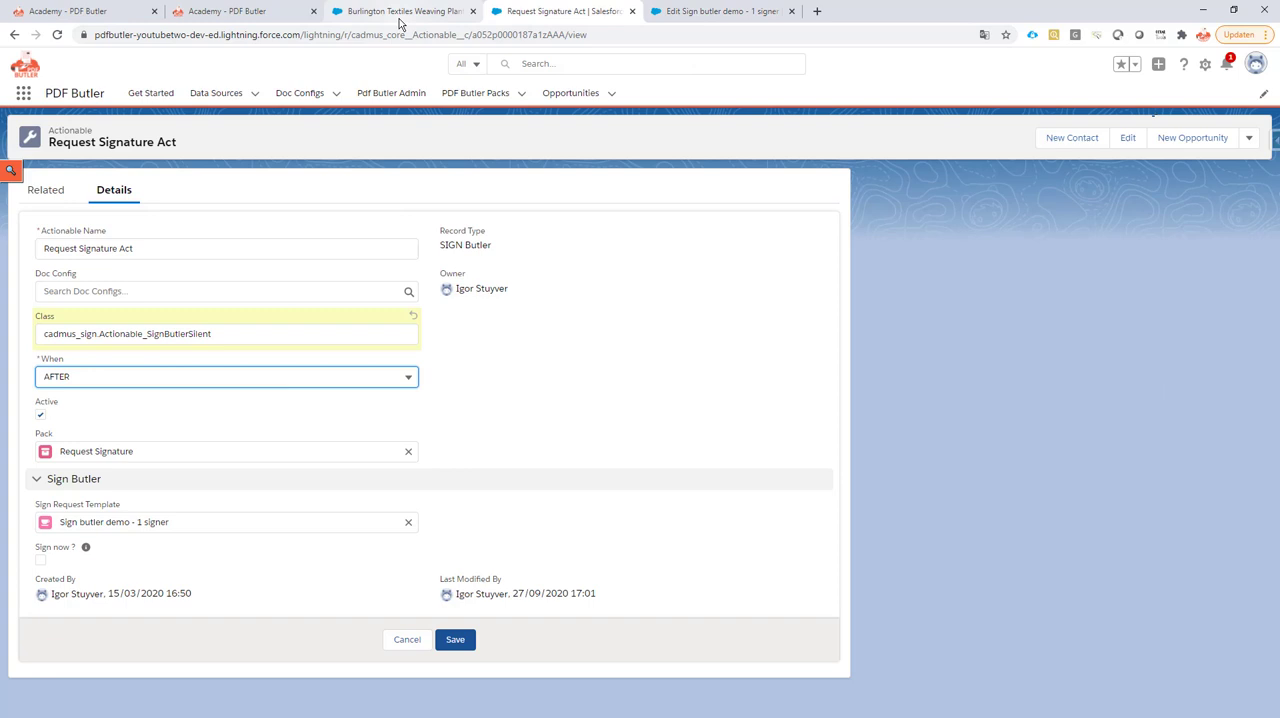
pyautogui.moveTo(400, 12)
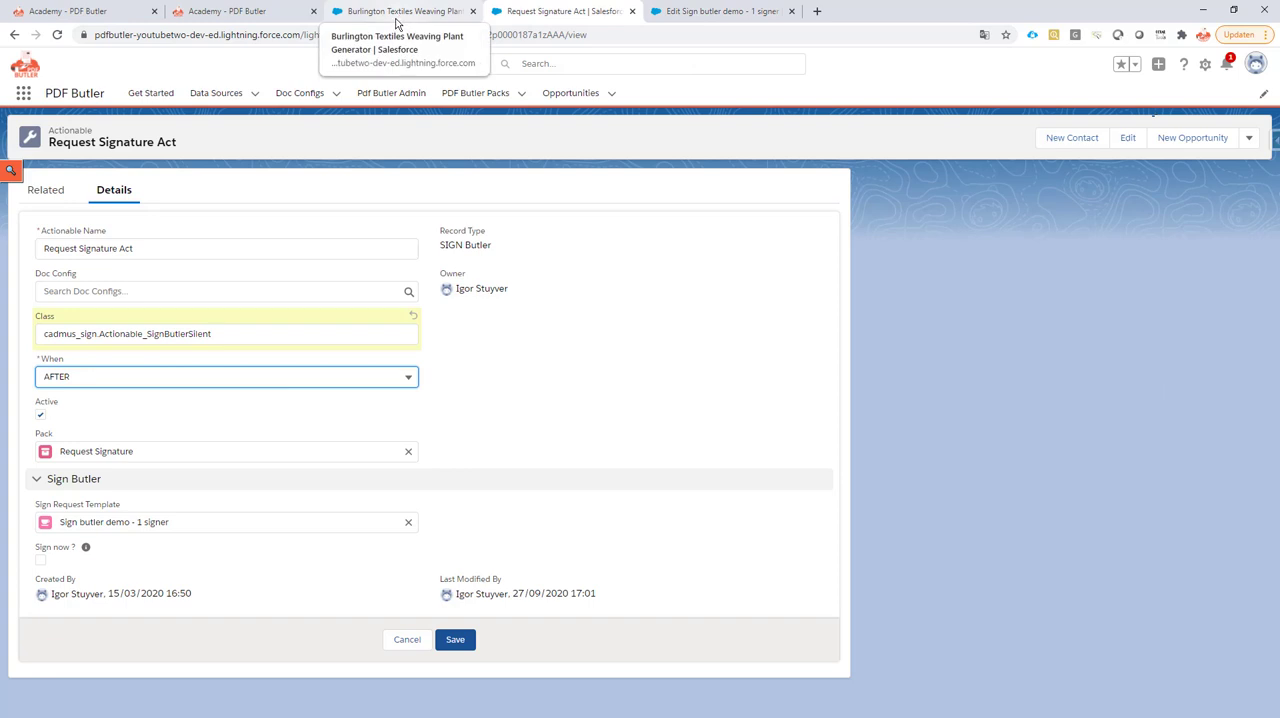
pyautogui.click(400, 12)
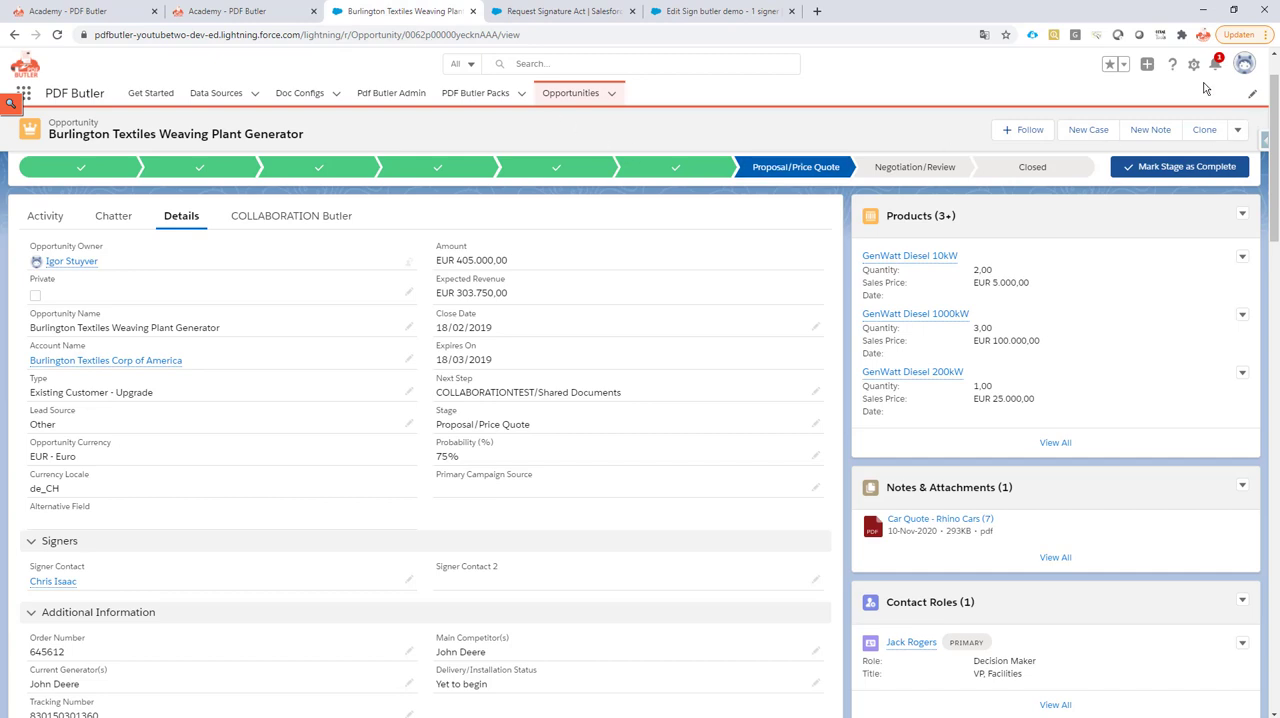
# - Start editing the opportunity page layout and add the LC_FileSelector component
pyautogui.click(1192, 64)
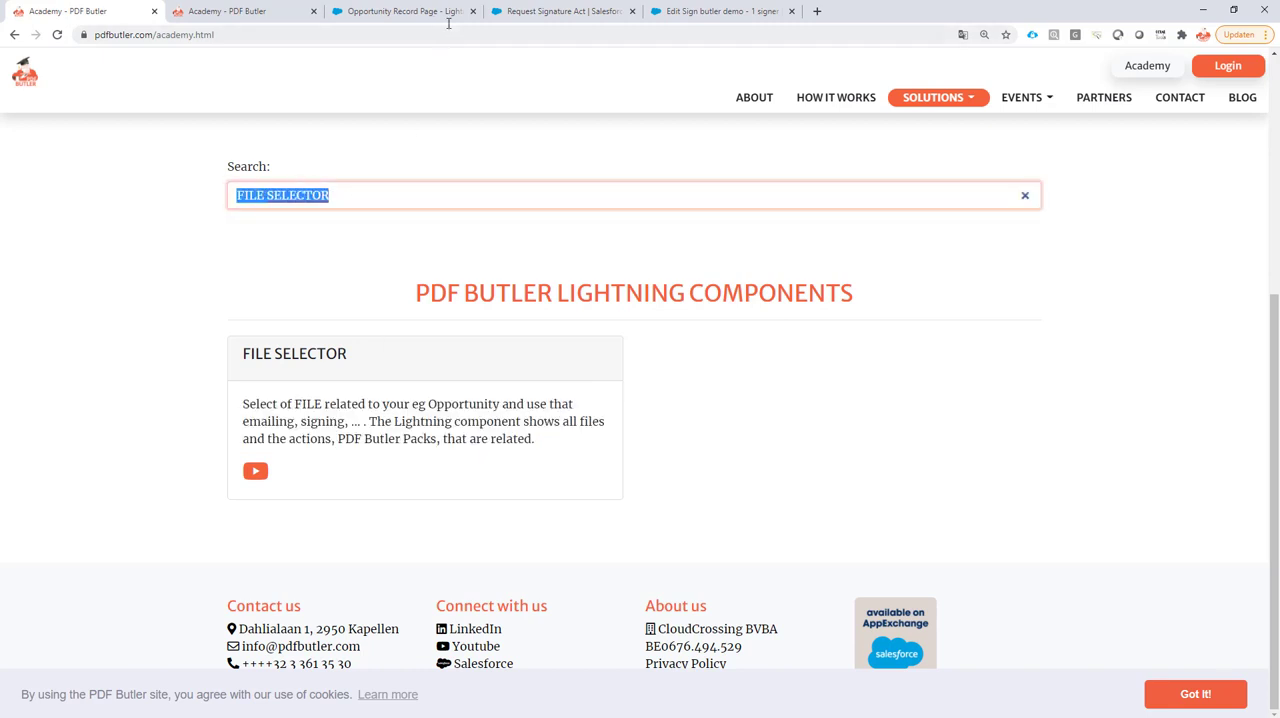
pyautogui.click(404, 12)
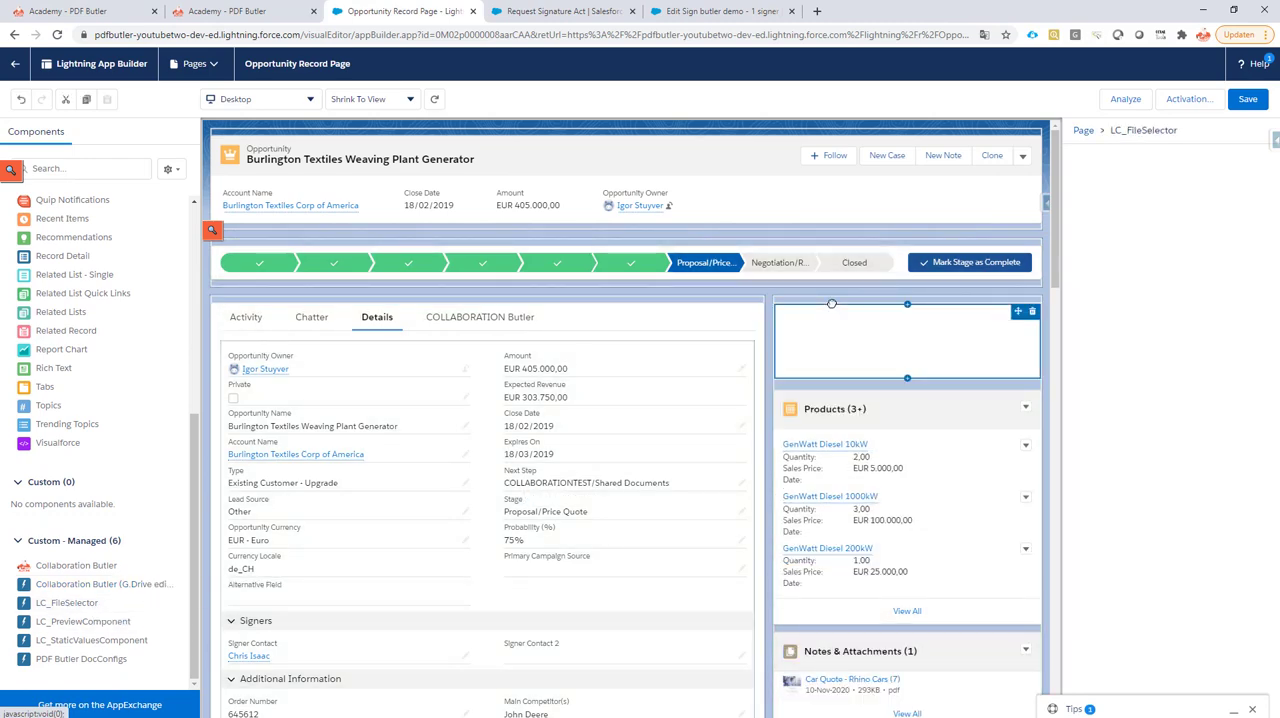
# - Configure LC_FileSelector with pack Id a072p00001GZ7vkAAD in Packs to retrieve and save
pyautogui.click(904, 340)
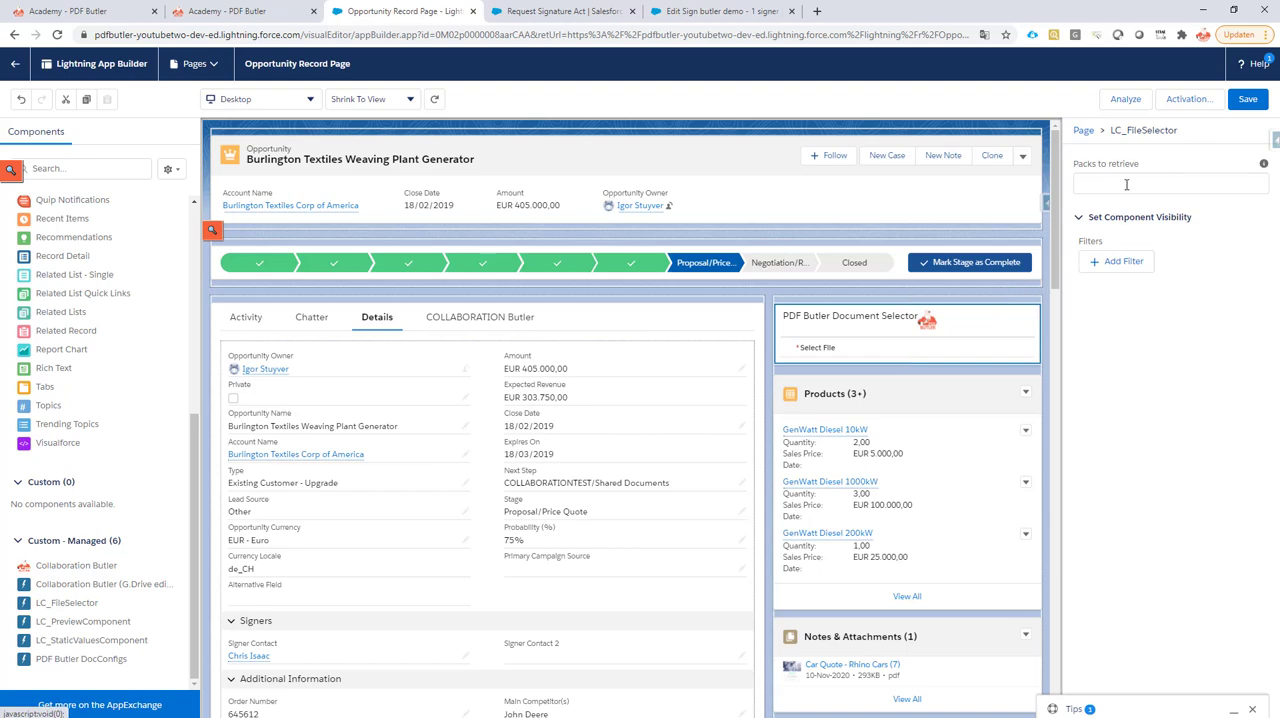
pyautogui.click(564, 12)
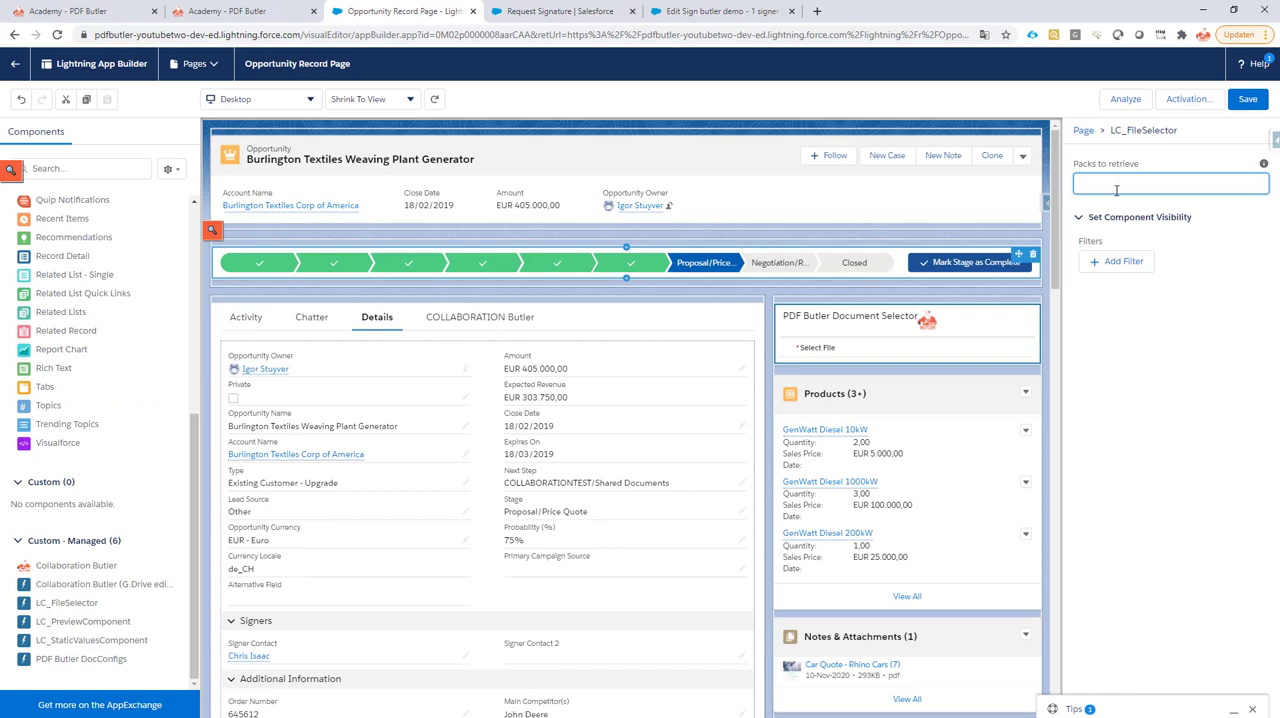
pyautogui.write('a072p00001GZ7vkAAD')
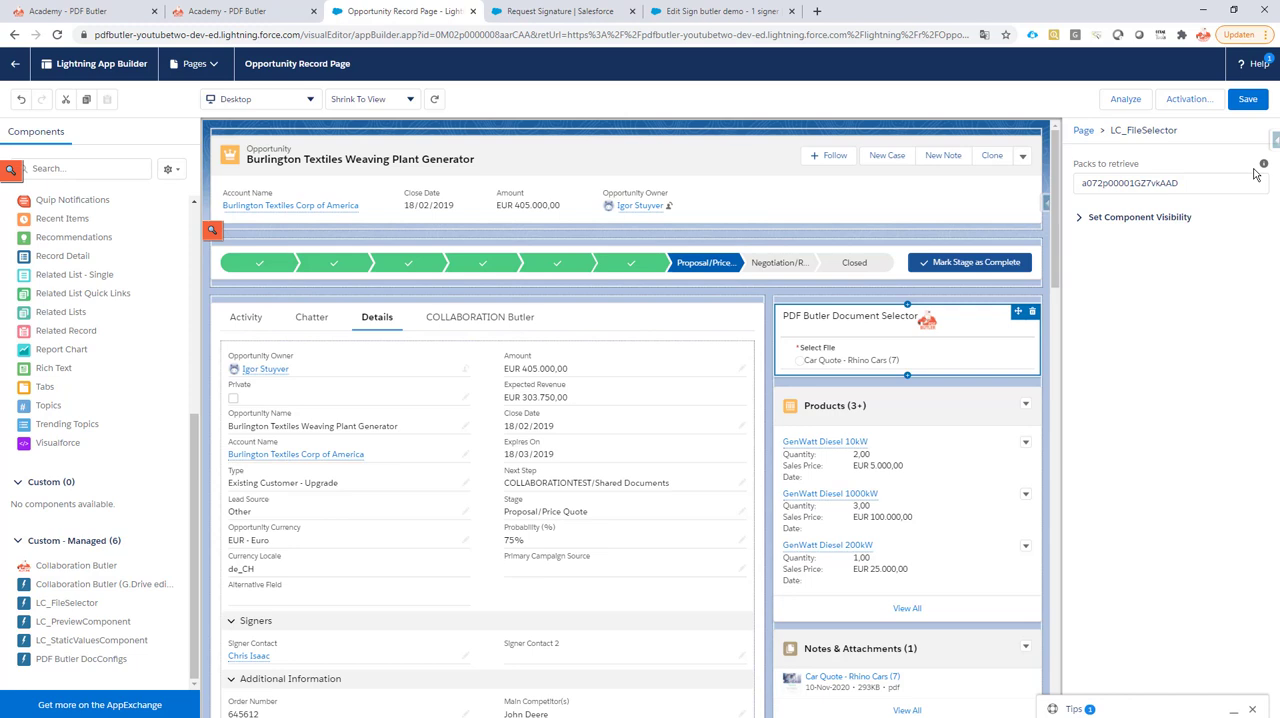
pyautogui.click(1168, 184)
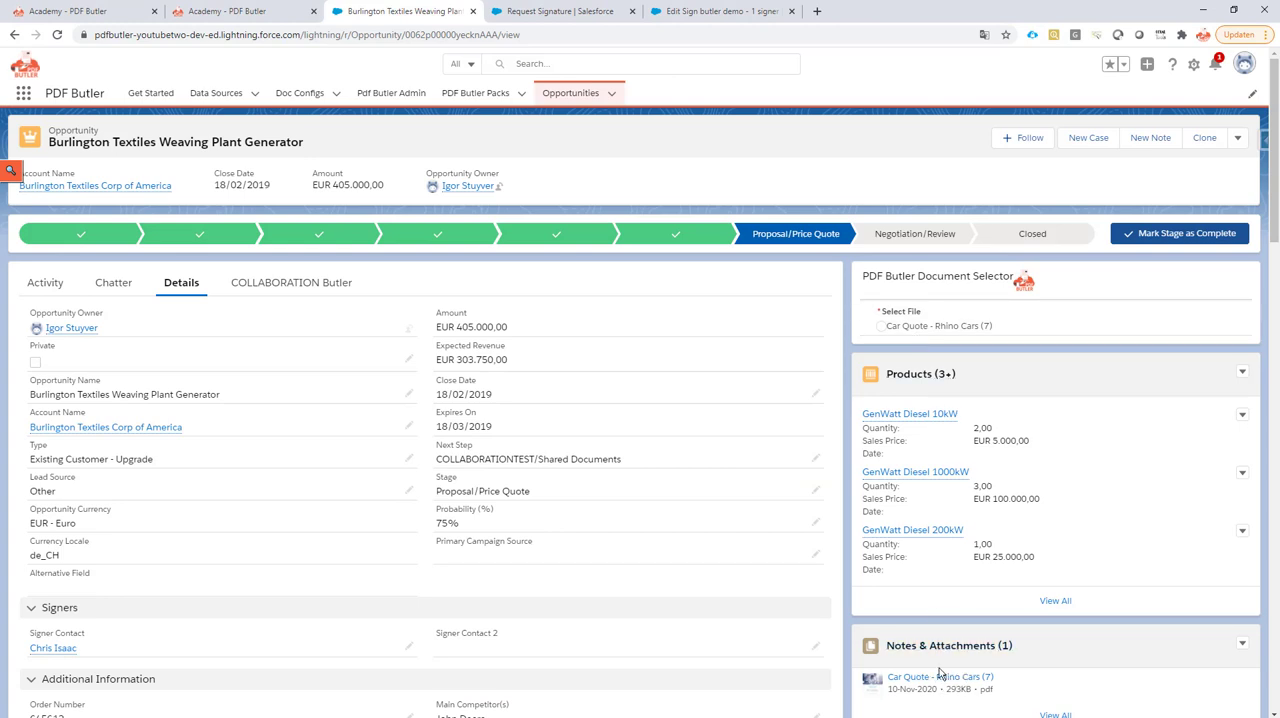
pyautogui.moveTo(944, 690)
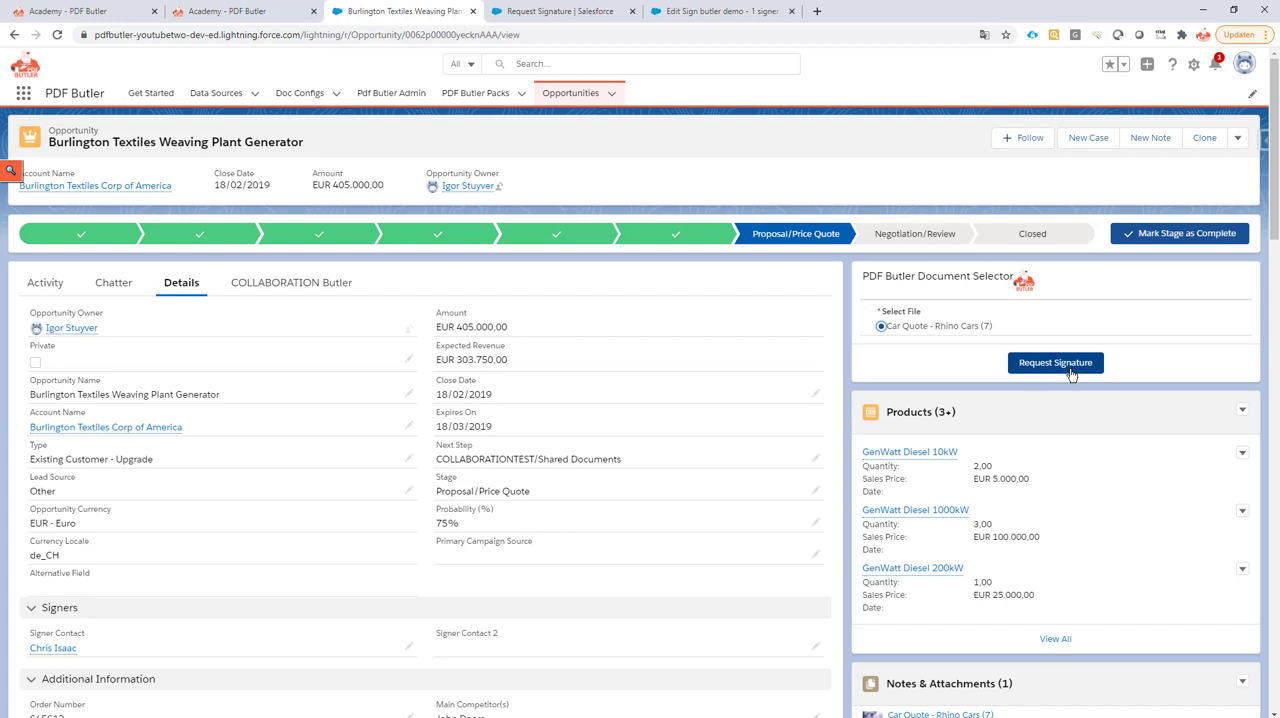
pyautogui.moveTo(944, 344)
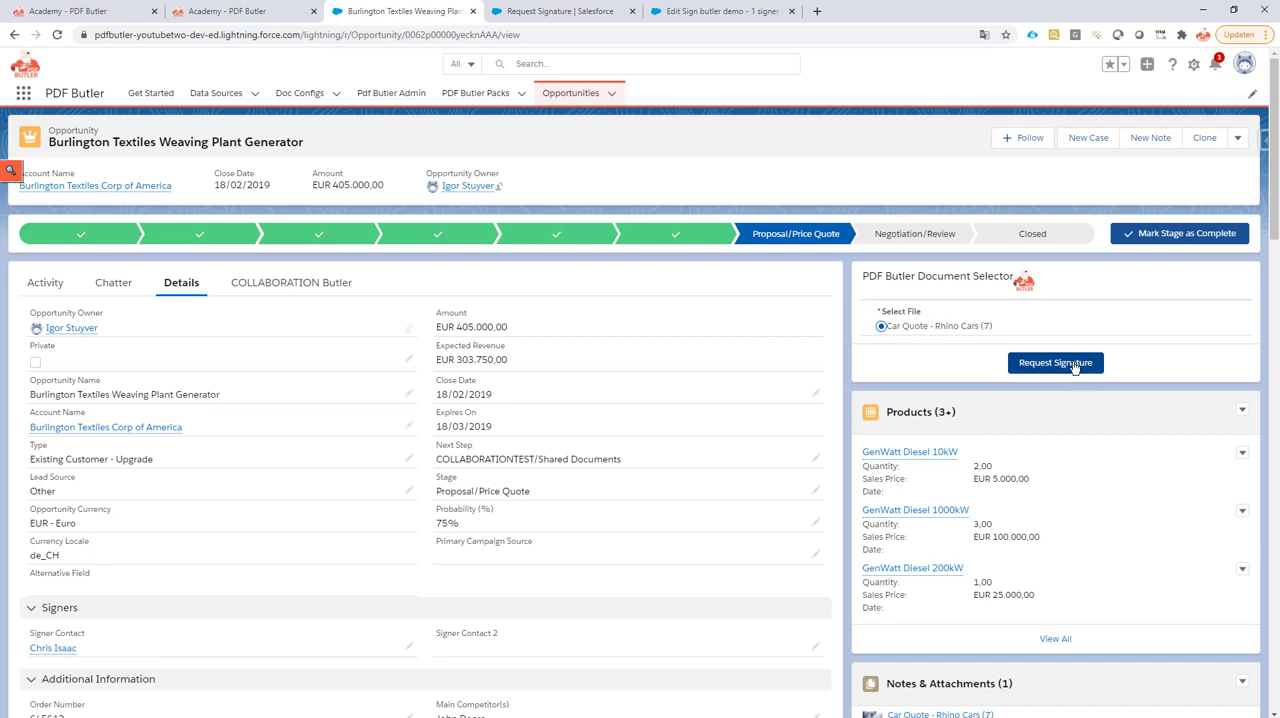
pyautogui.click(1056, 362)
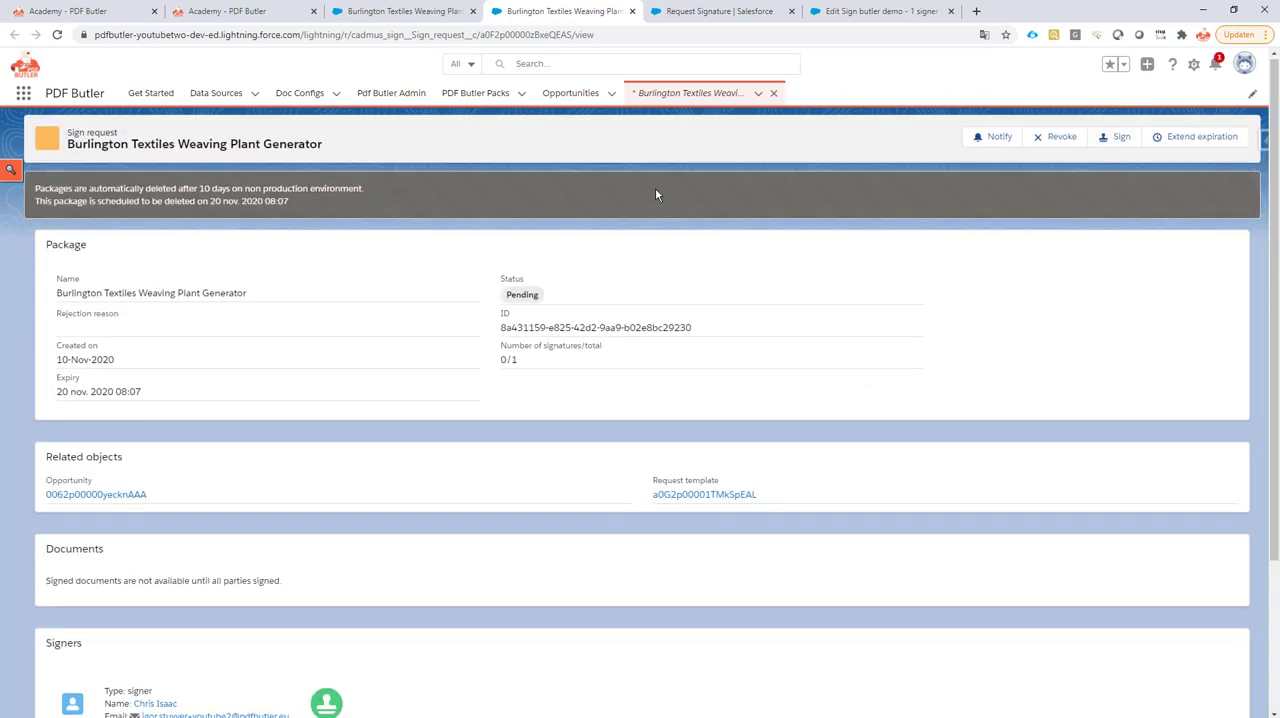
pyautogui.scroll(-3)
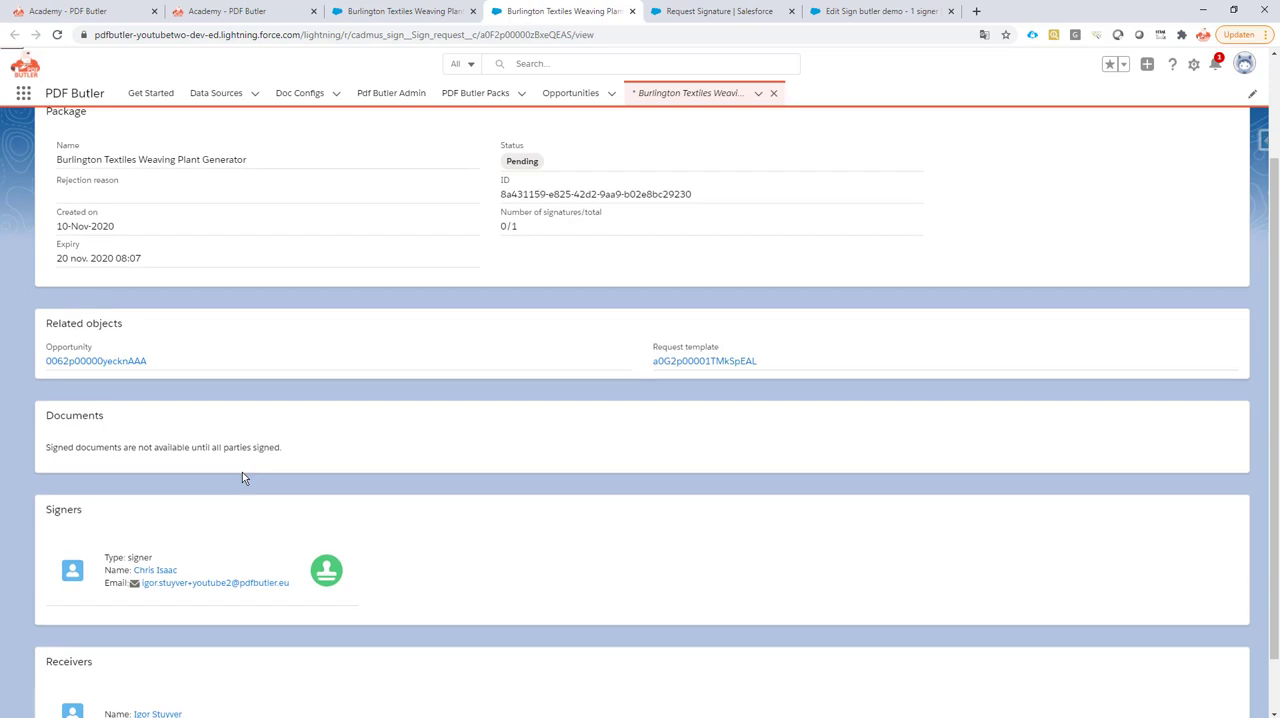
pyautogui.scroll(-3)
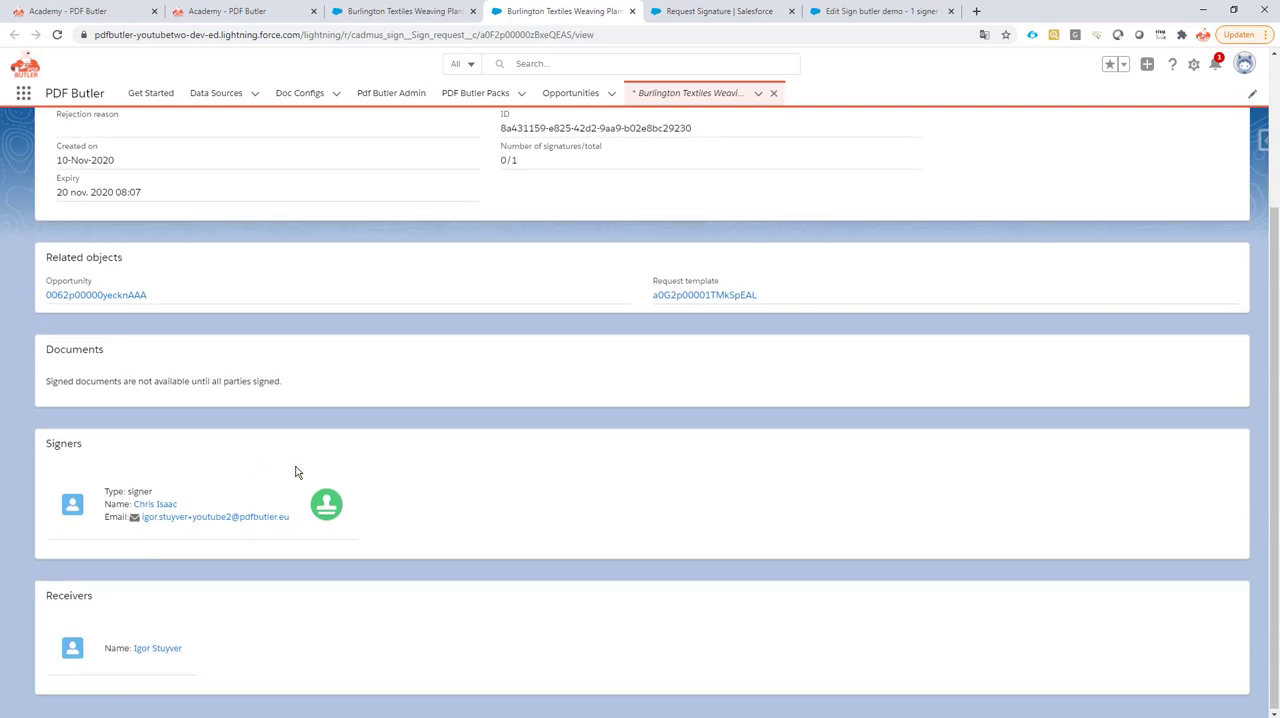